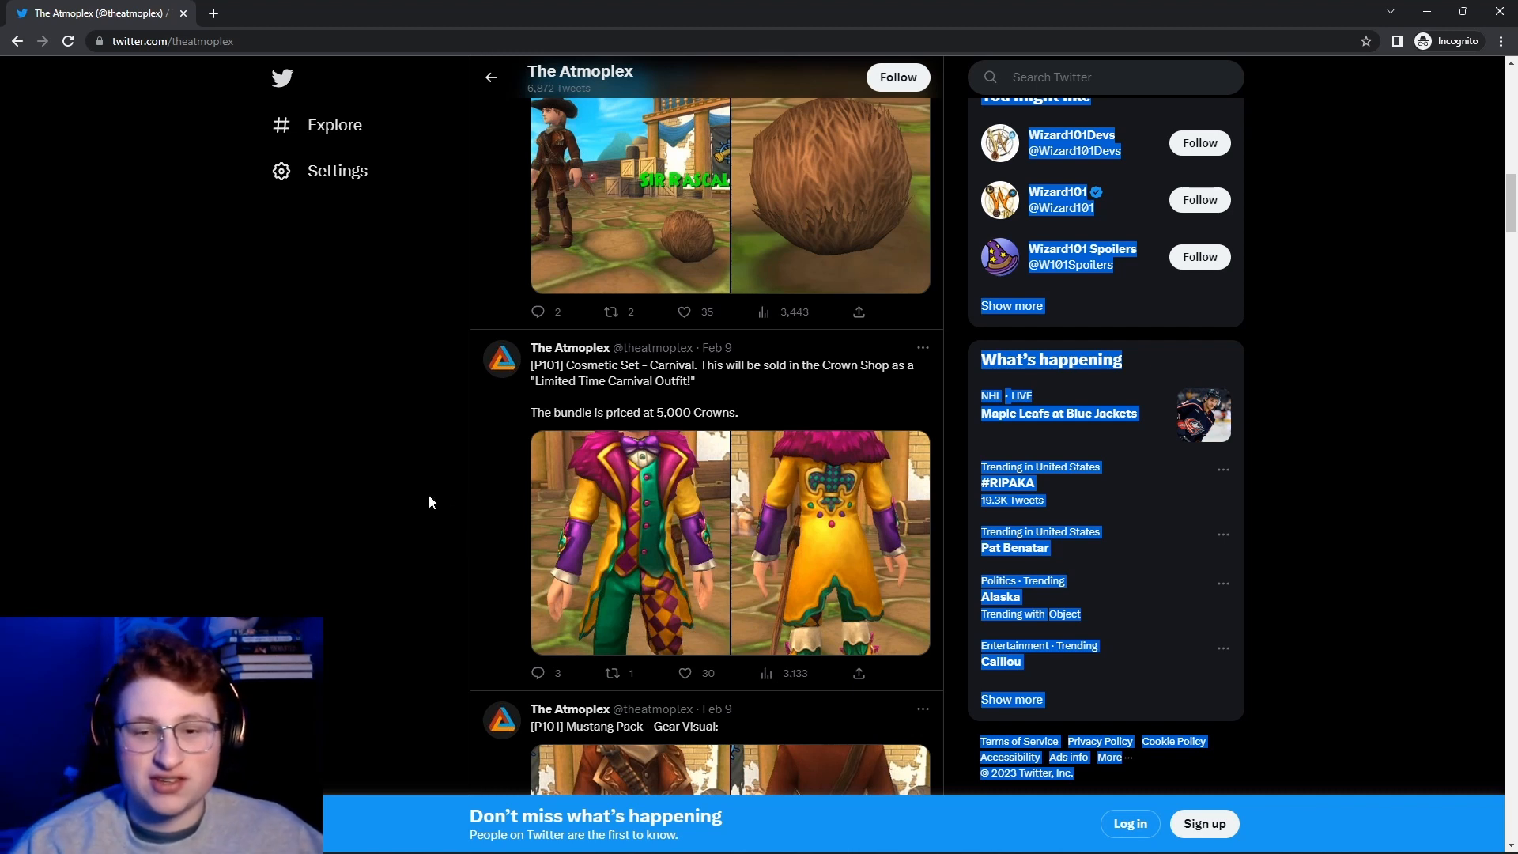
Browse the Tumbleweed Pet tweet and show its next full-size picture in the viewer.
scroll("up", 3)
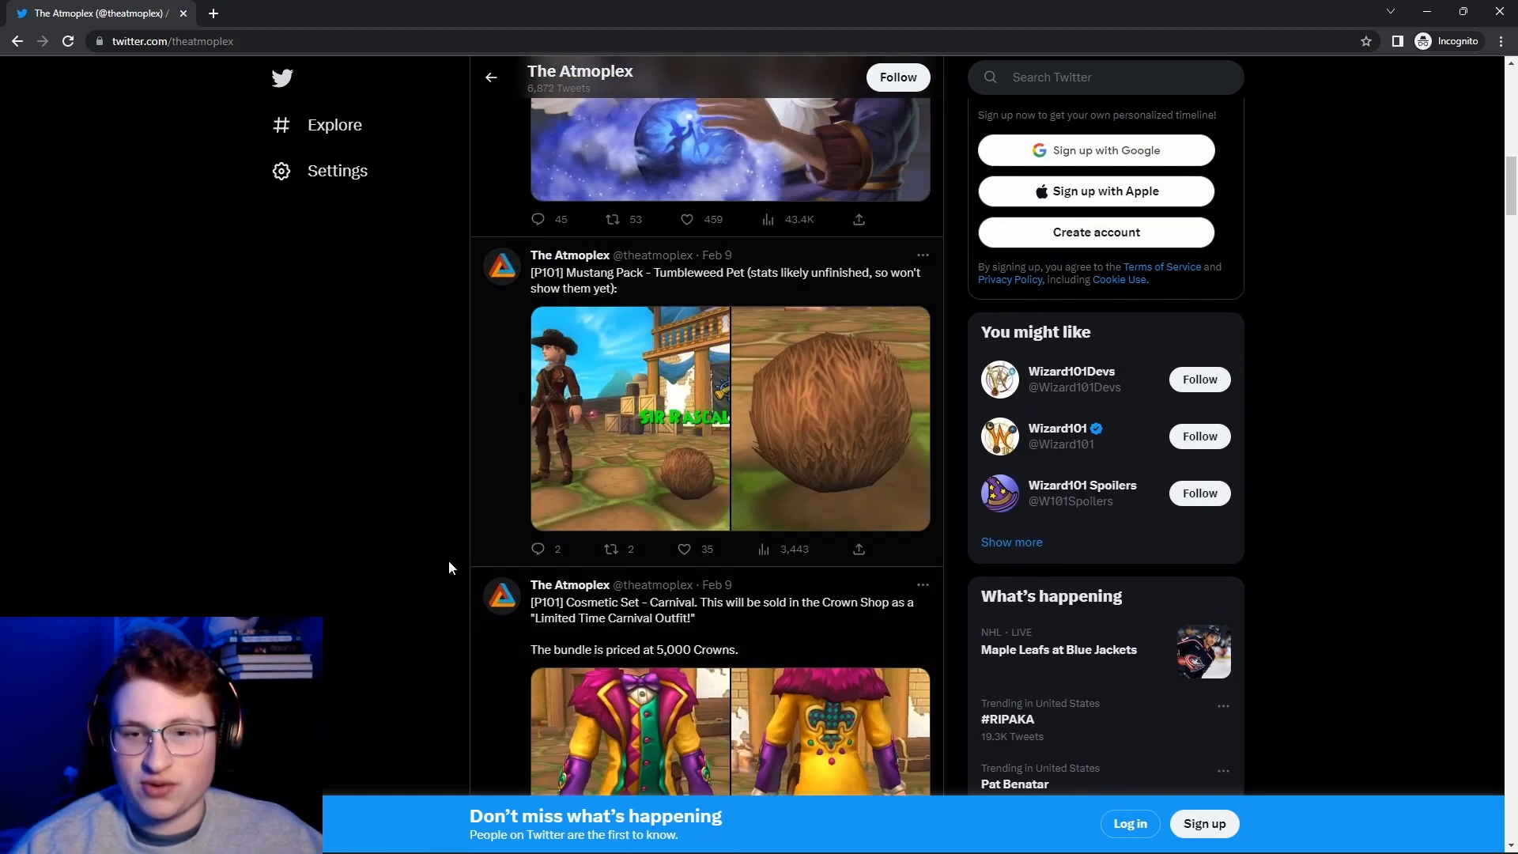
scroll("down", 3)
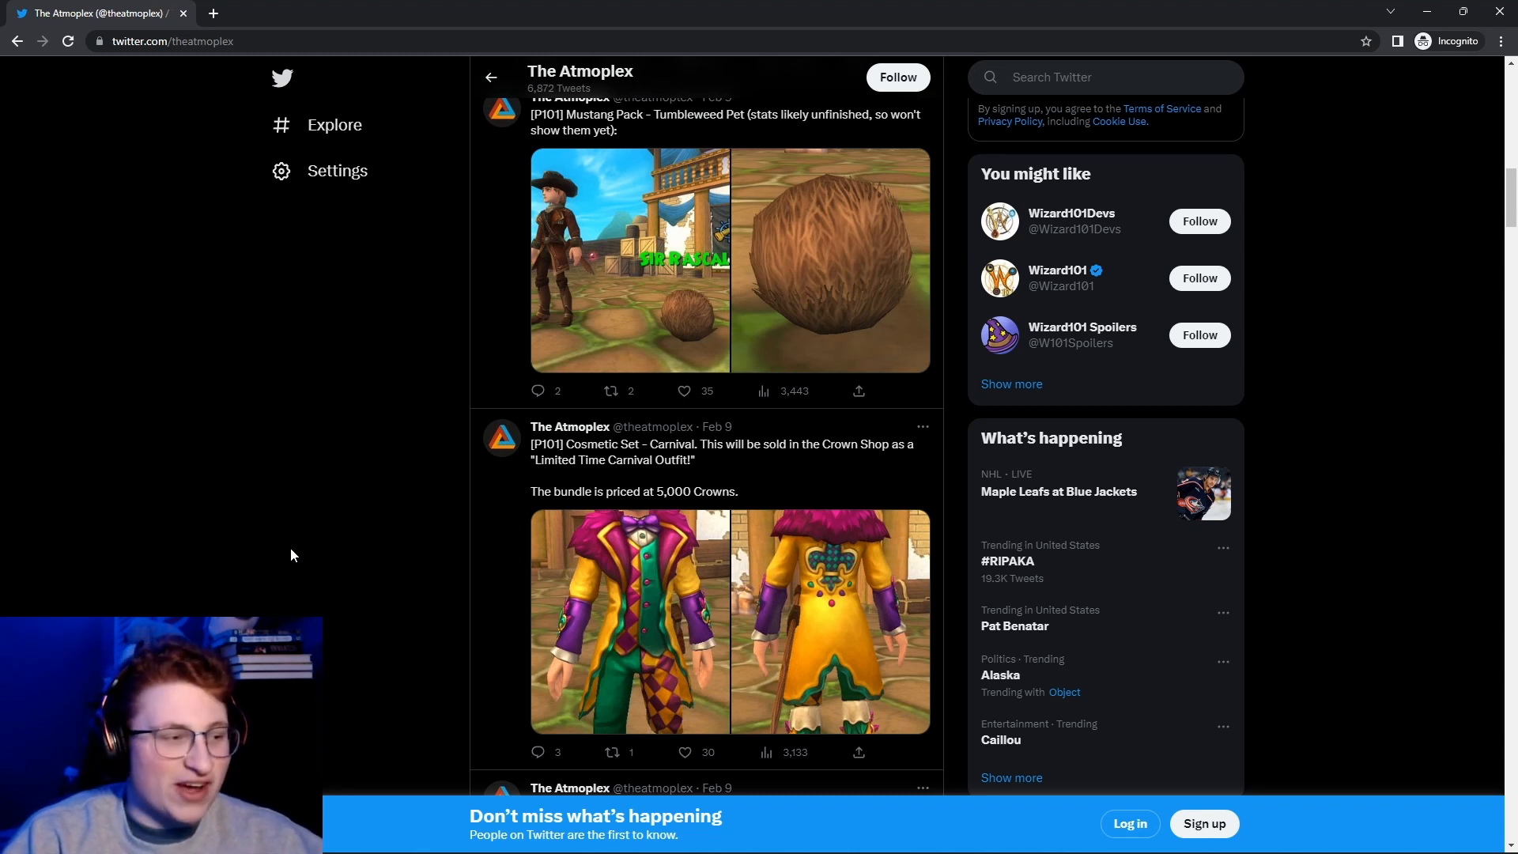
scroll("up", 3)
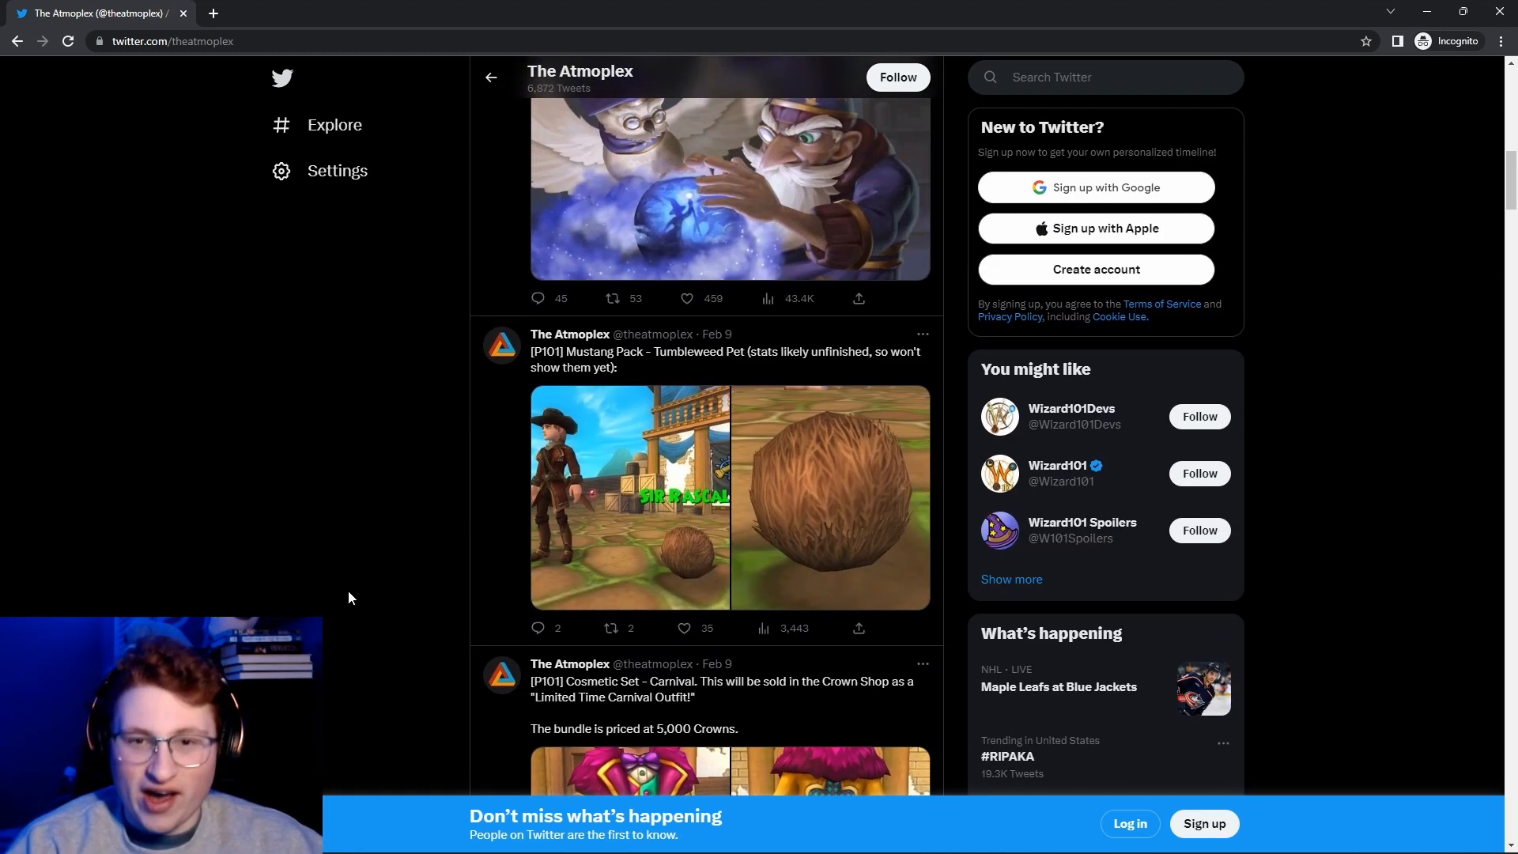
scroll("down", 3)
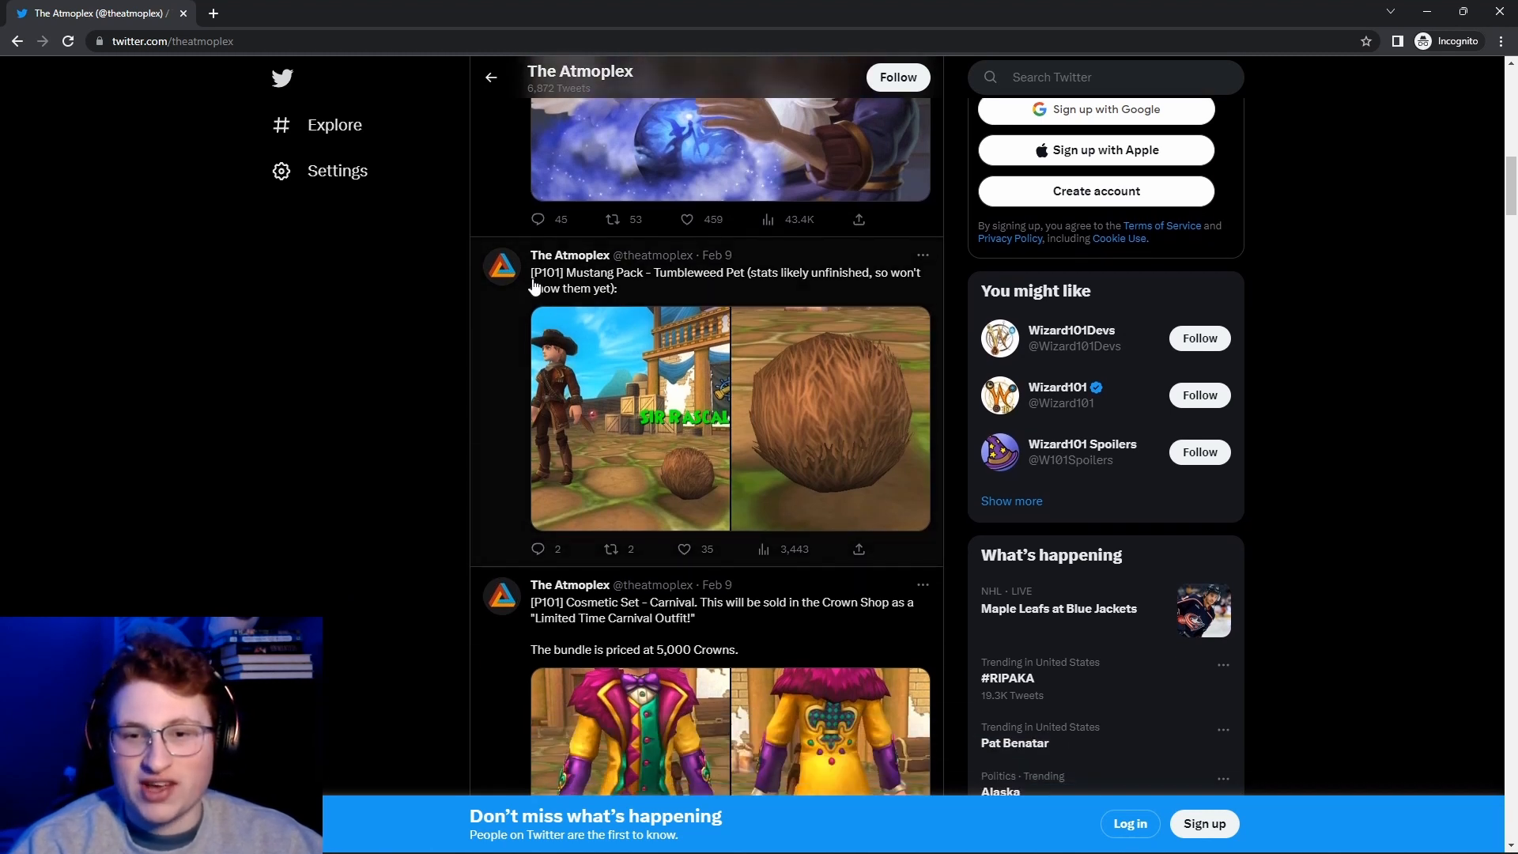
mouse_move(360, 464)
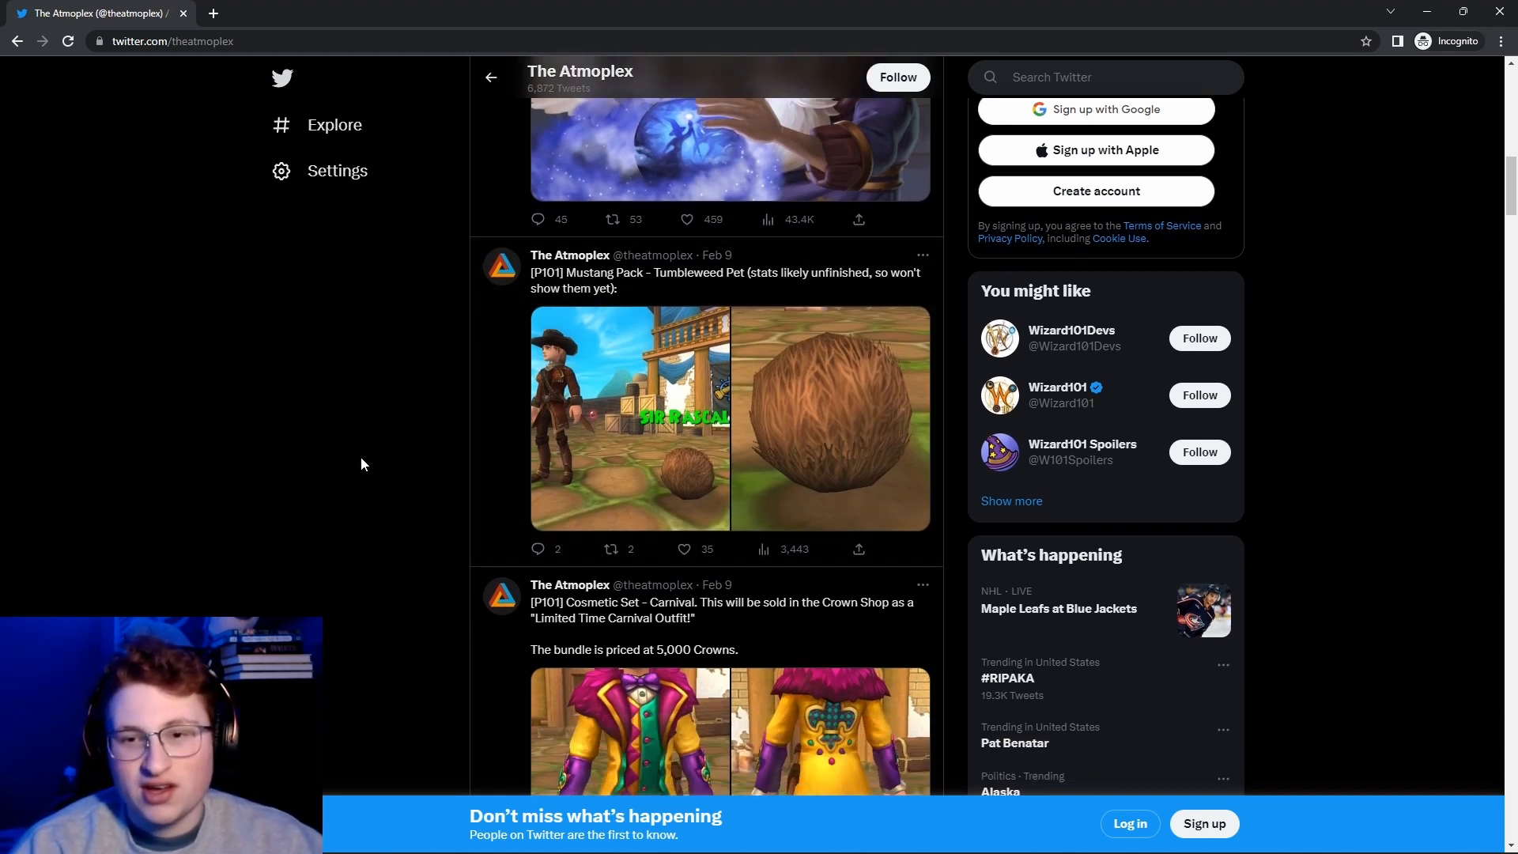
scroll("down", 3)
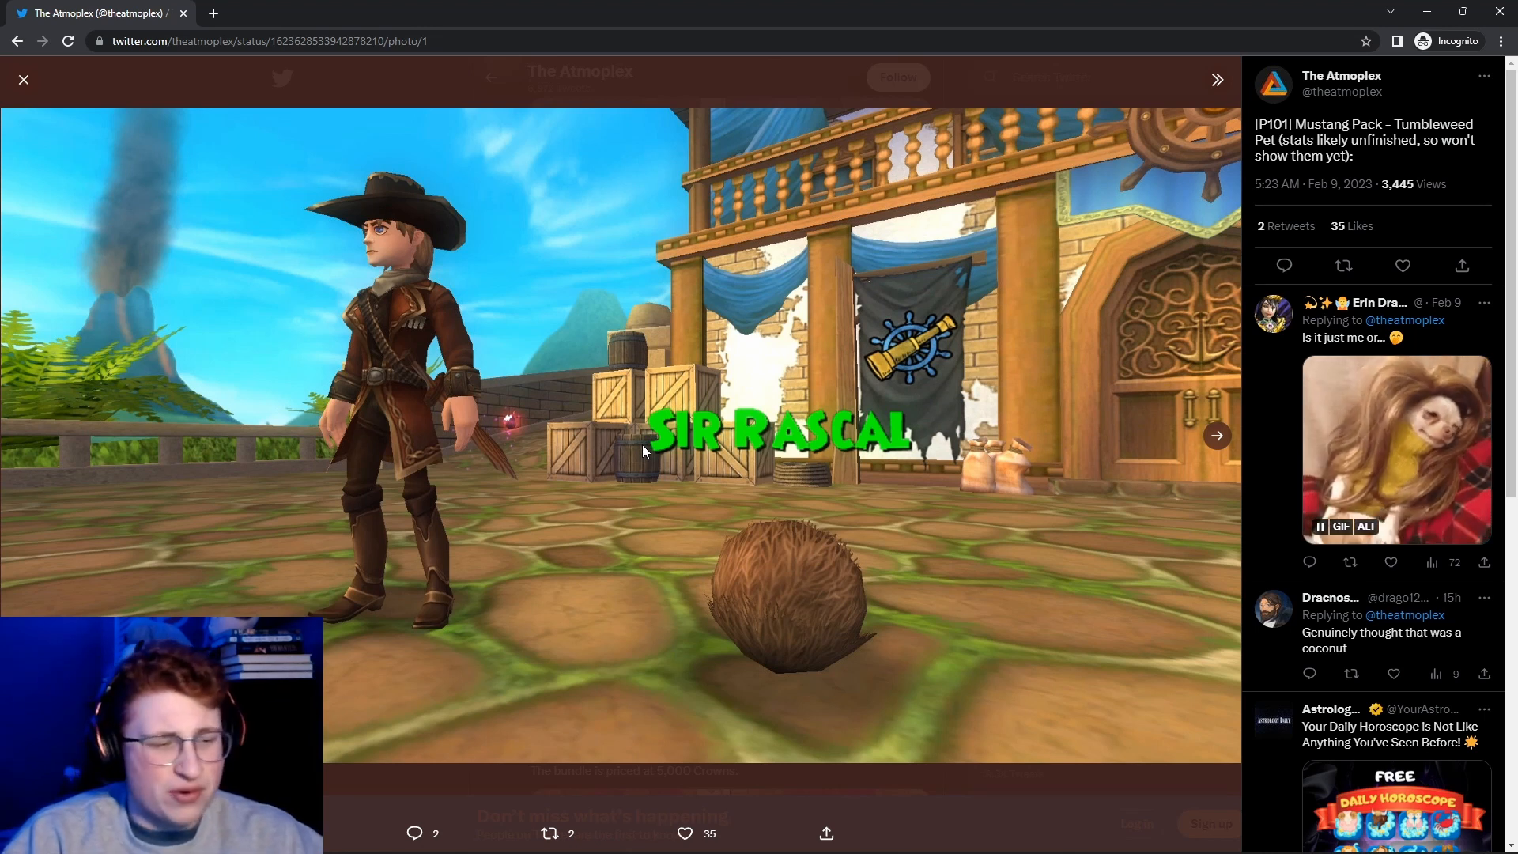
mouse_move(765, 532)
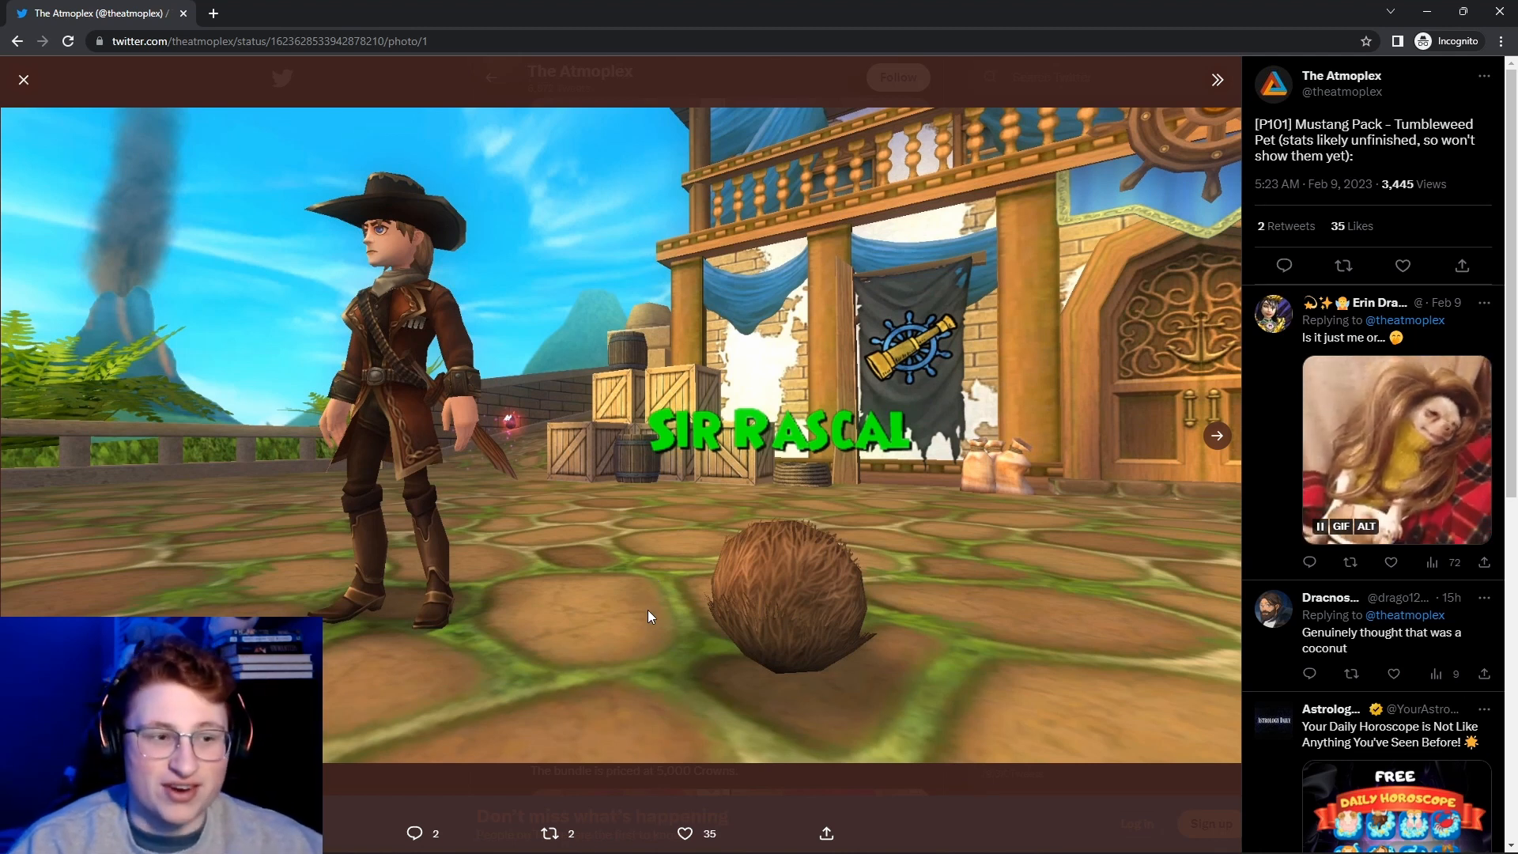
mouse_move(782, 511)
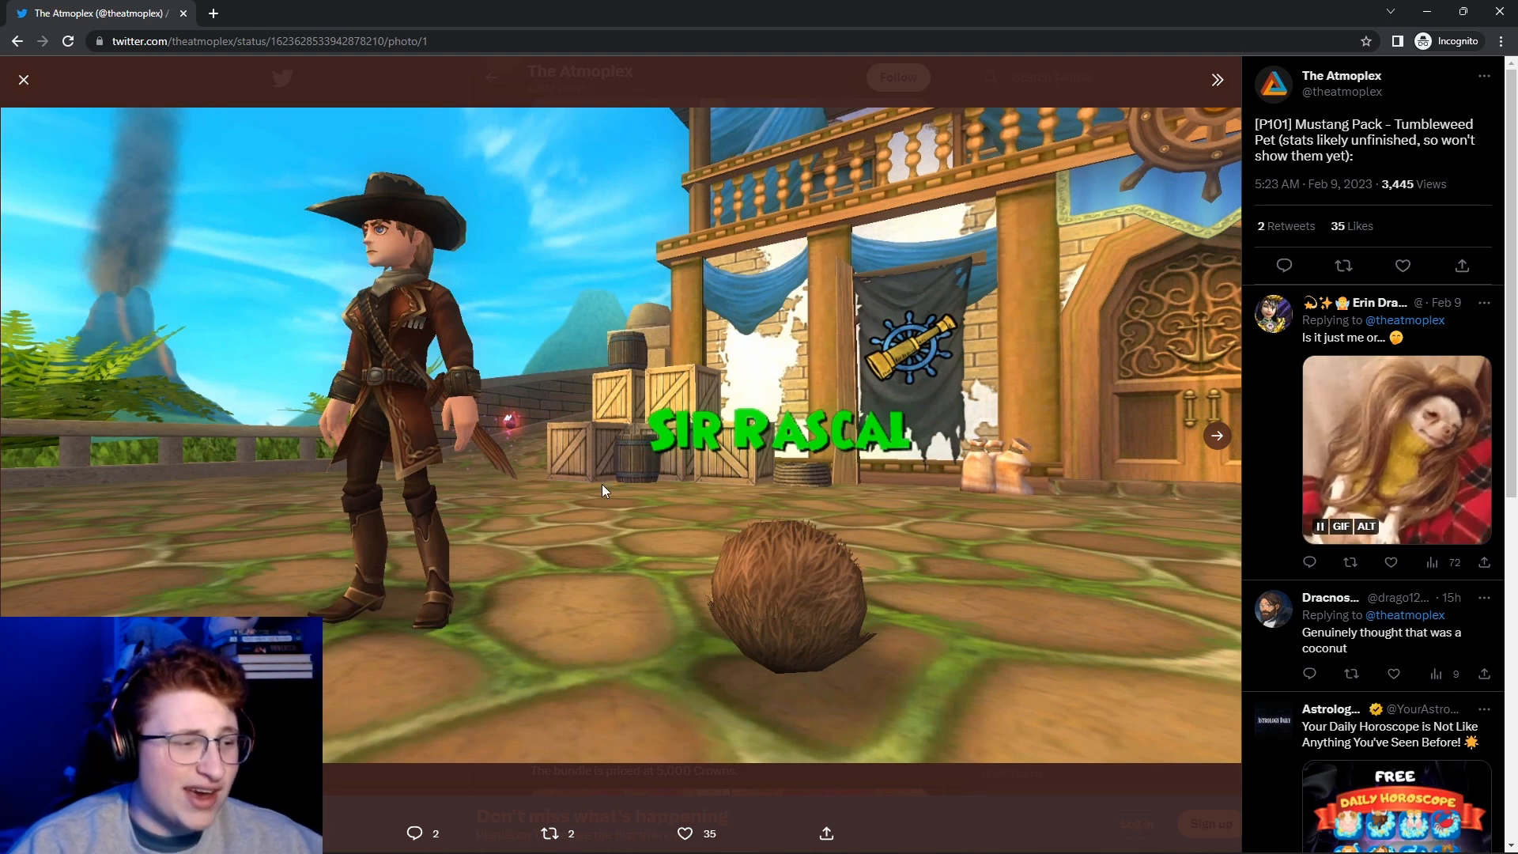
mouse_move(552, 513)
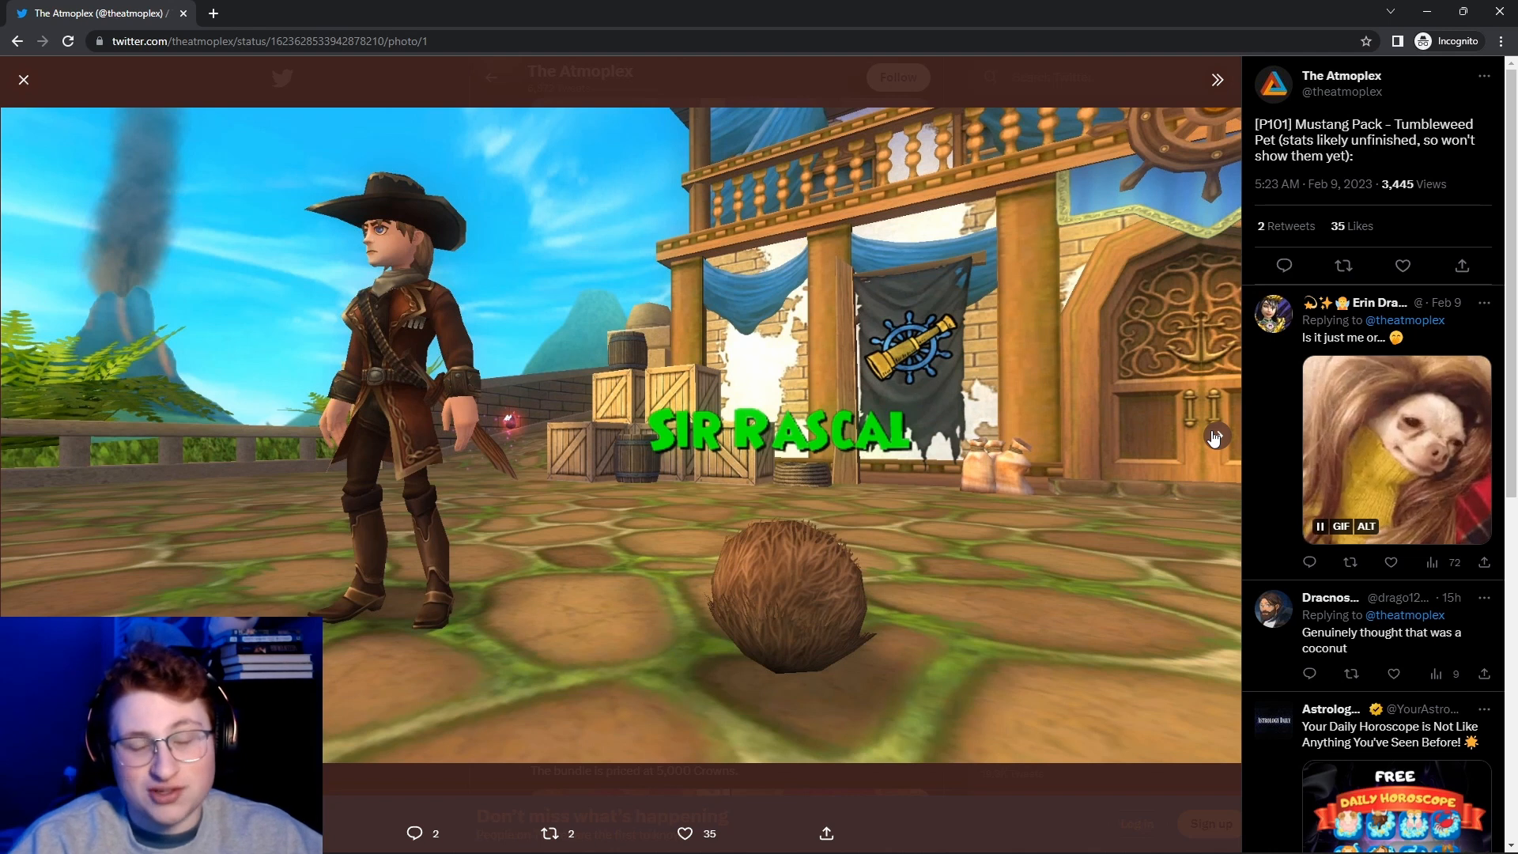
left_click(1216, 79)
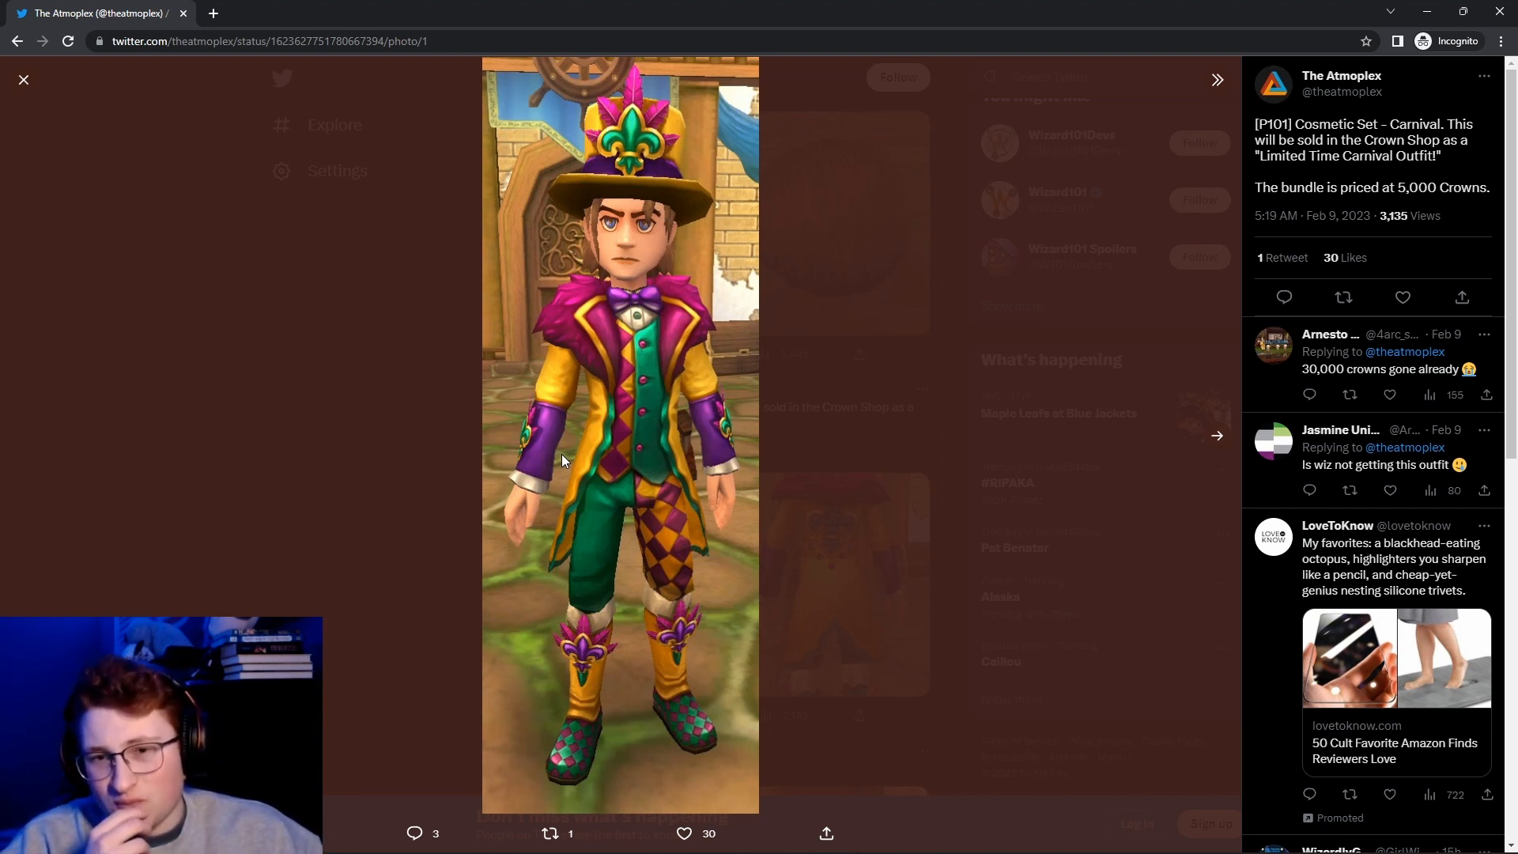
mouse_move(620, 339)
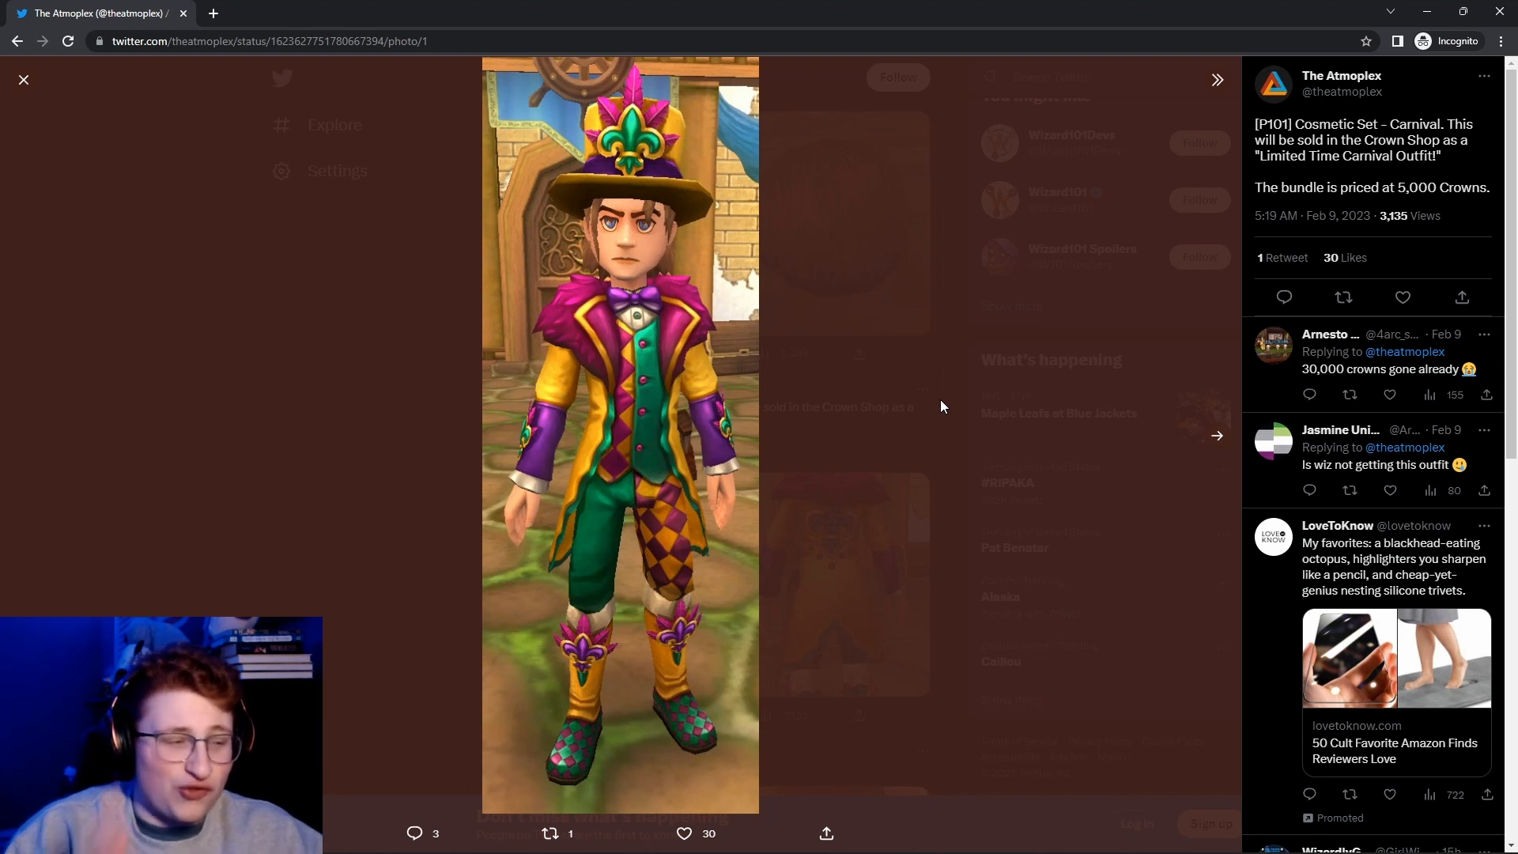
mouse_move(873, 482)
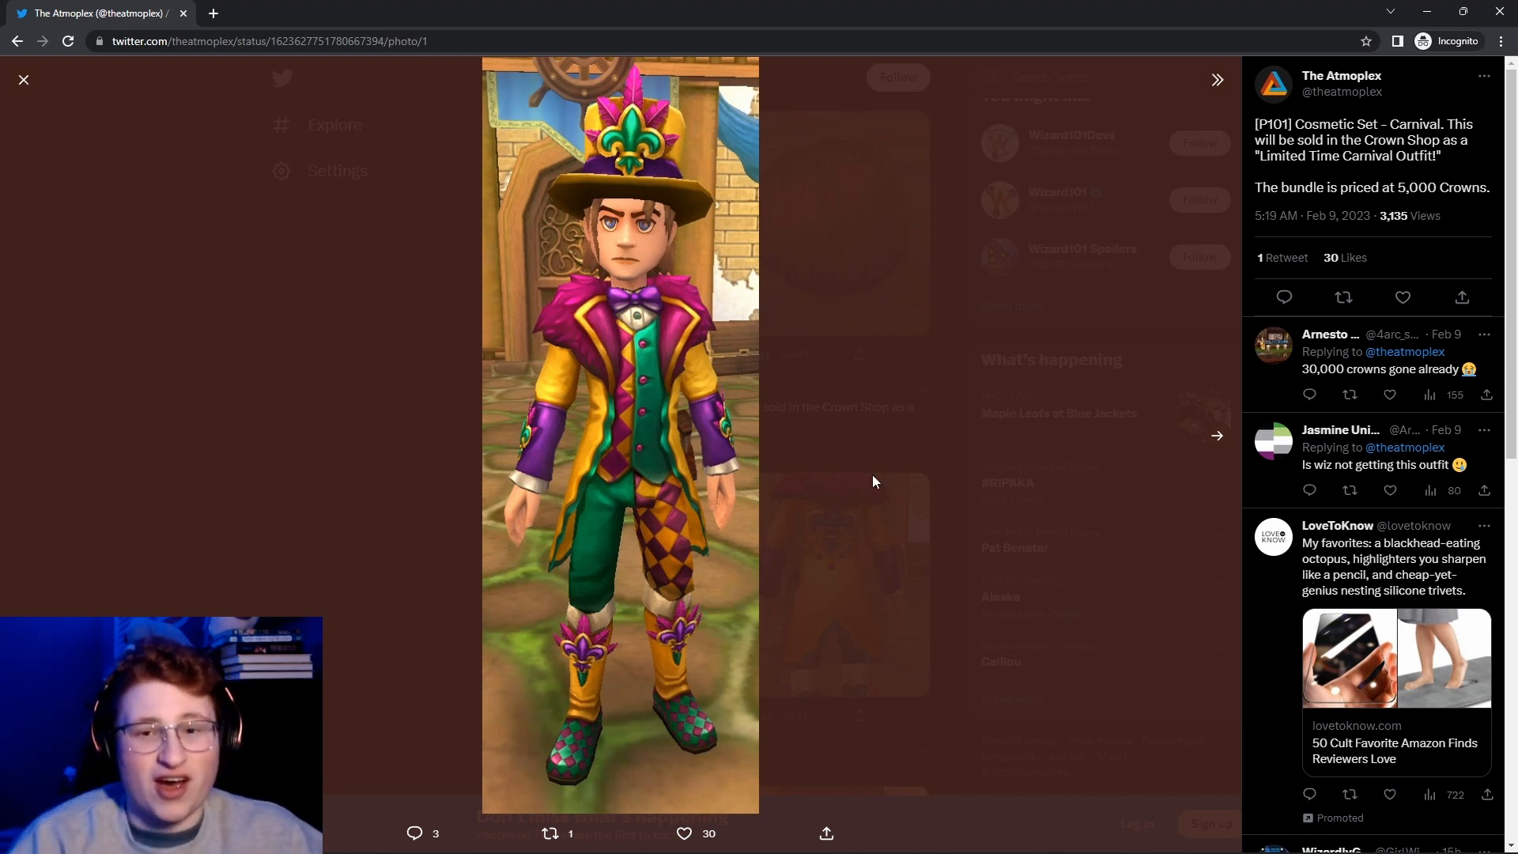
Close the front-view Carnival photo and view the outfit's back-view photo full size.
left_click(24, 79)
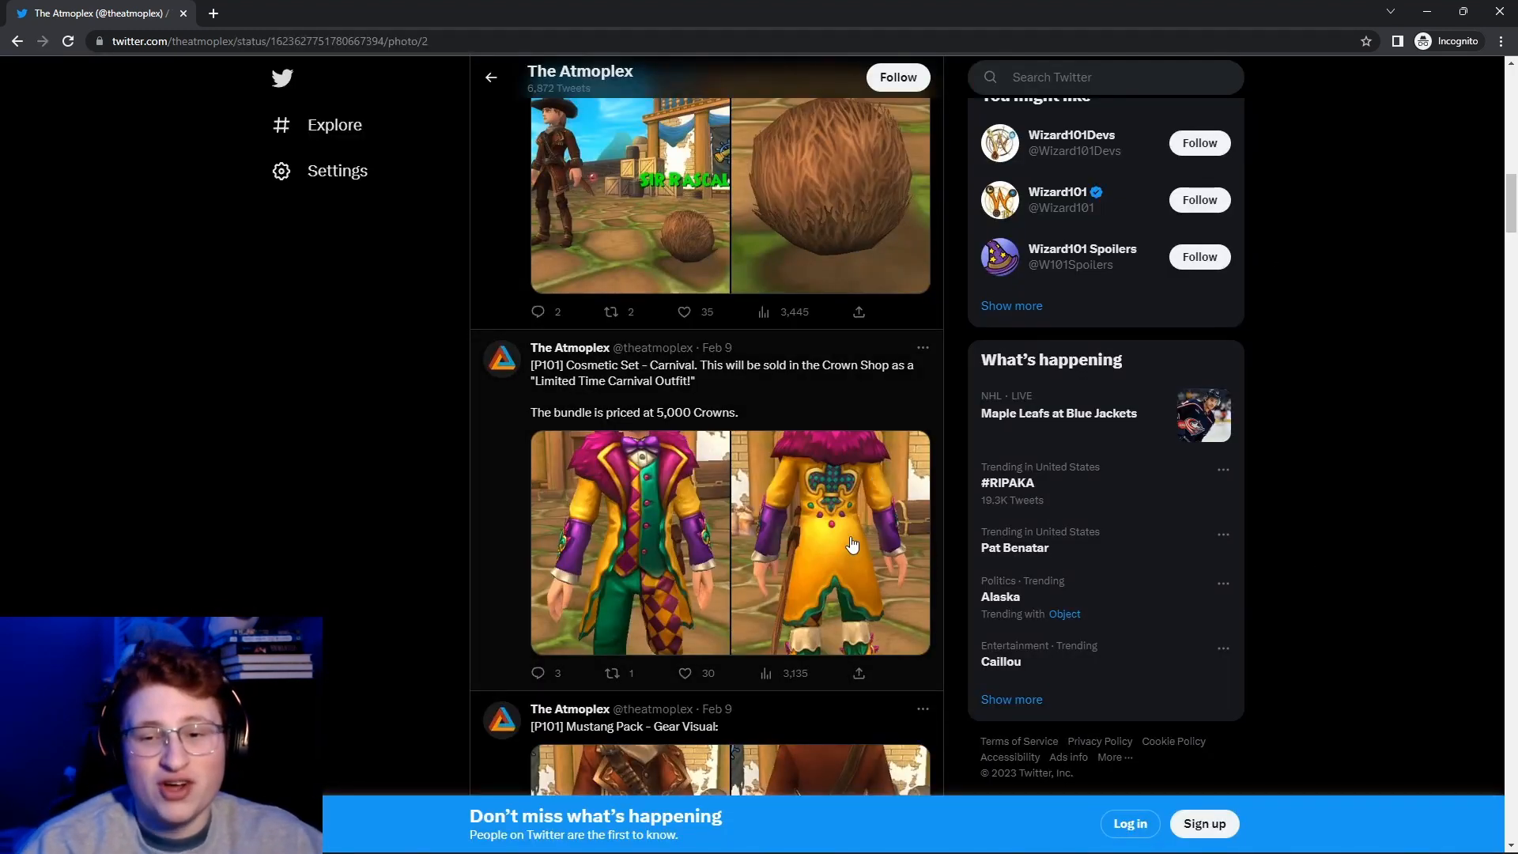
left_click(827, 542)
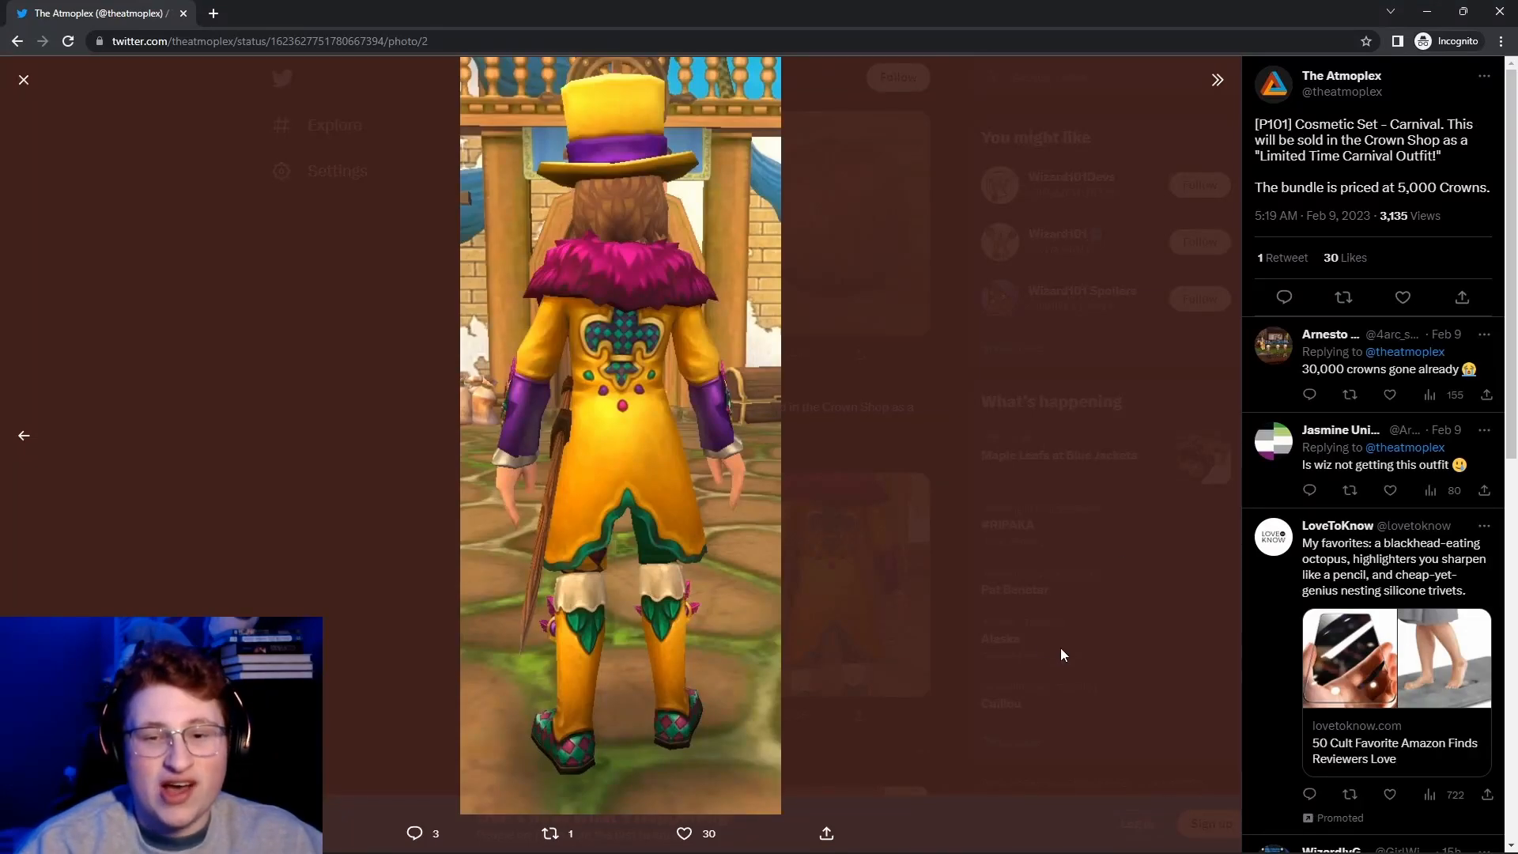
mouse_move(1044, 637)
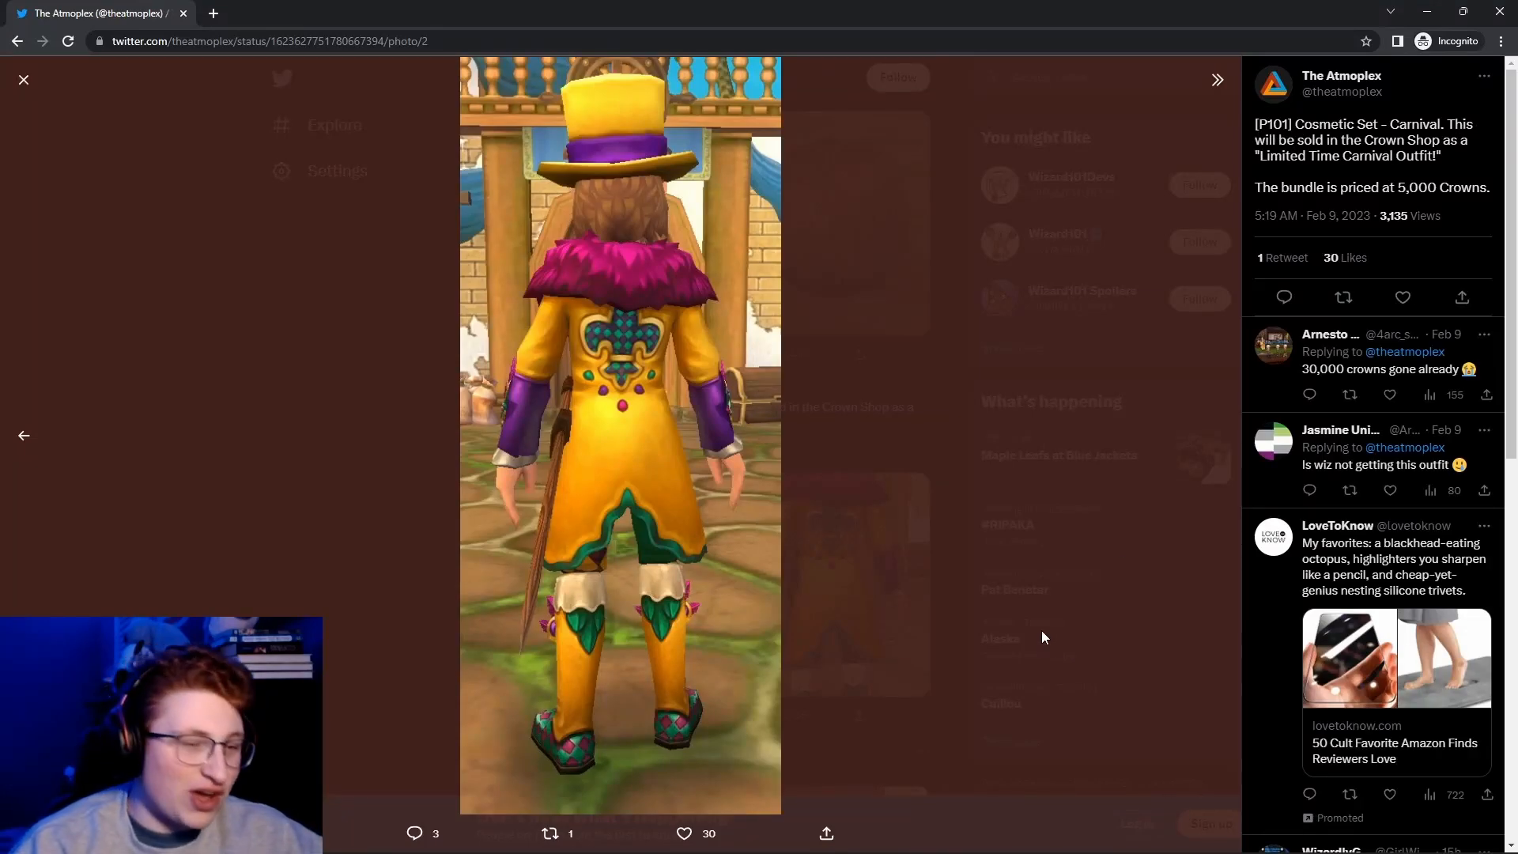
mouse_move(889, 341)
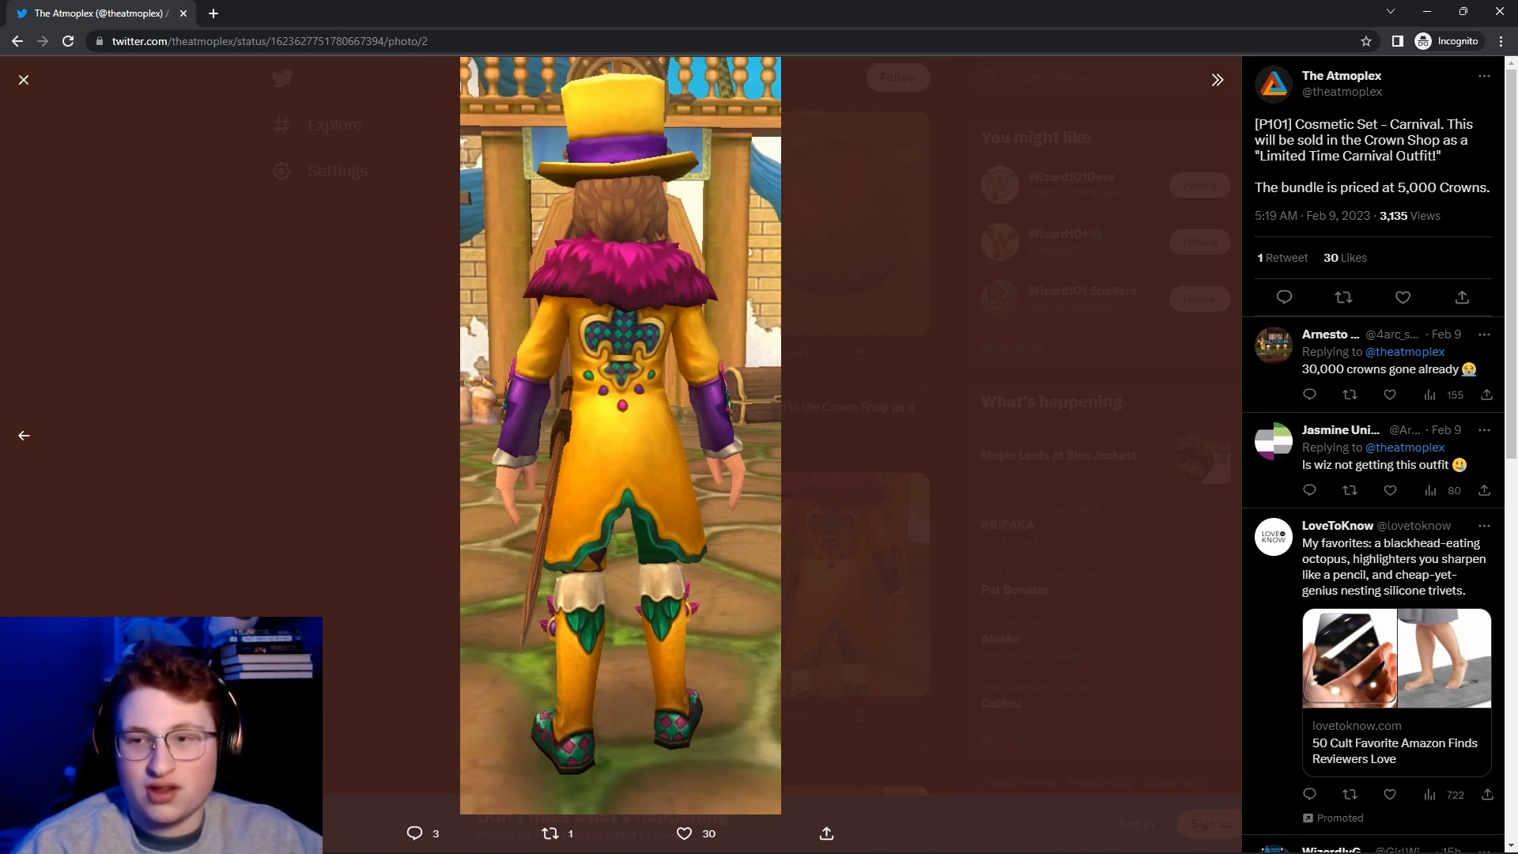
Leave the Carnival viewer and view the Mustang Pack gear pictures full size, advancing to the next shots.
left_click(24, 79)
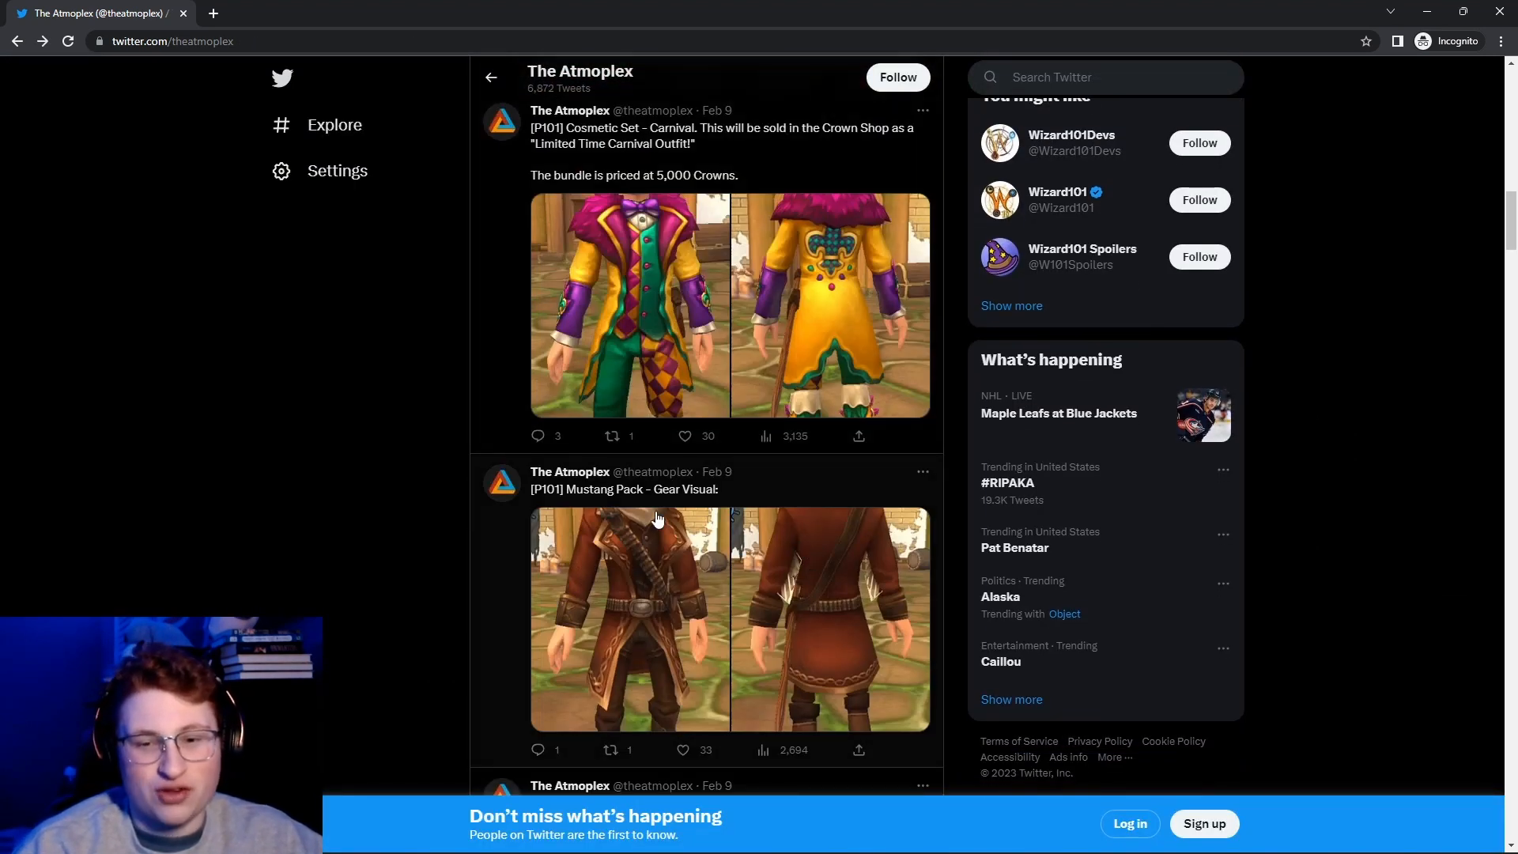
left_click(628, 618)
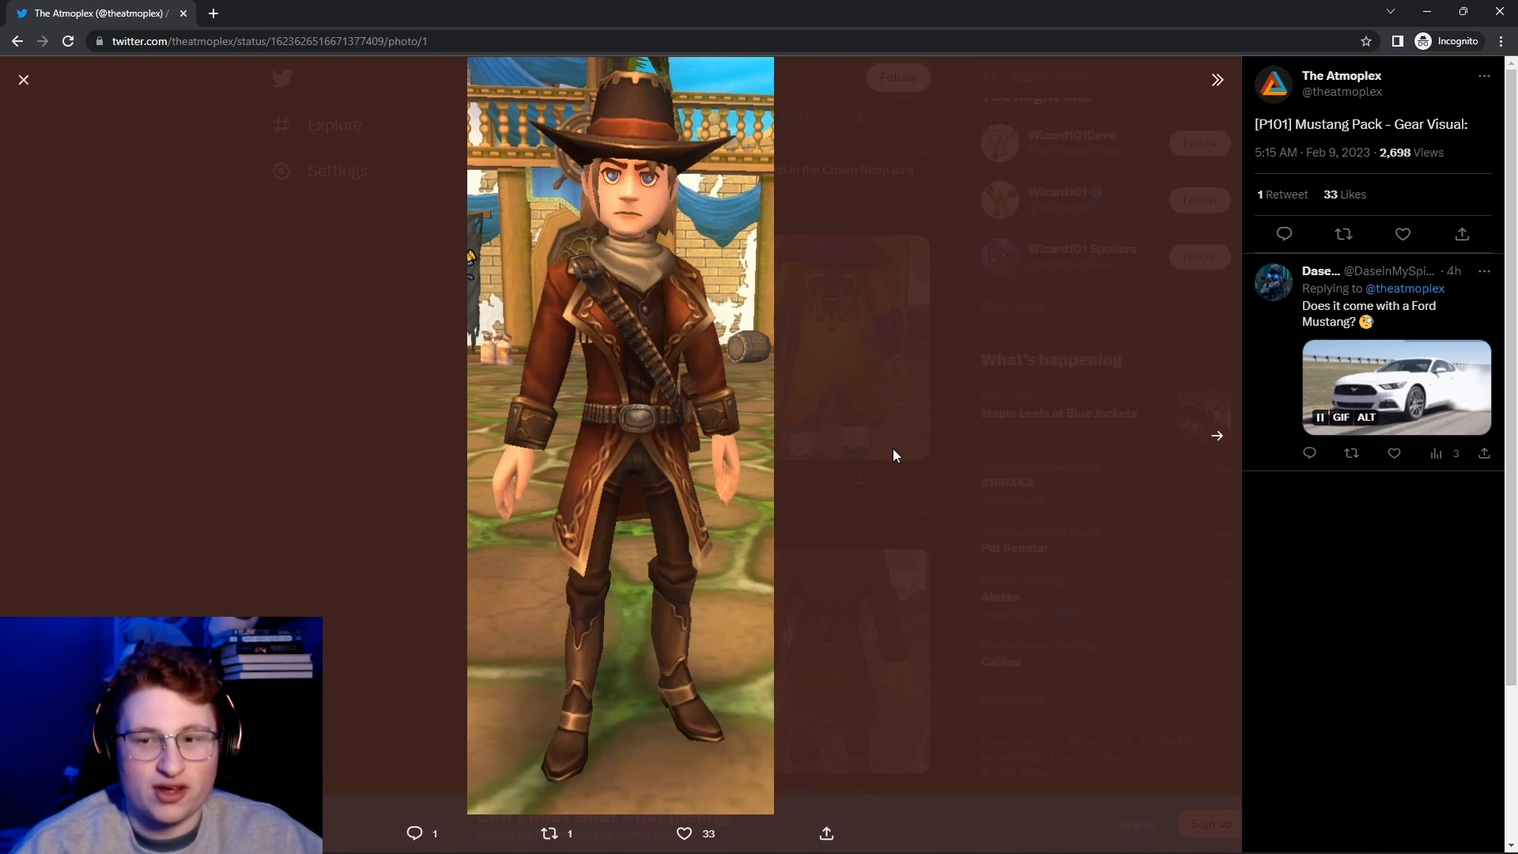
left_click(1218, 436)
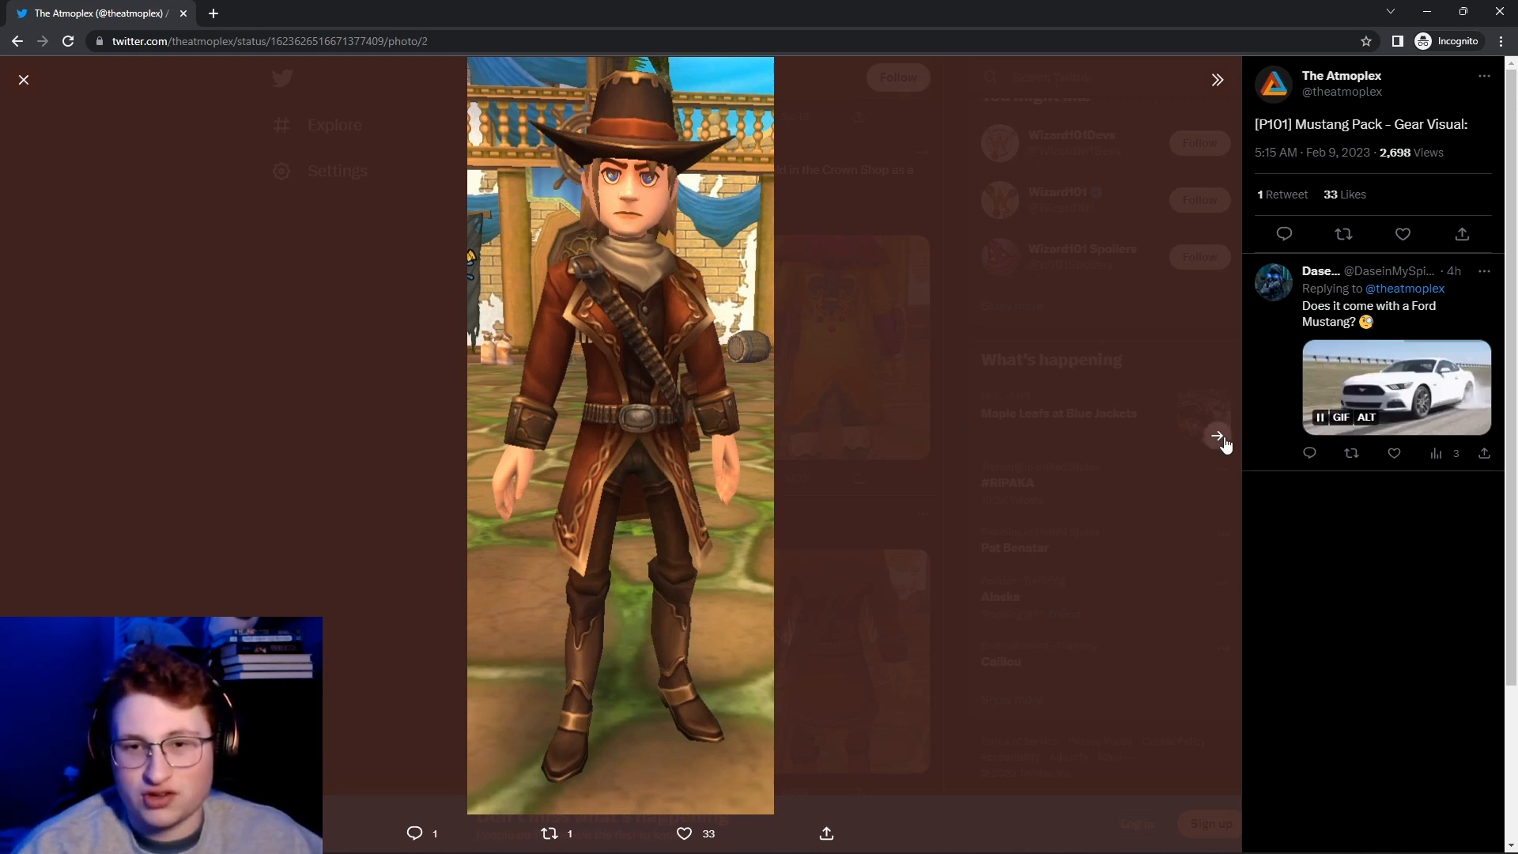
left_click(1218, 435)
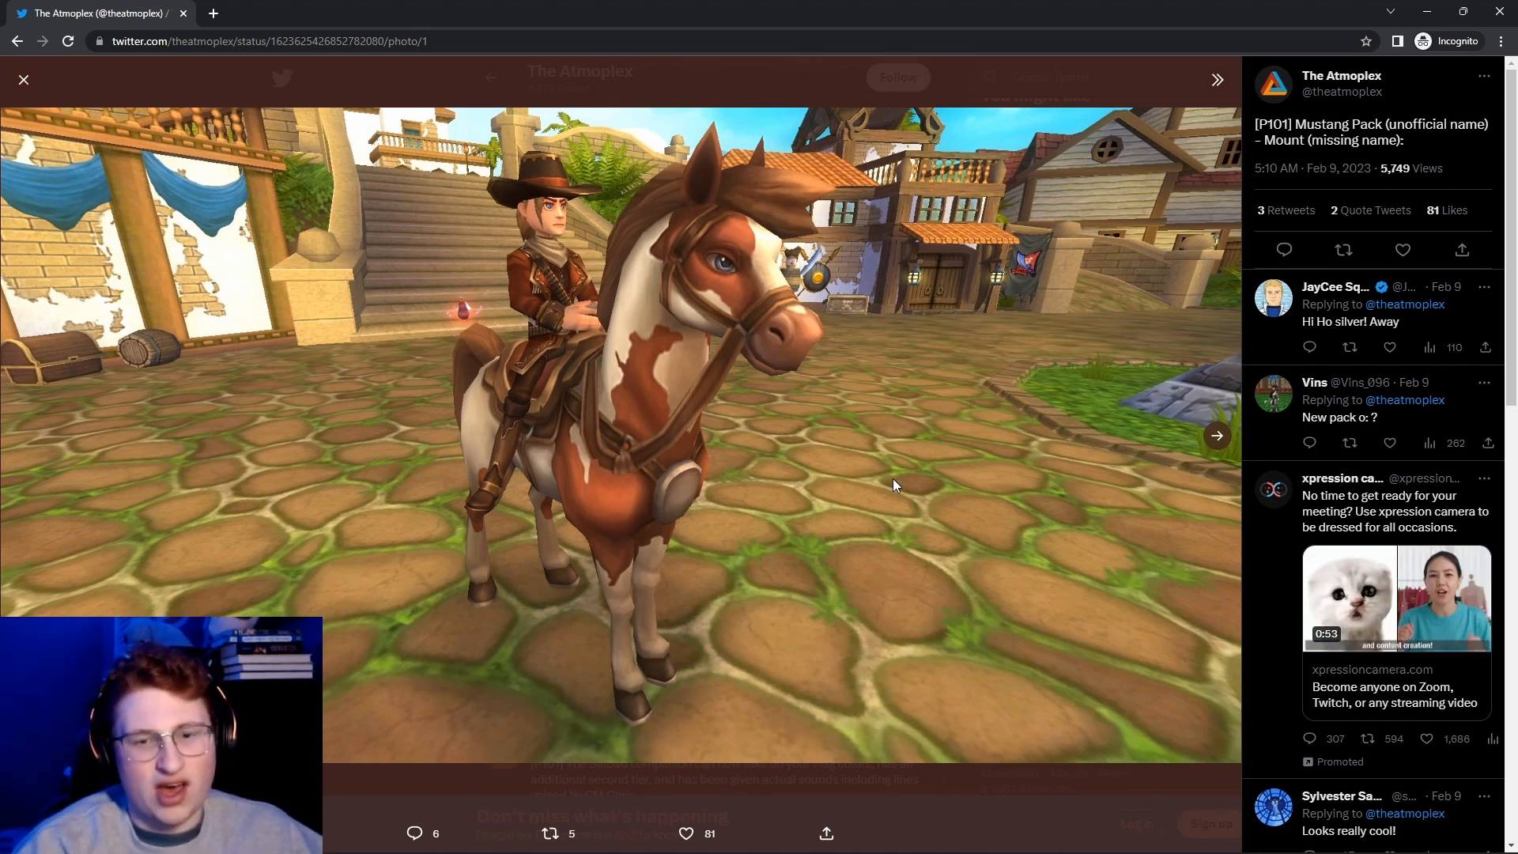
mouse_move(593, 497)
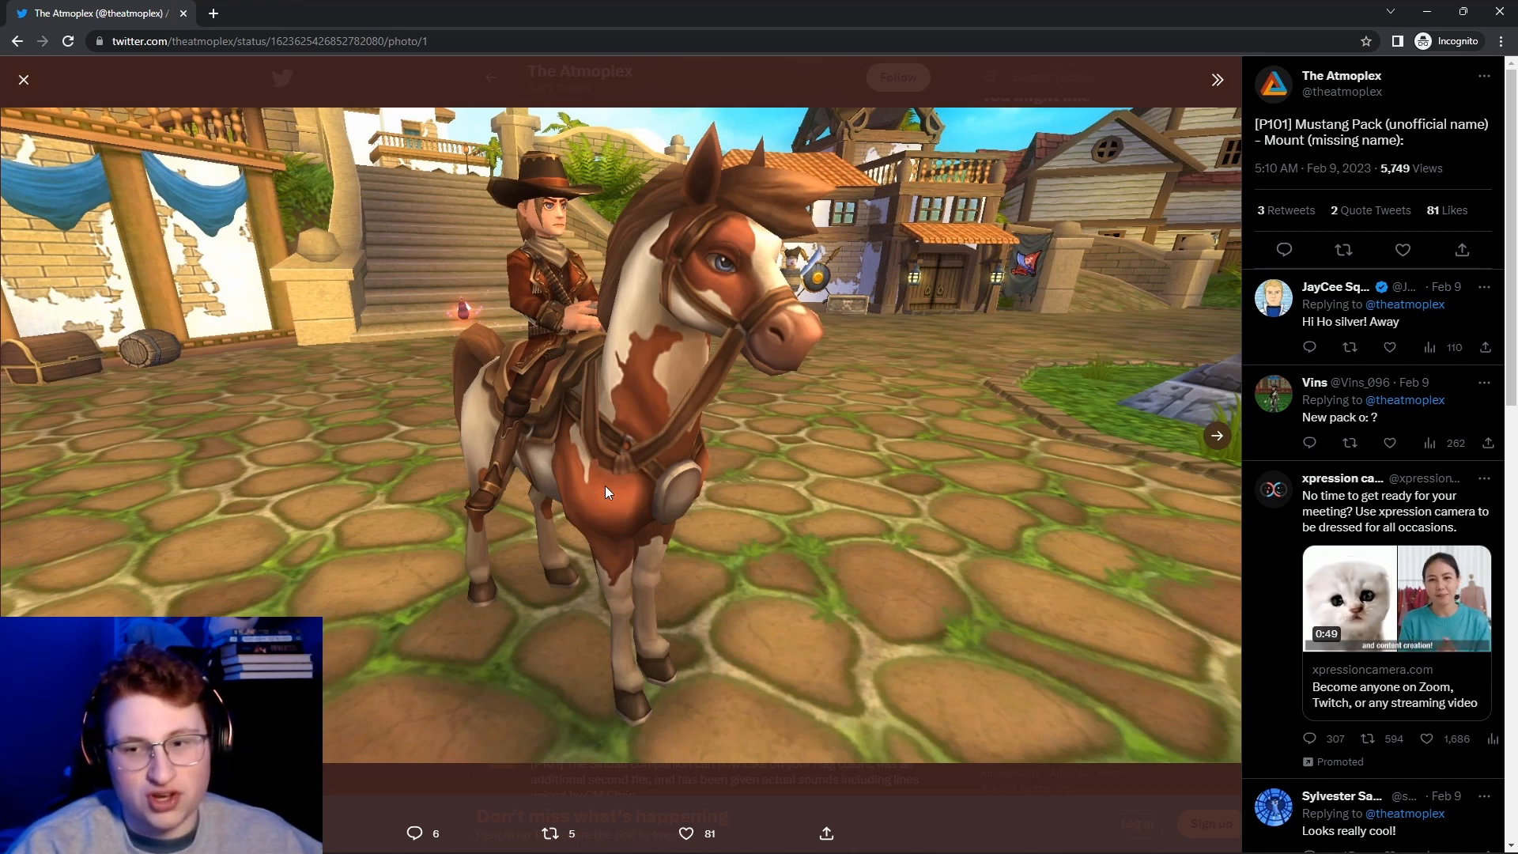
Advance the Mustang Pack mount viewer to the fourth picture, the rearing painted horse with rider.
left_click(1218, 436)
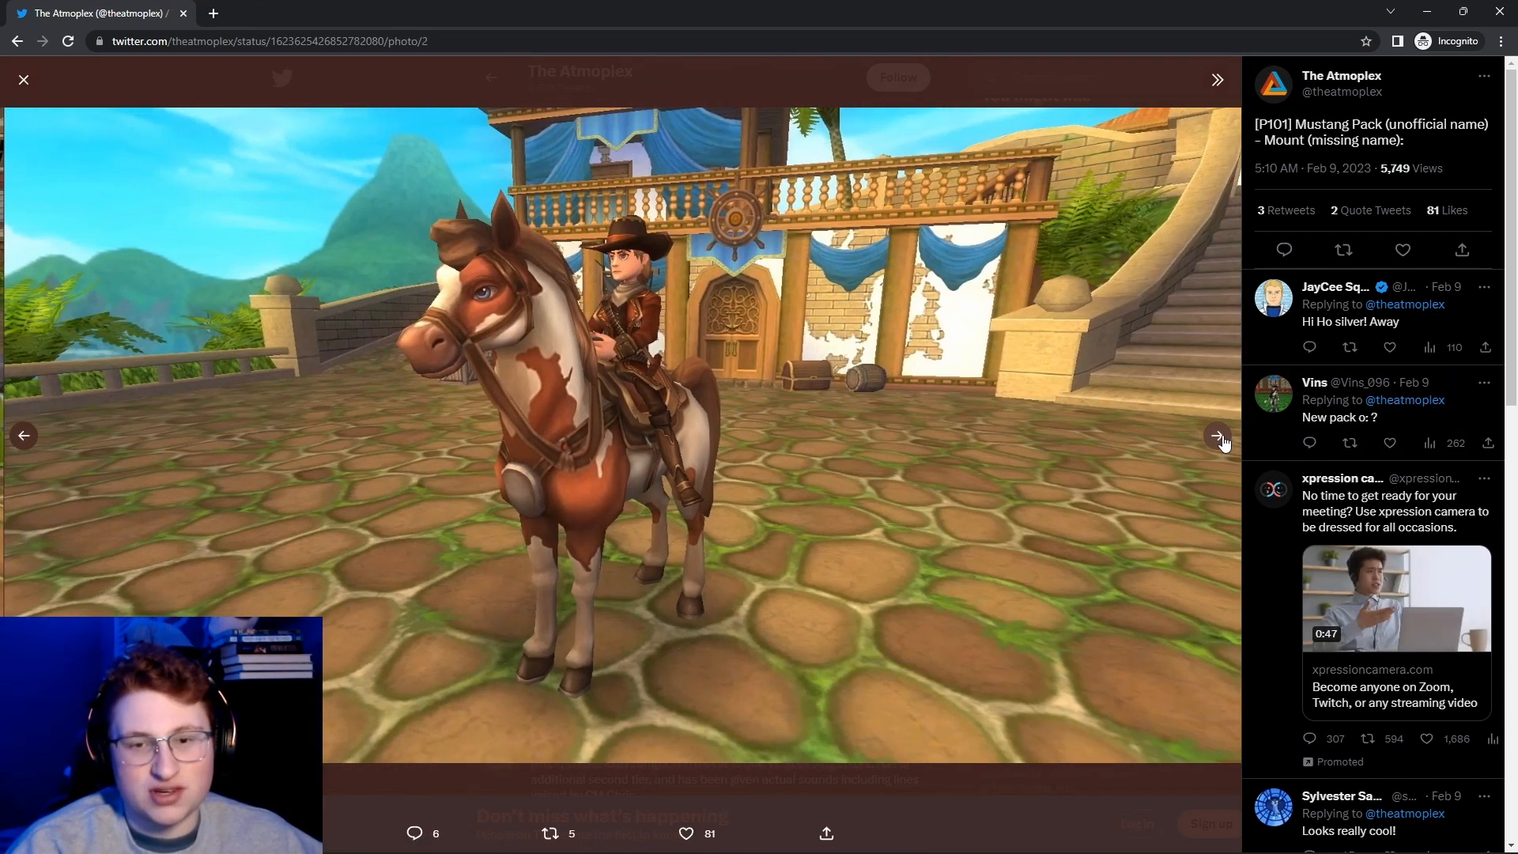
left_click(1220, 435)
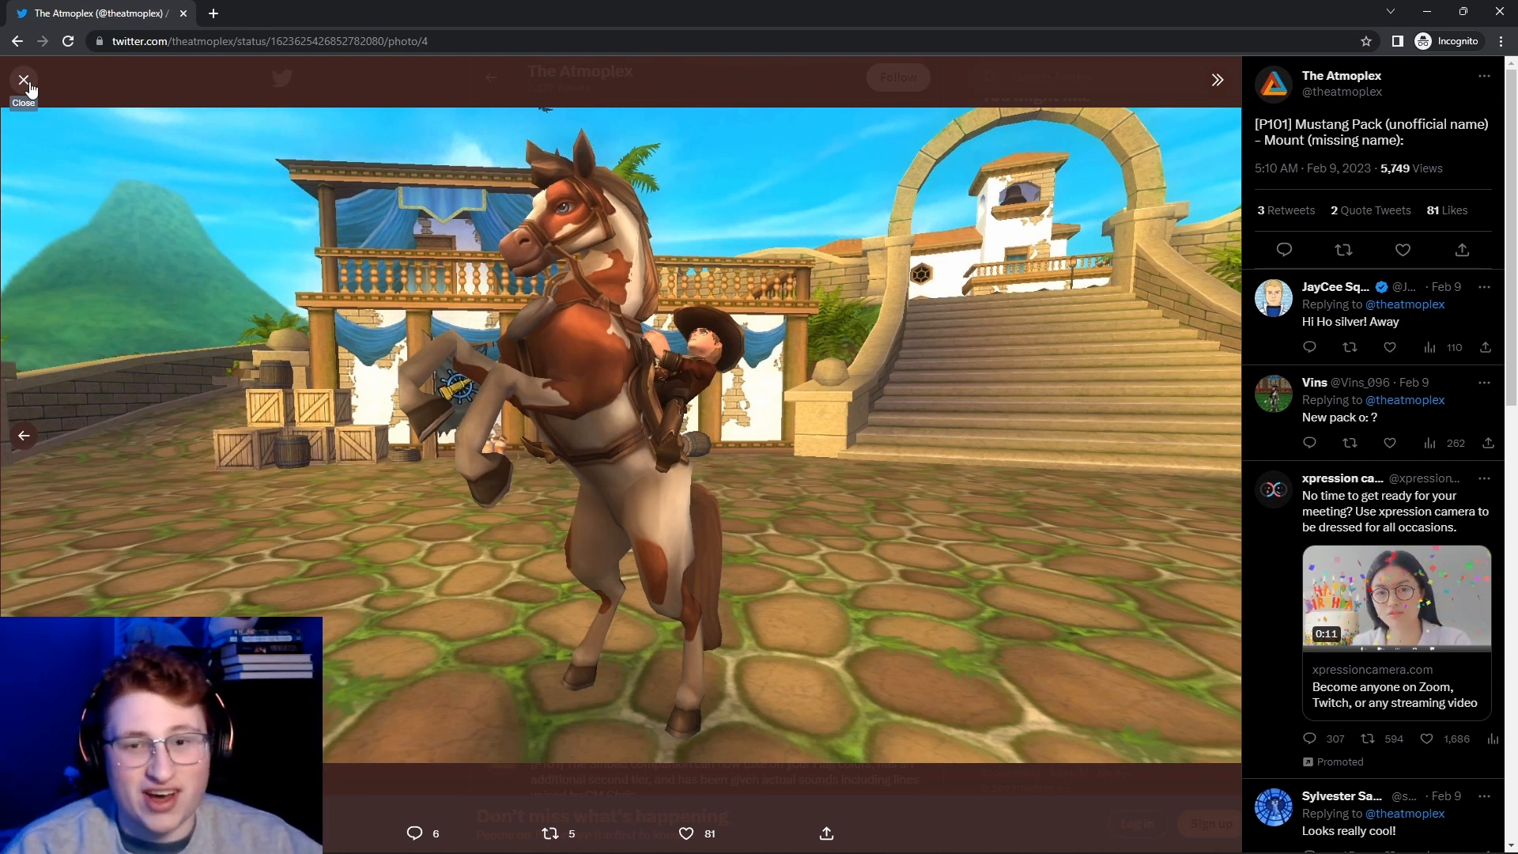
Return to the profile, scroll to the Sinbad companion tweet and view its first photo full size.
left_click(24, 79)
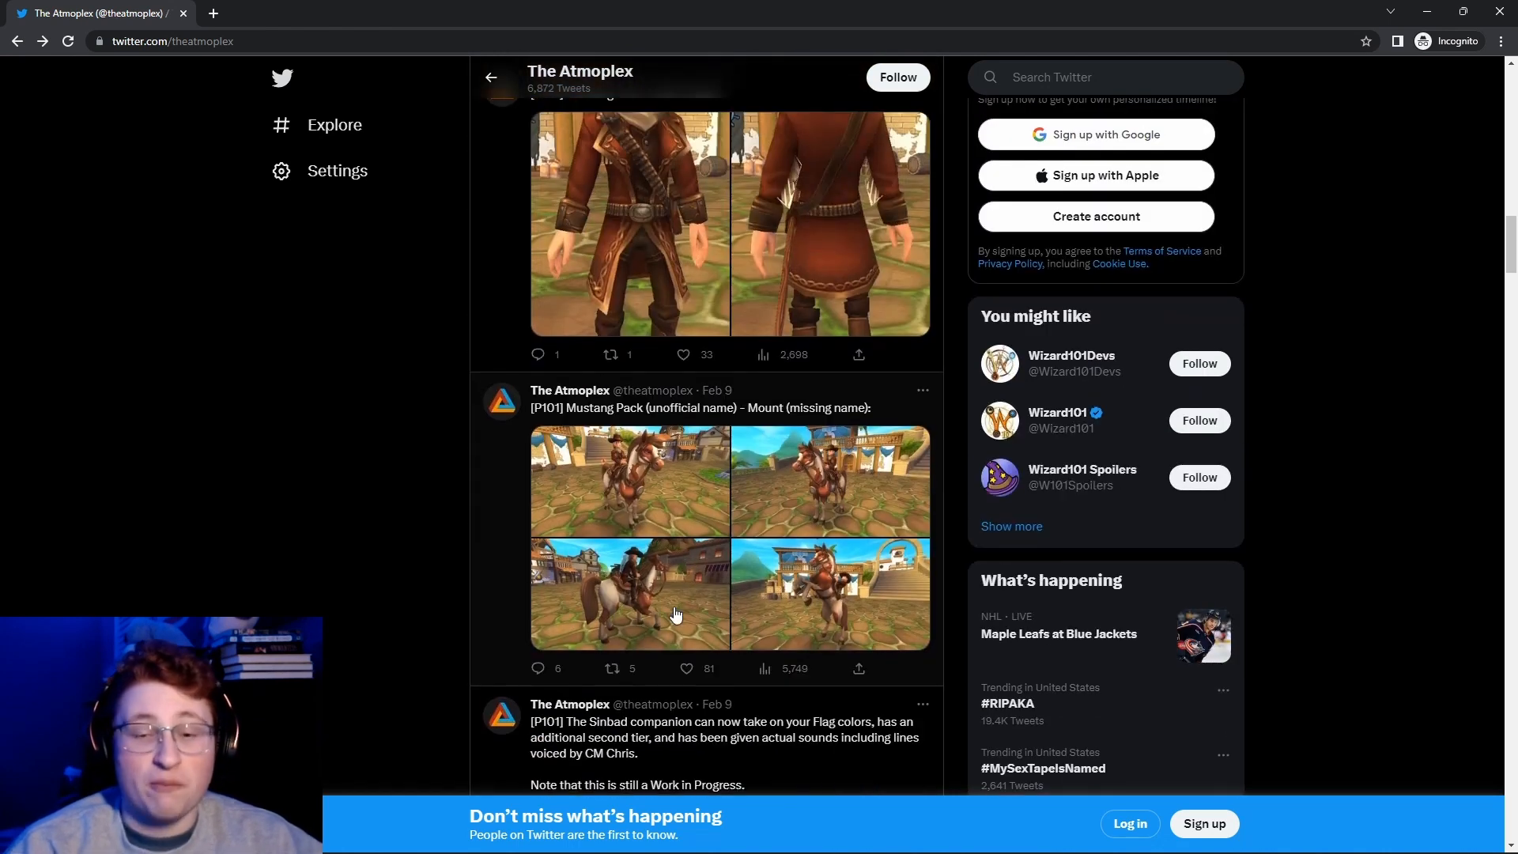
mouse_move(532, 631)
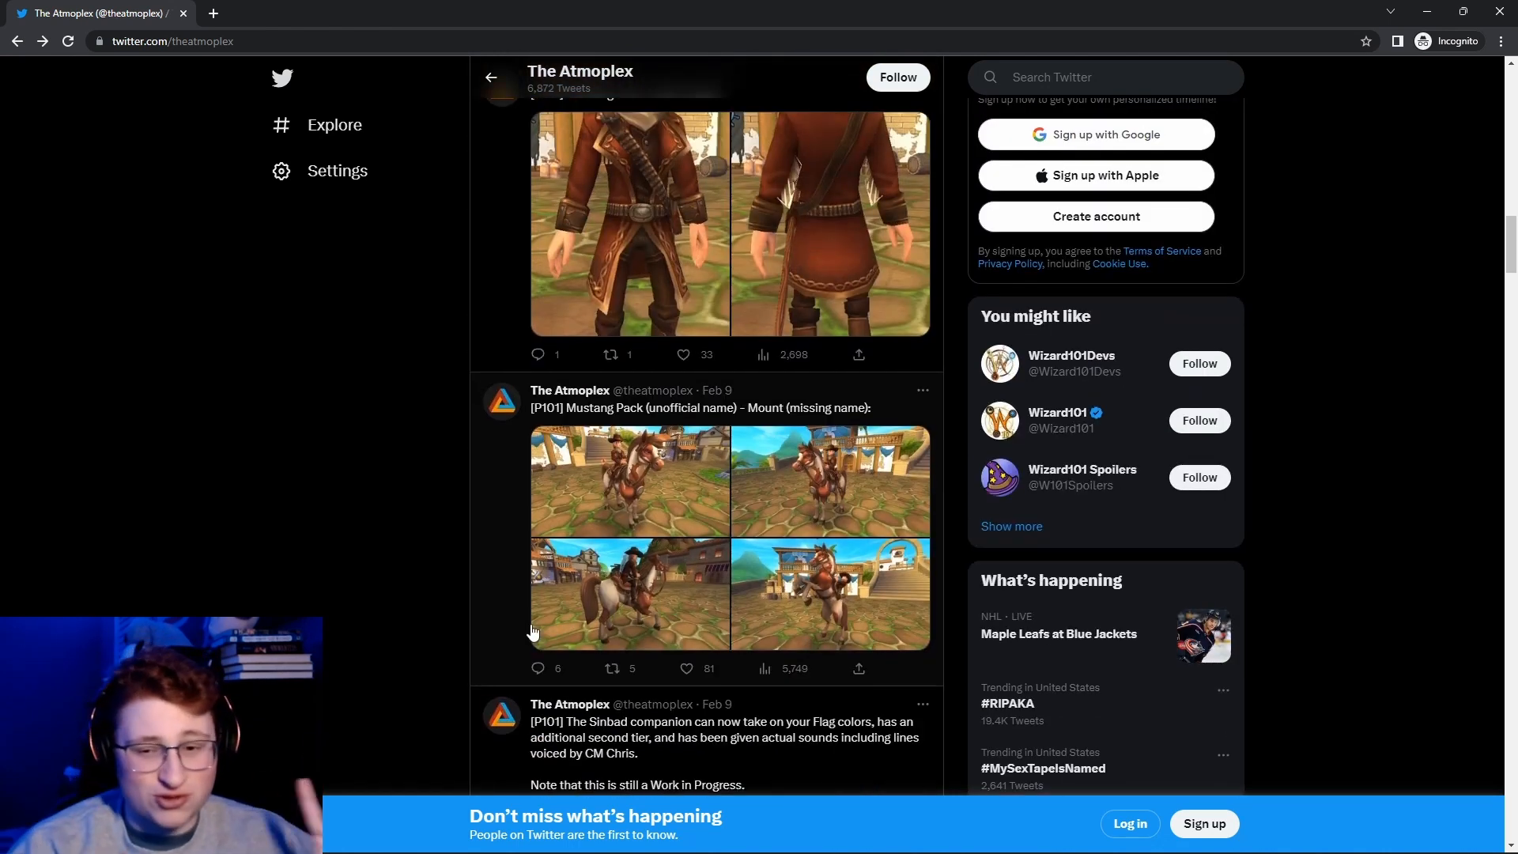
mouse_move(590, 506)
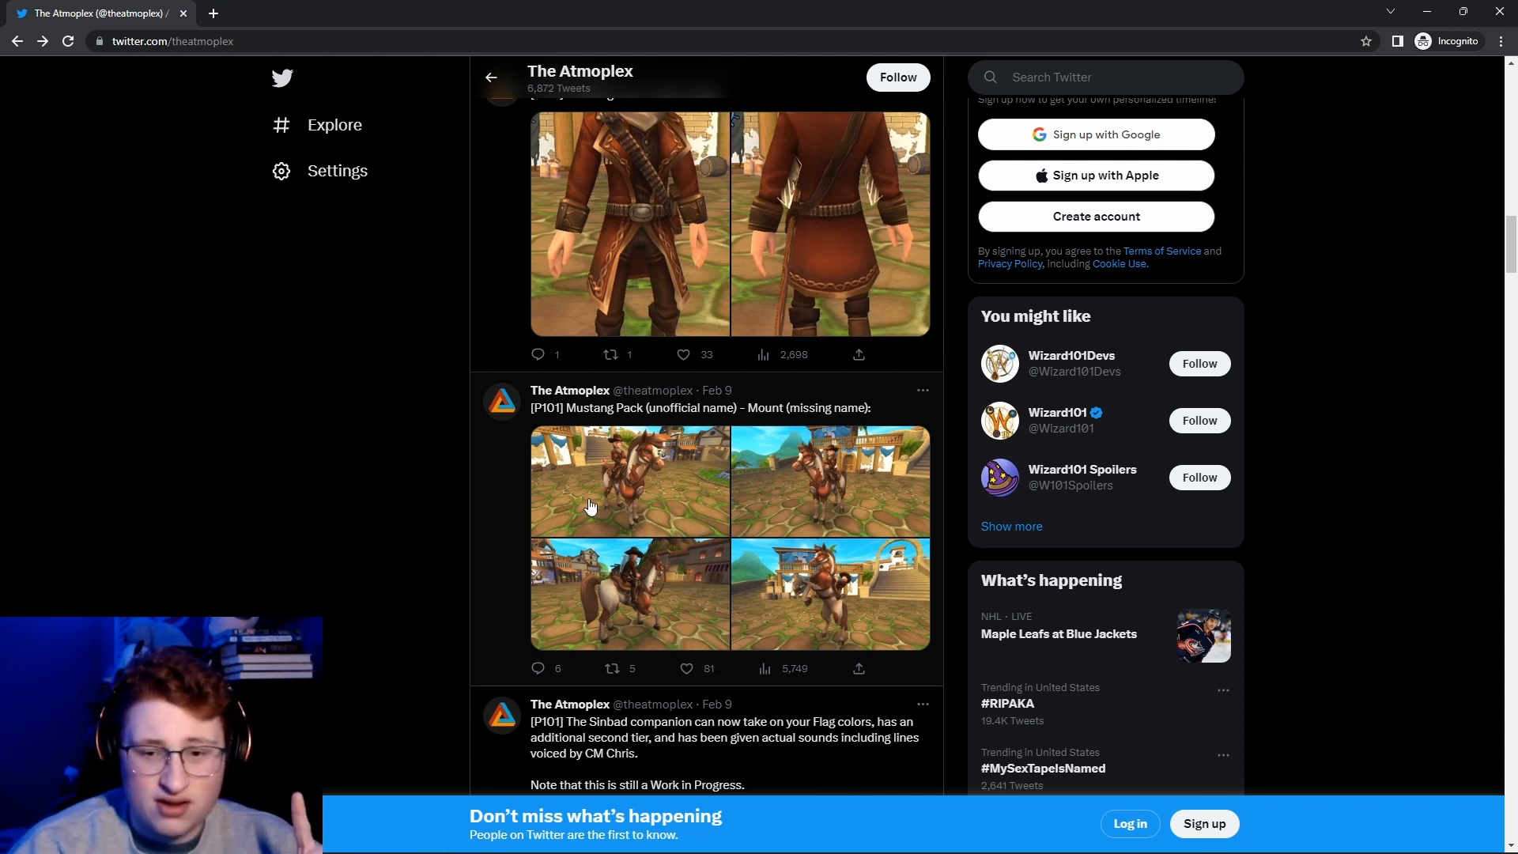
scroll("down", 3)
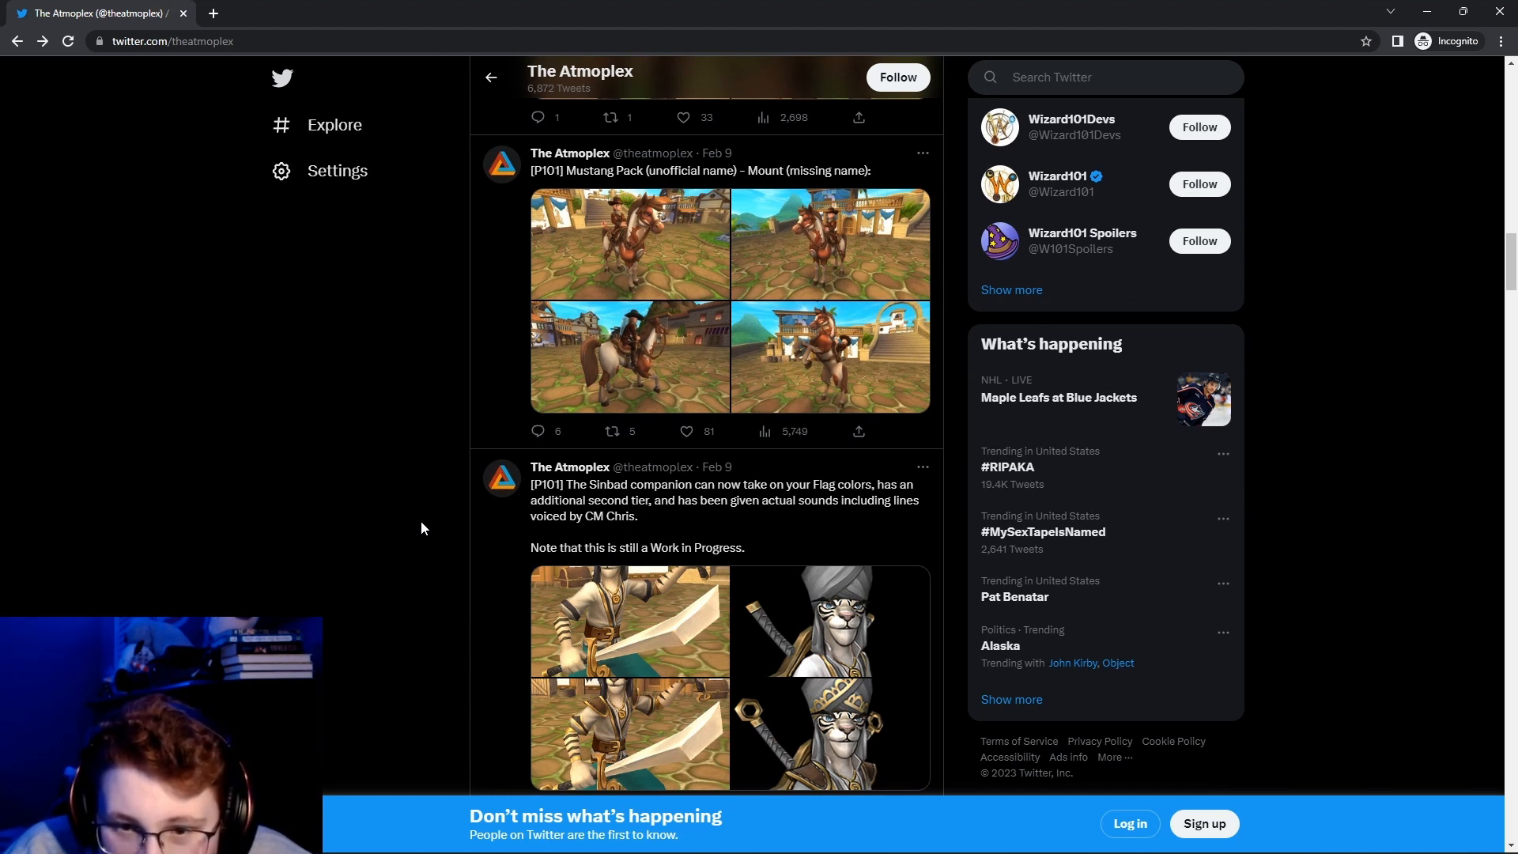
mouse_move(558, 496)
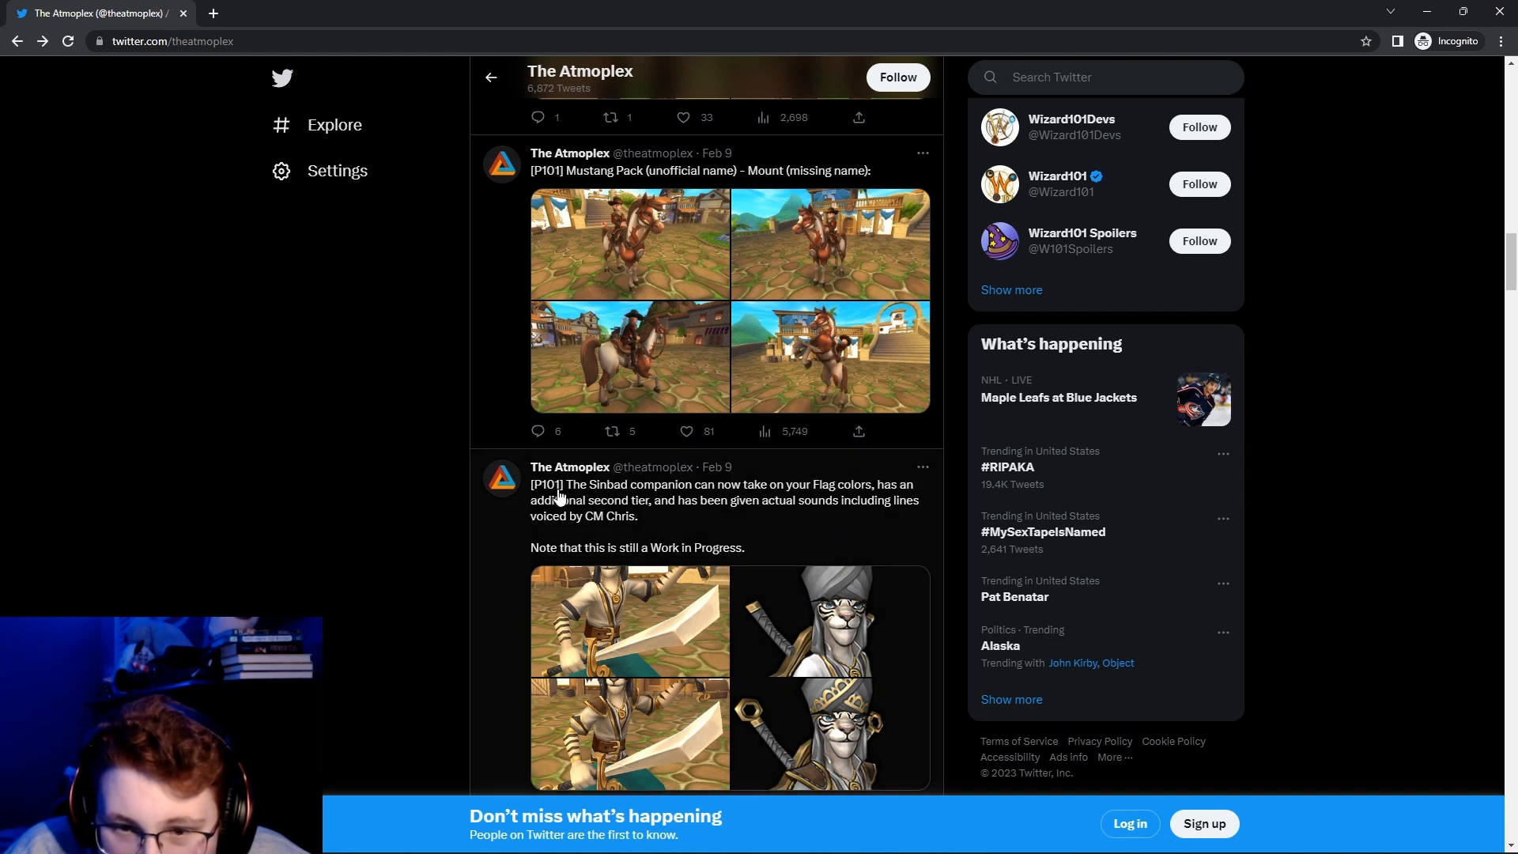
scroll("down", 3)
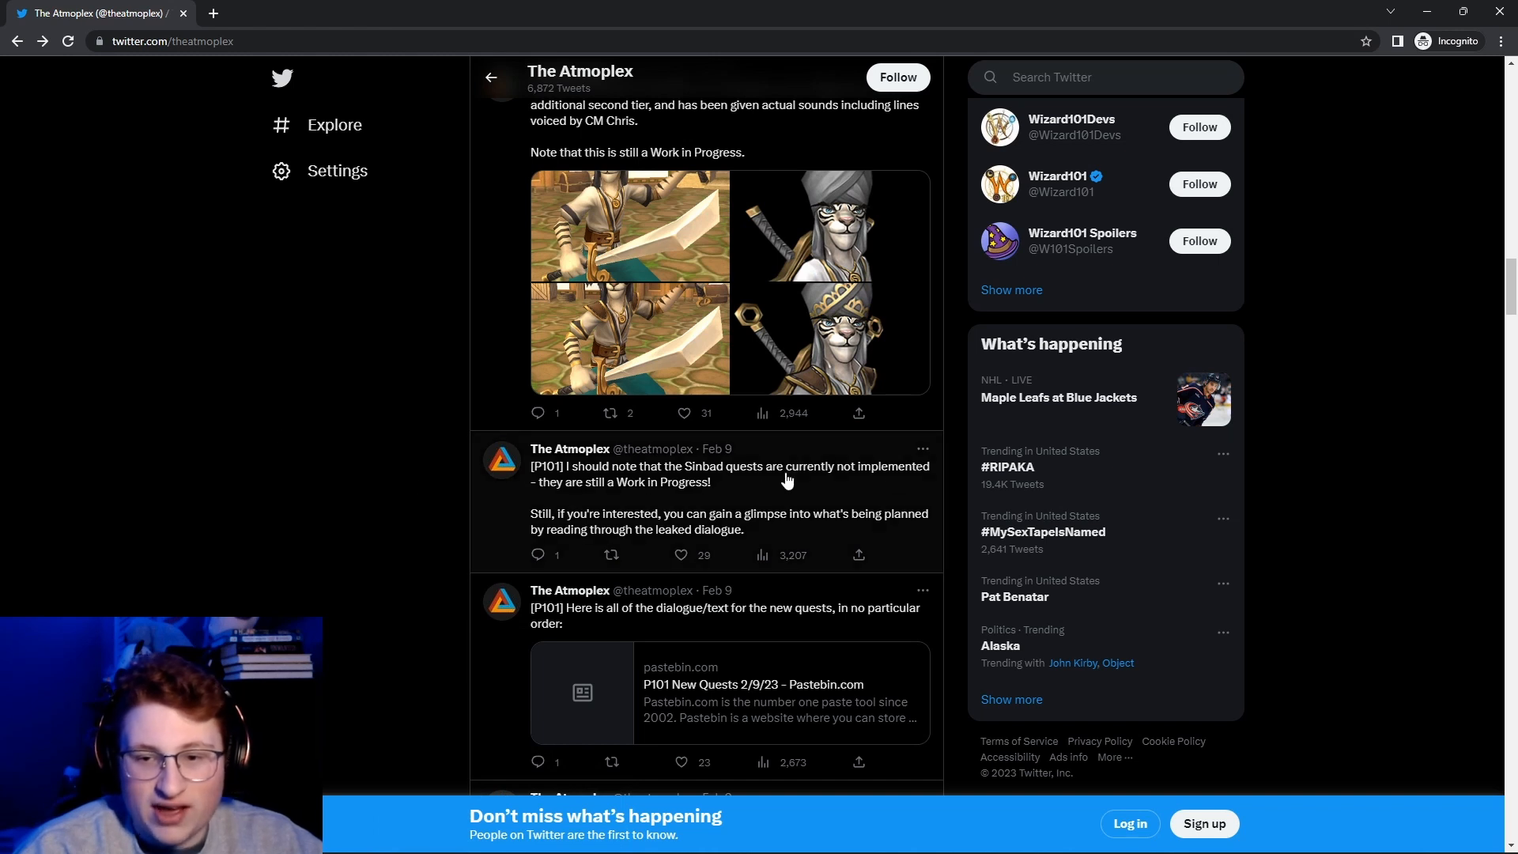
mouse_move(249, 491)
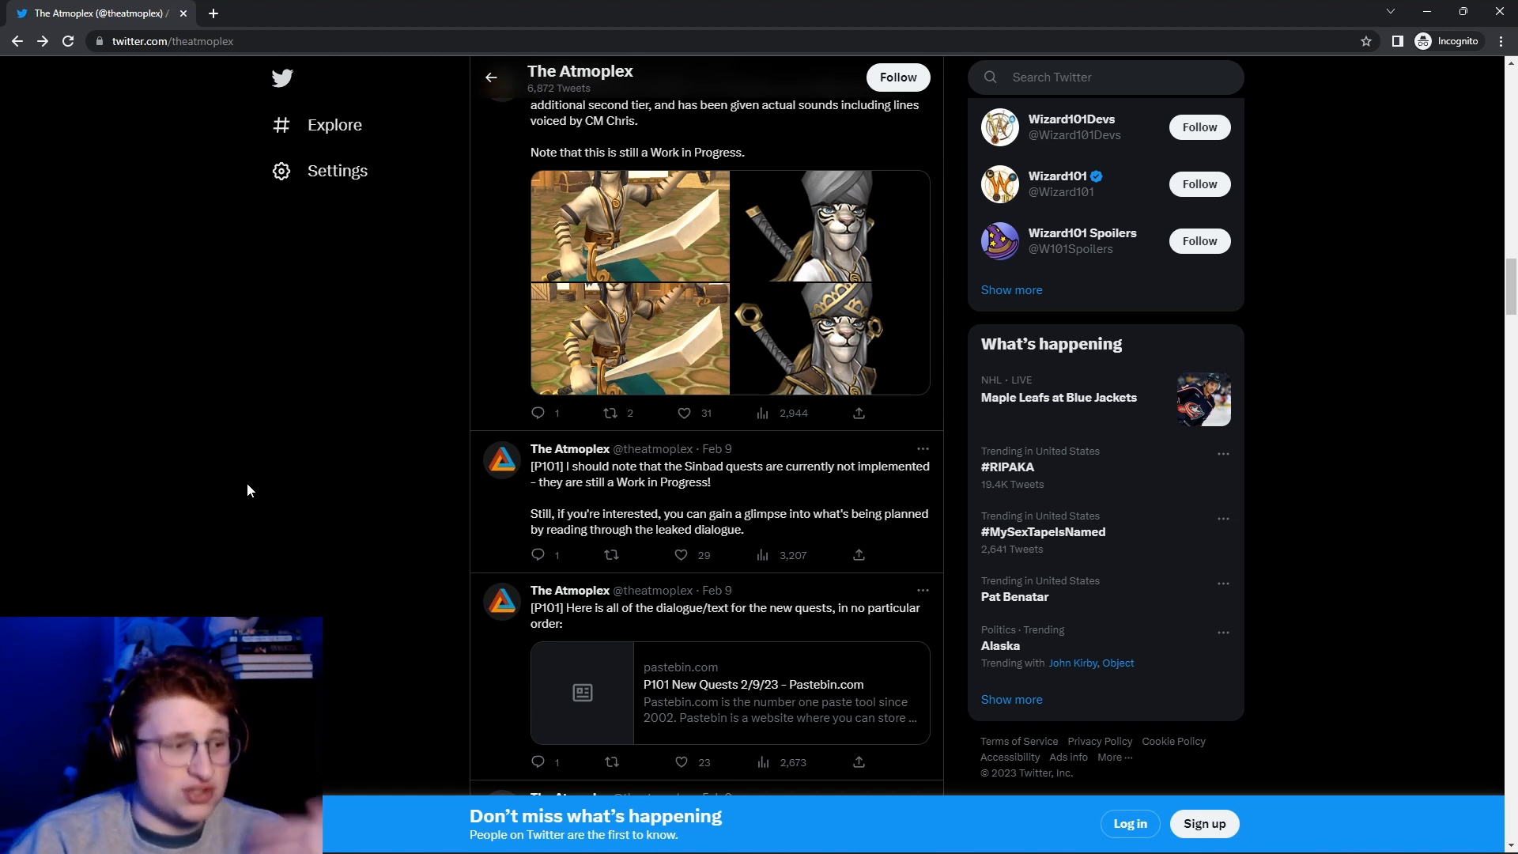
mouse_move(196, 443)
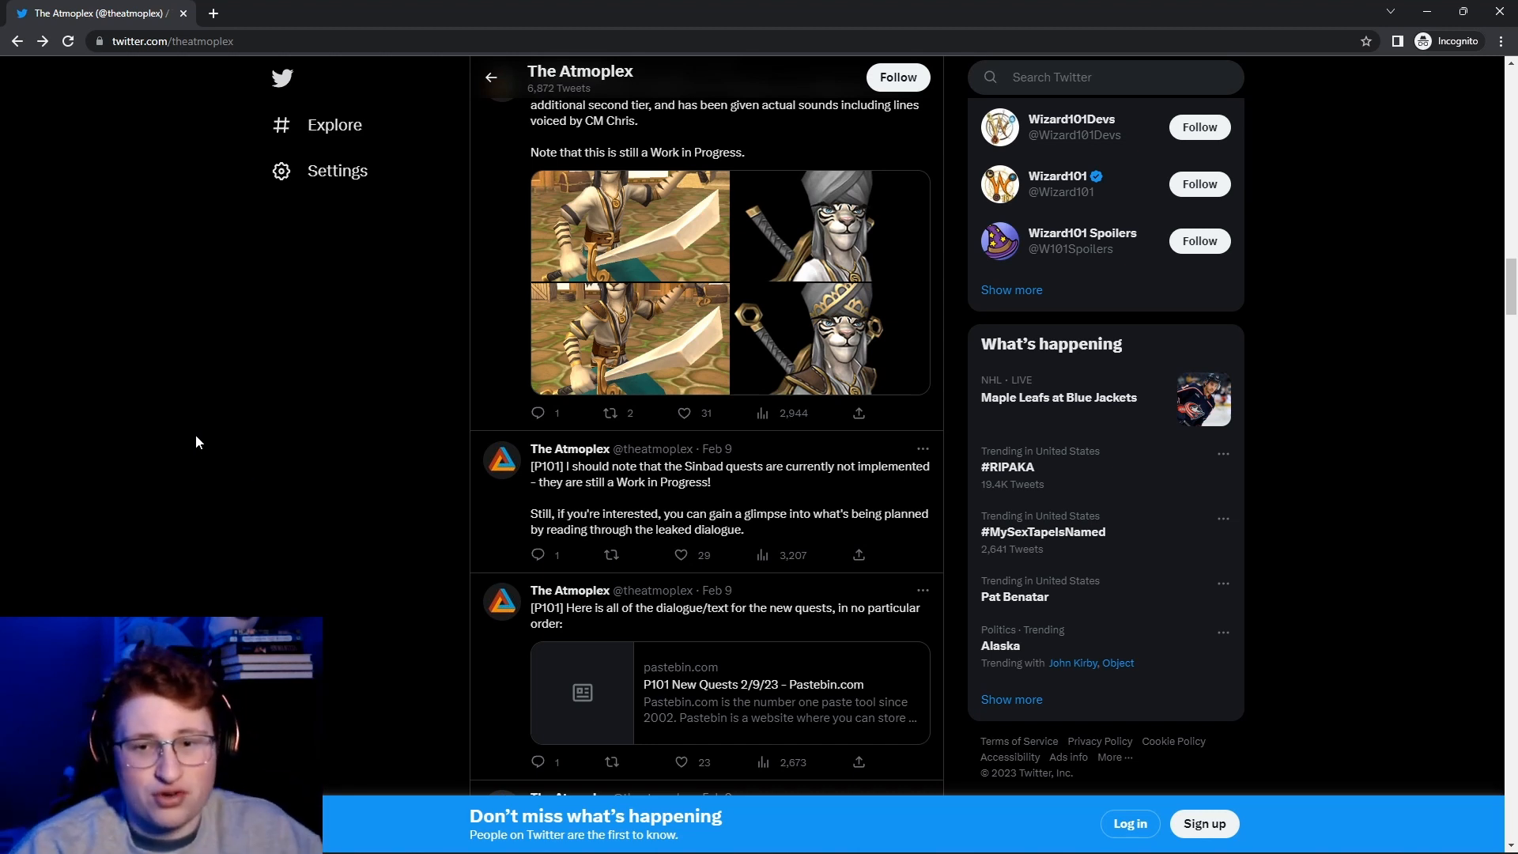
left_click(628, 226)
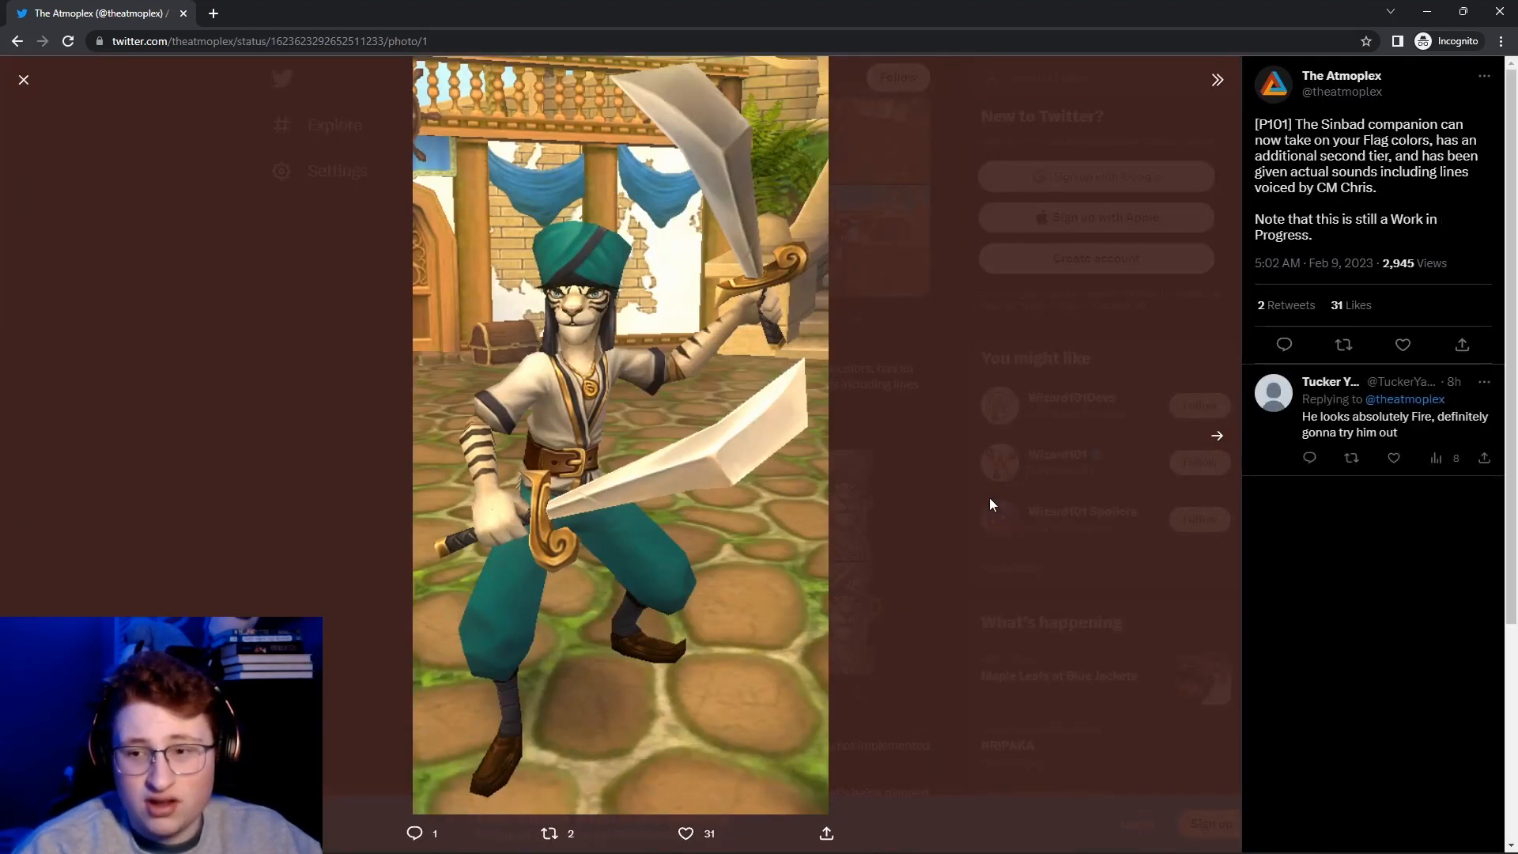
mouse_move(1219, 442)
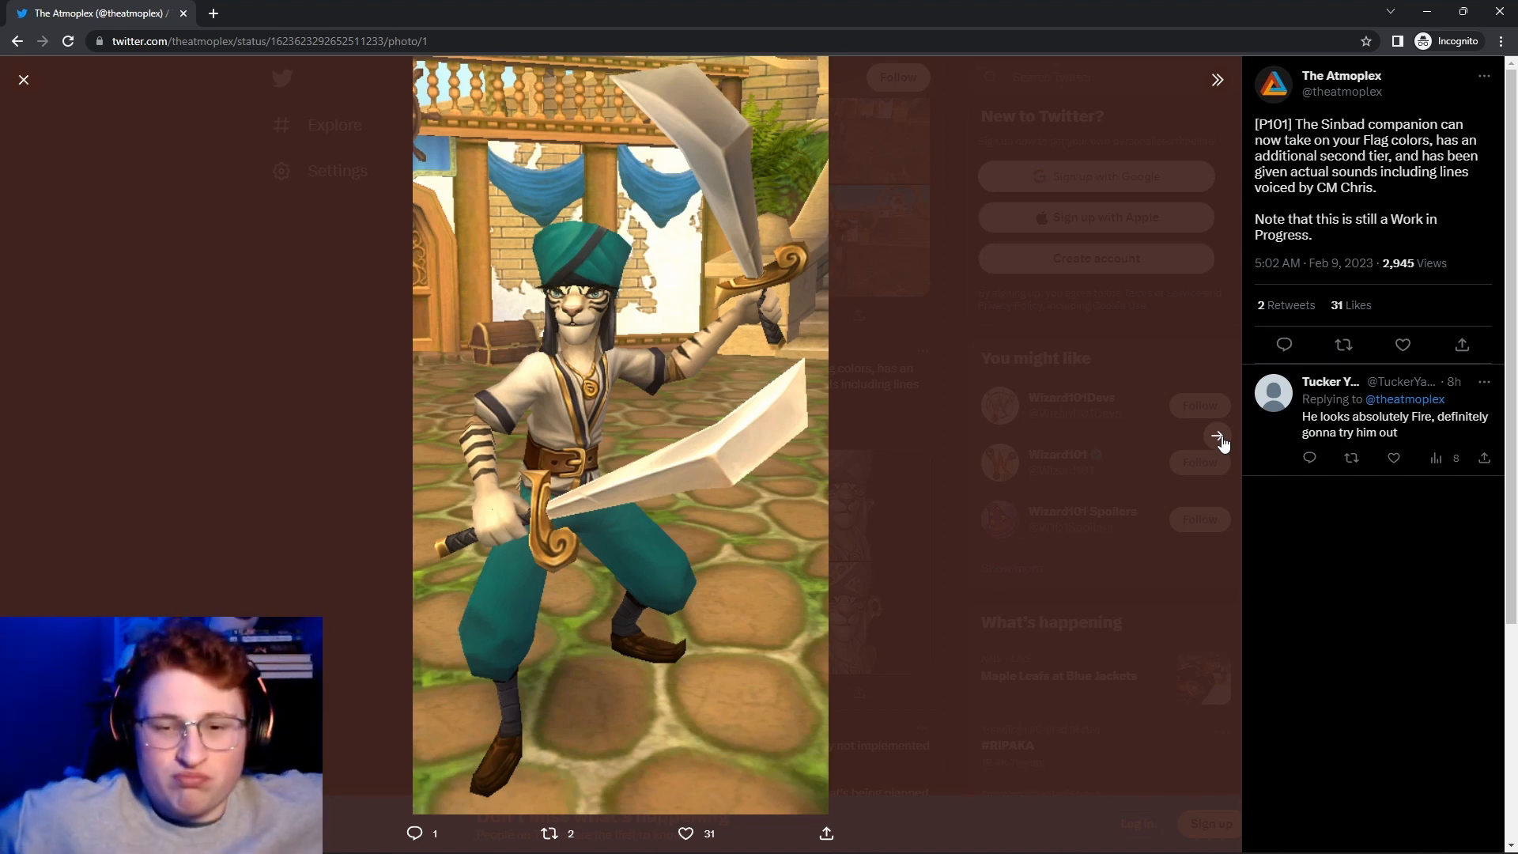
Page back and forth through the Sinbad companion images, ending on the third one.
left_click(1217, 435)
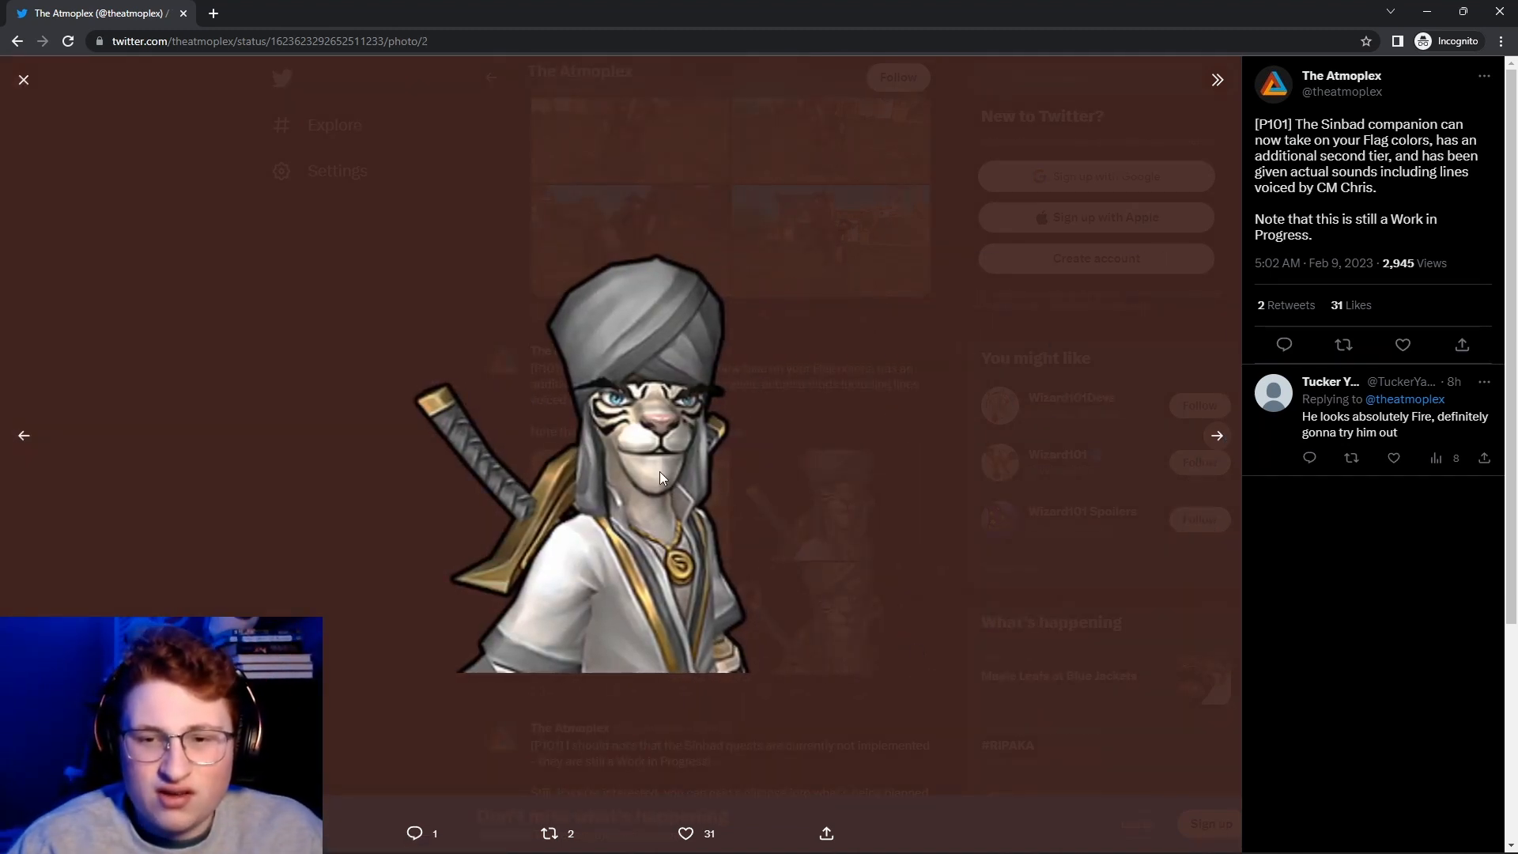
left_click(1217, 436)
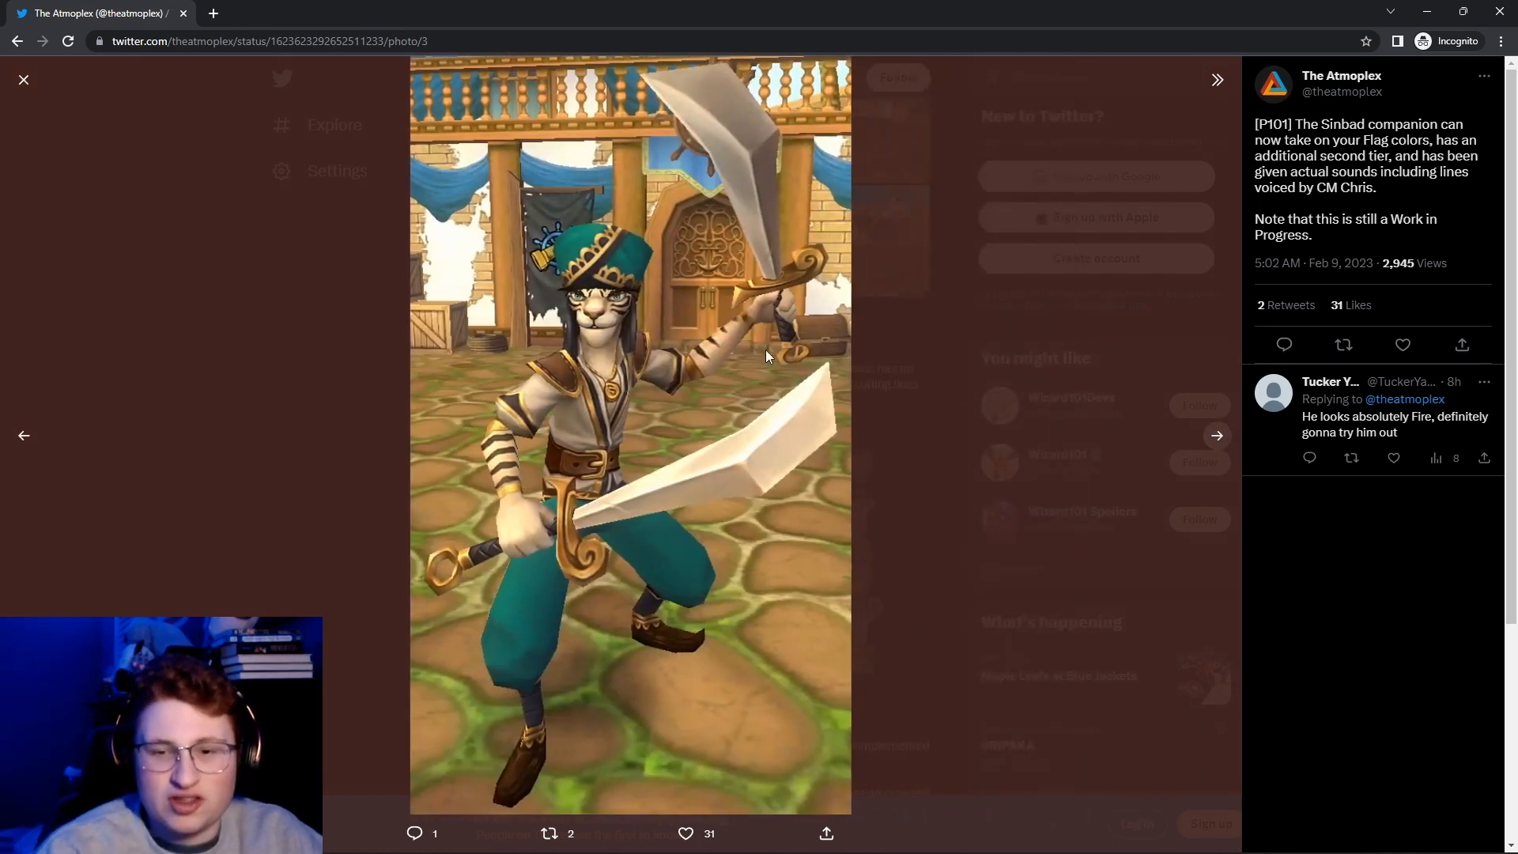
left_click(24, 79)
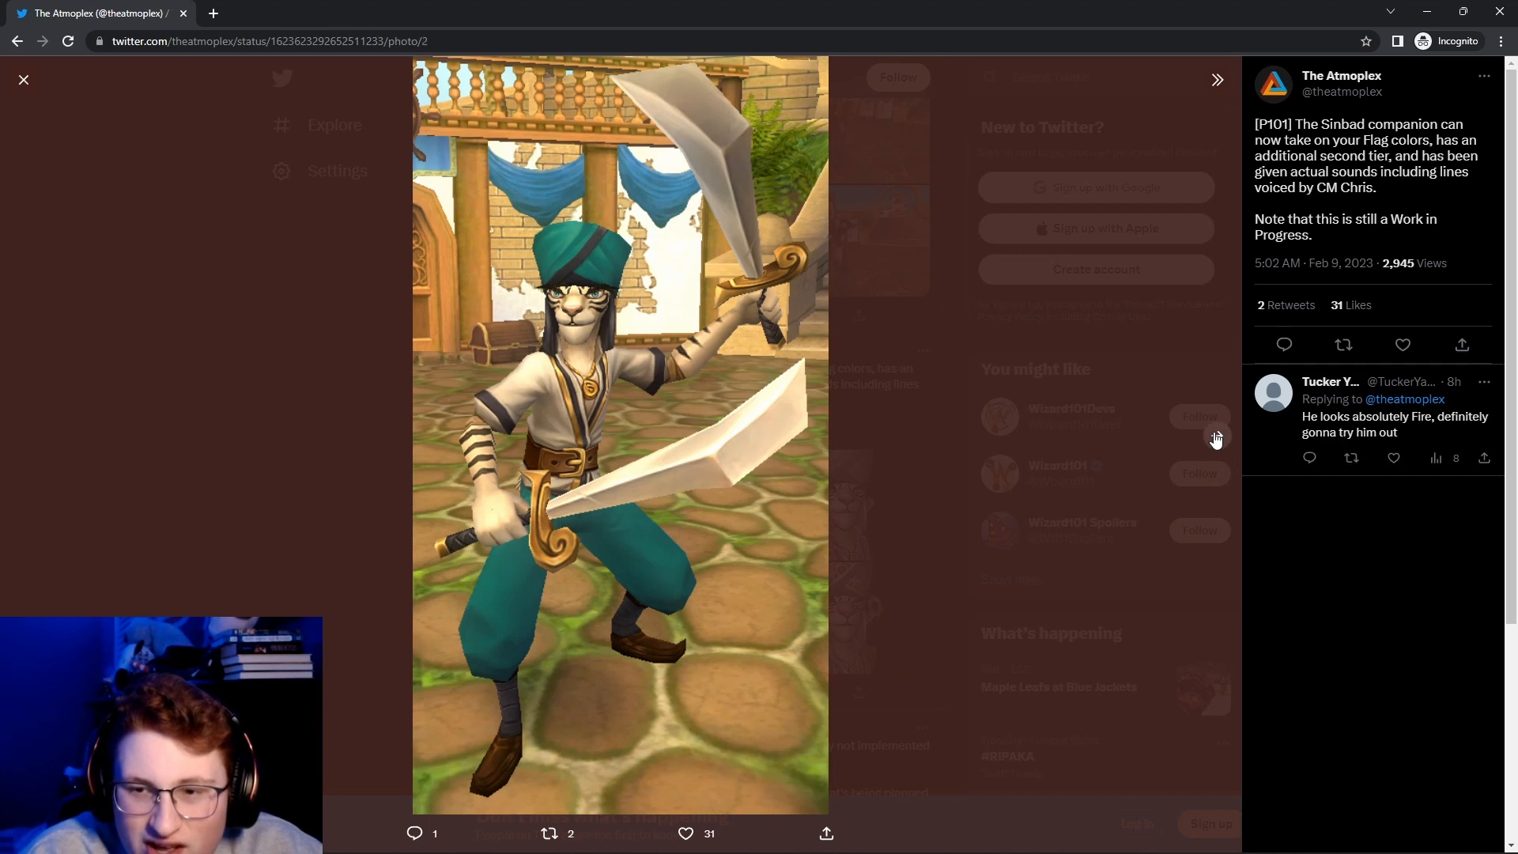
left_click(1218, 79)
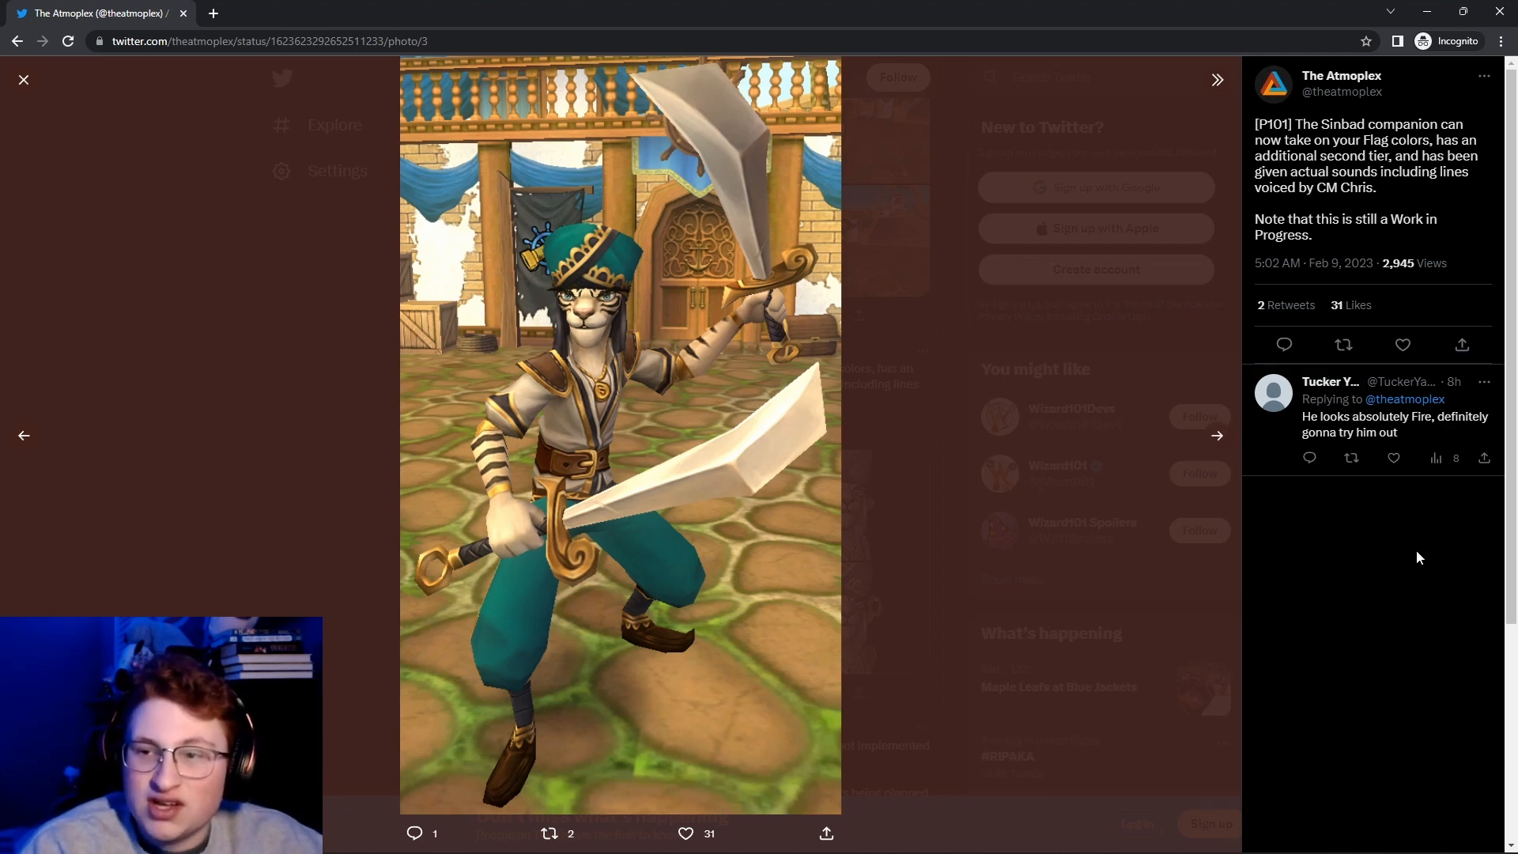
mouse_move(1218, 436)
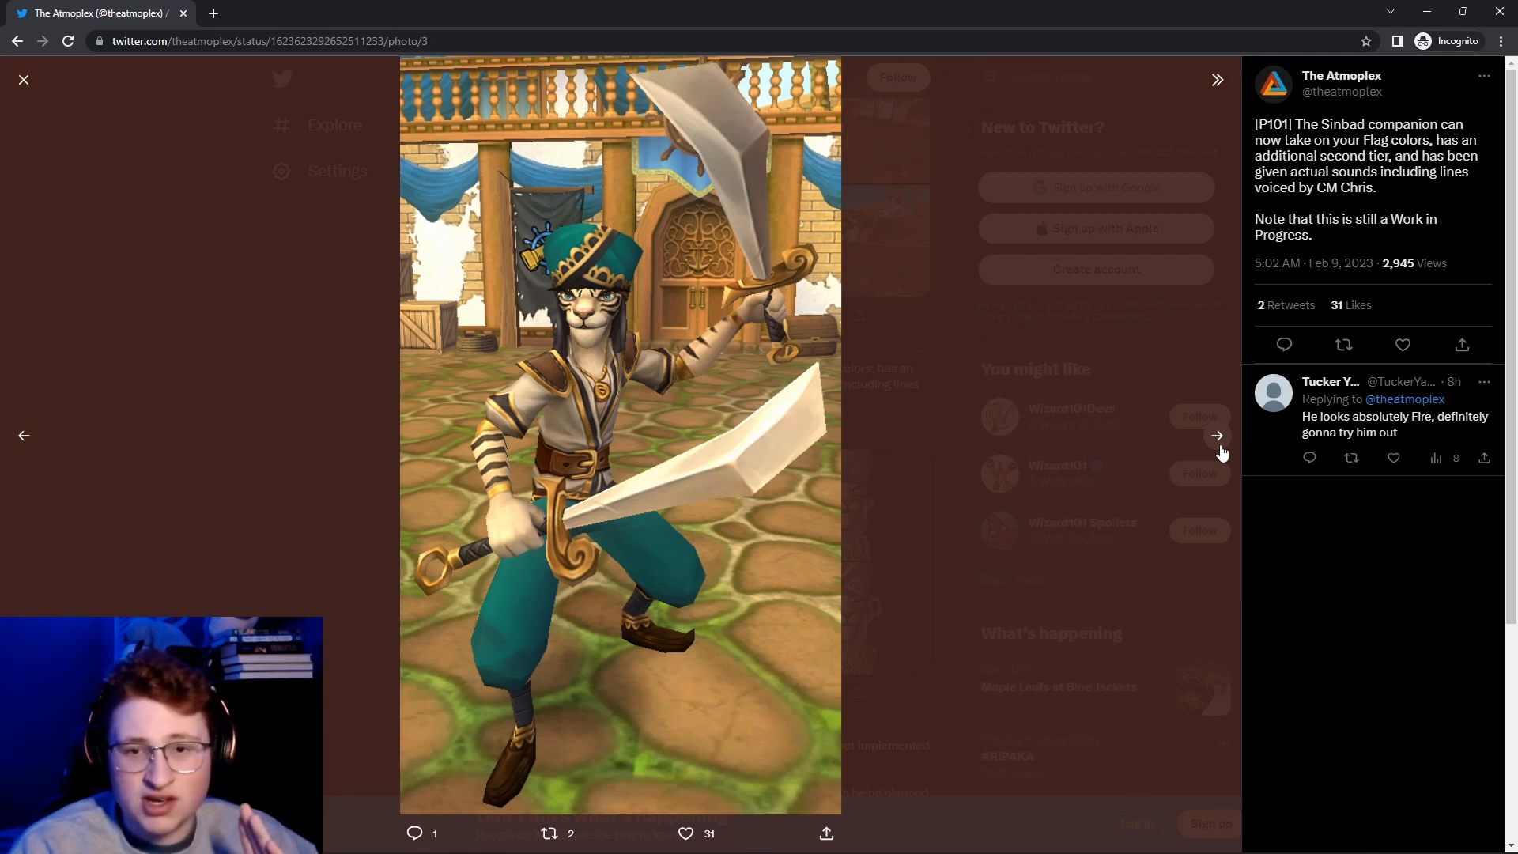
left_click(1218, 437)
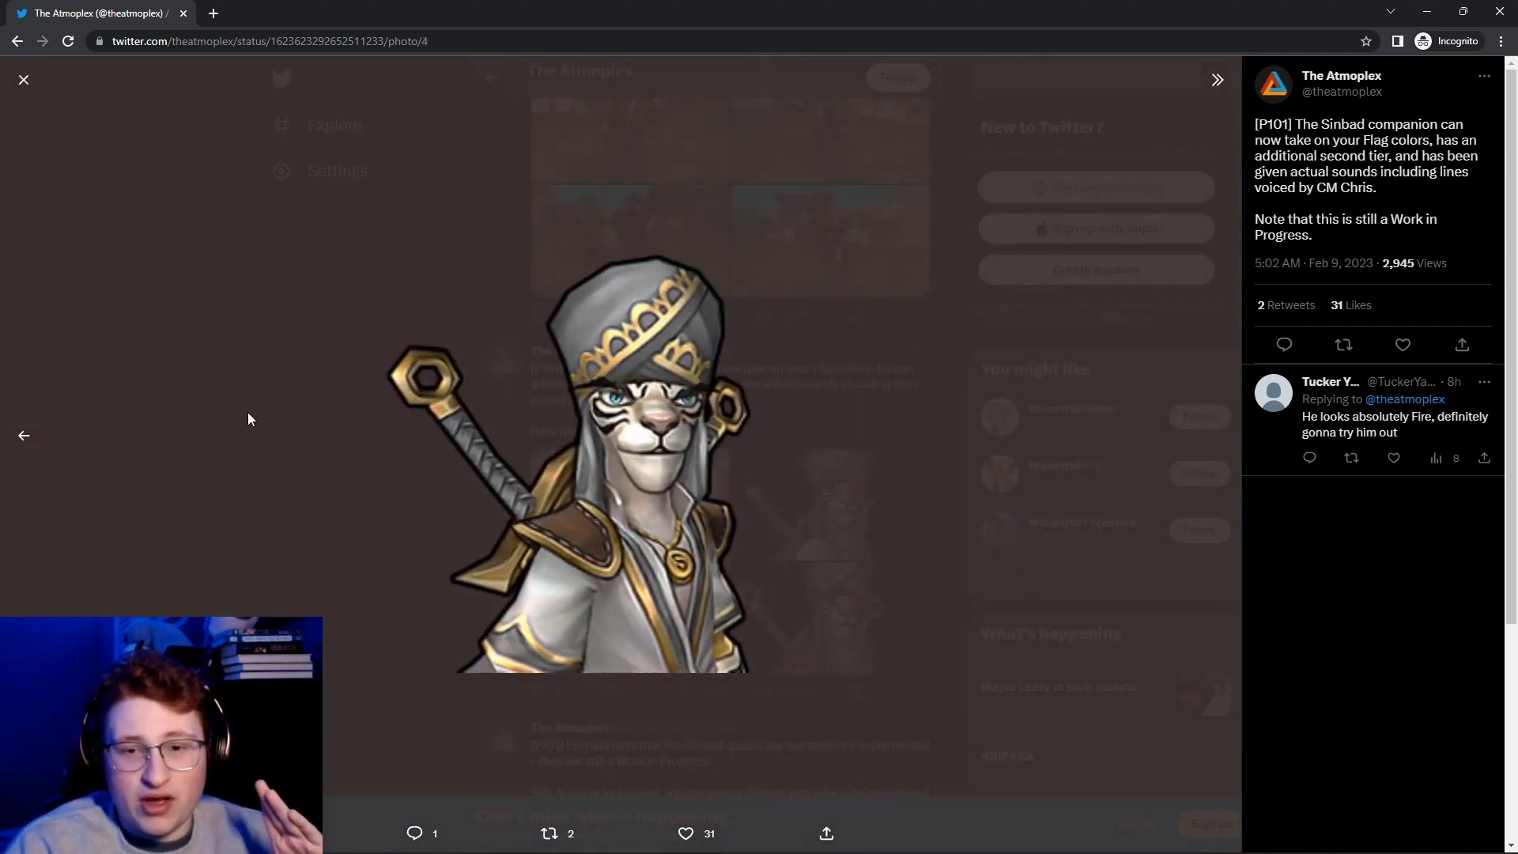
left_click(23, 79)
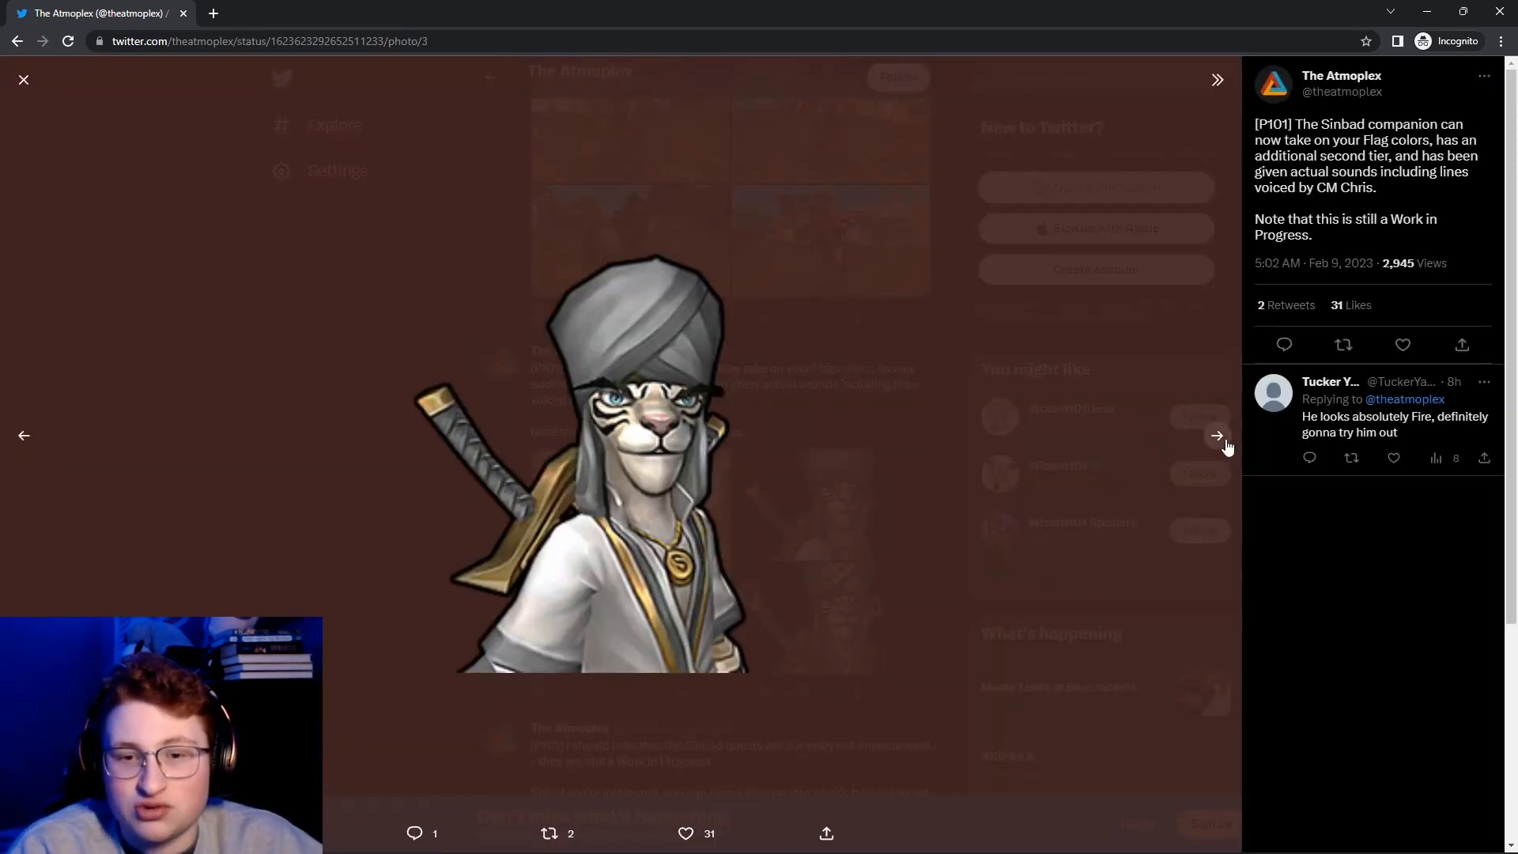
left_click(1218, 437)
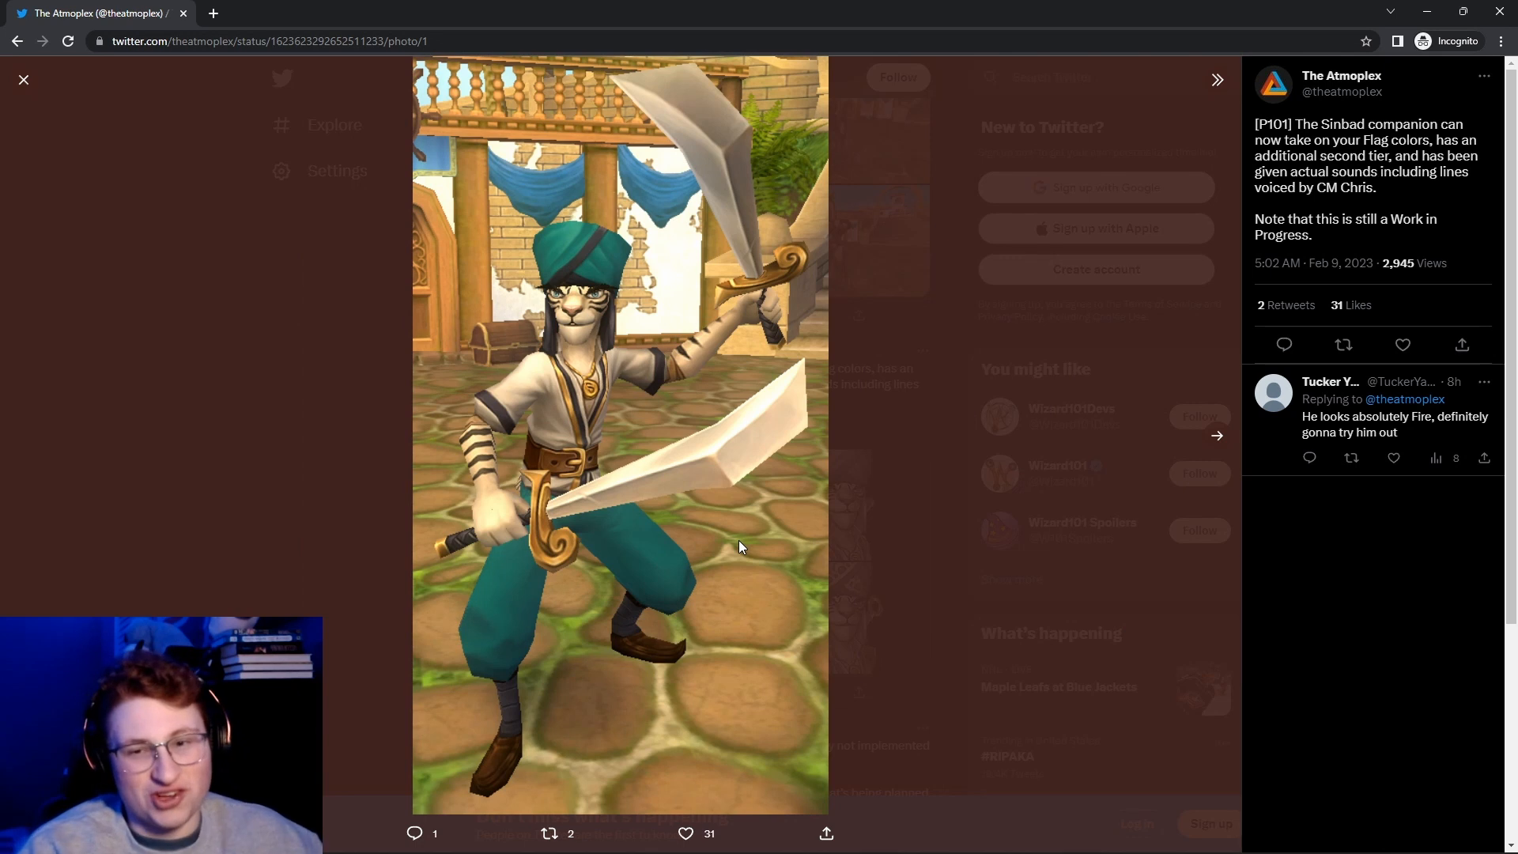
mouse_move(785, 530)
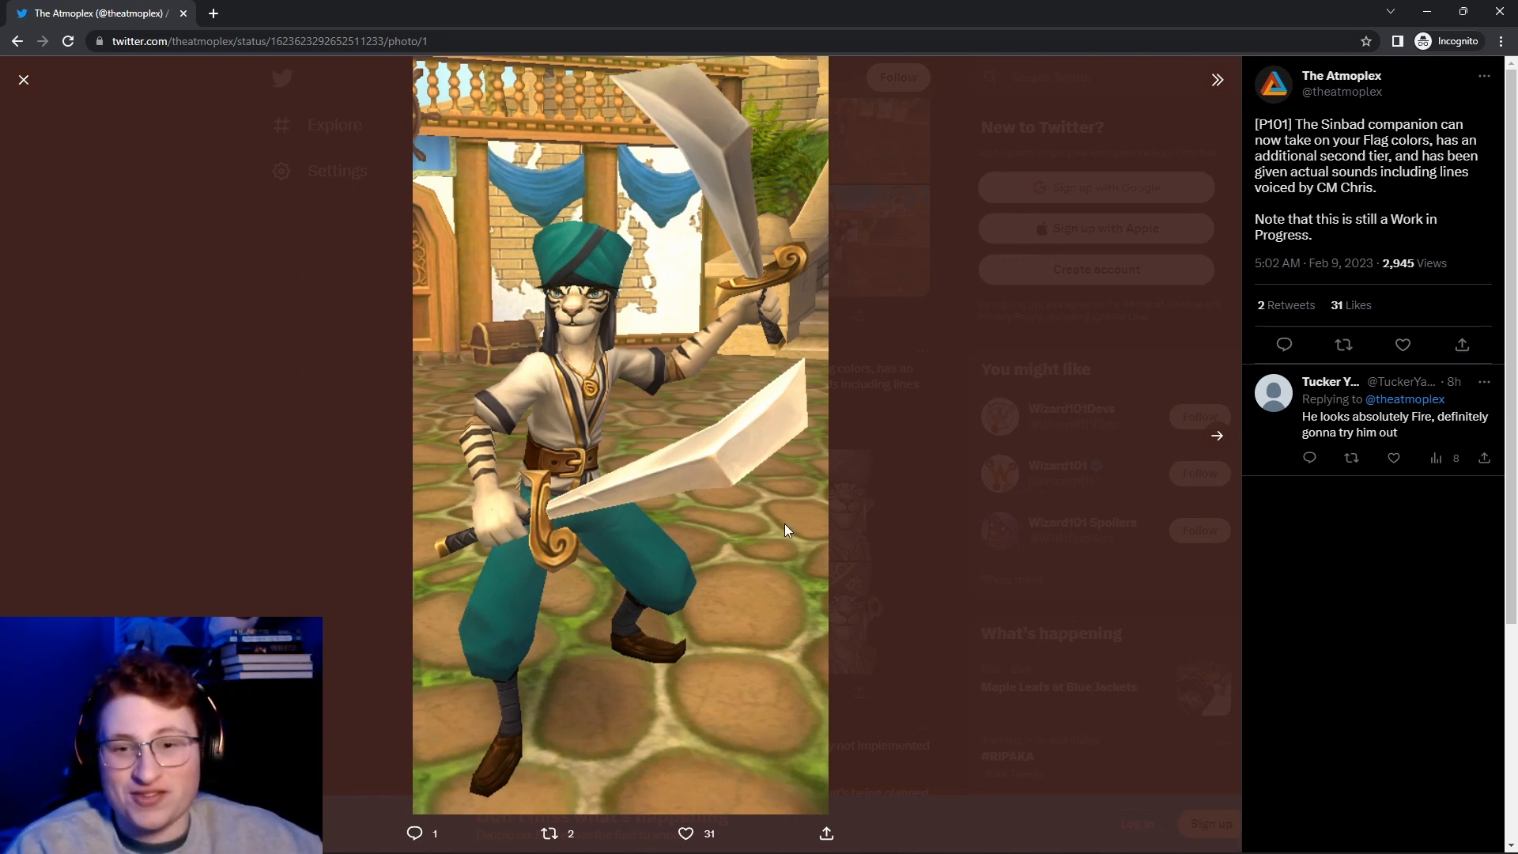
left_click(1218, 435)
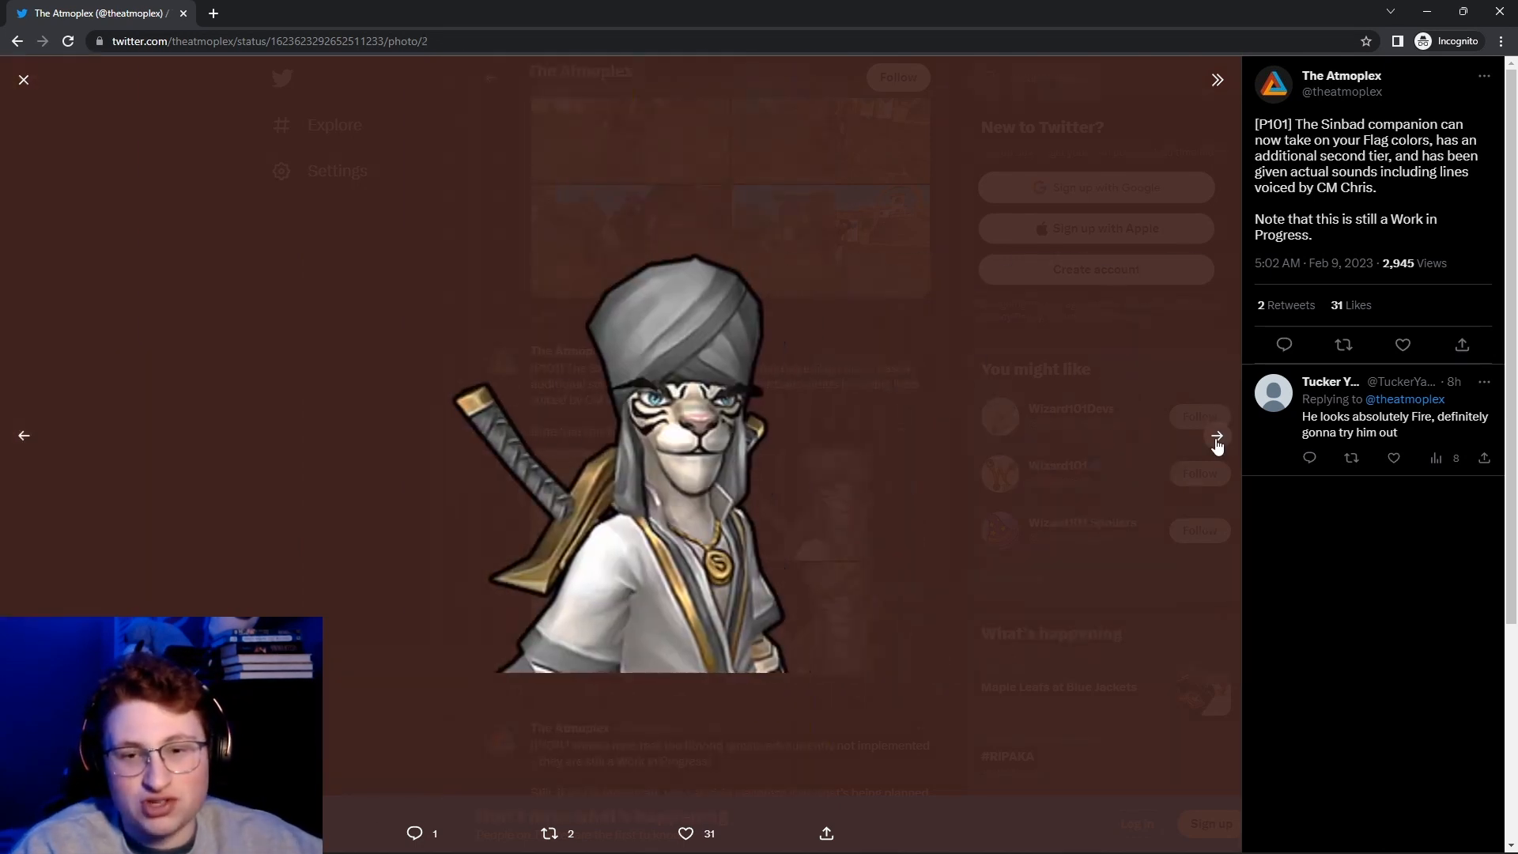
left_click(1218, 435)
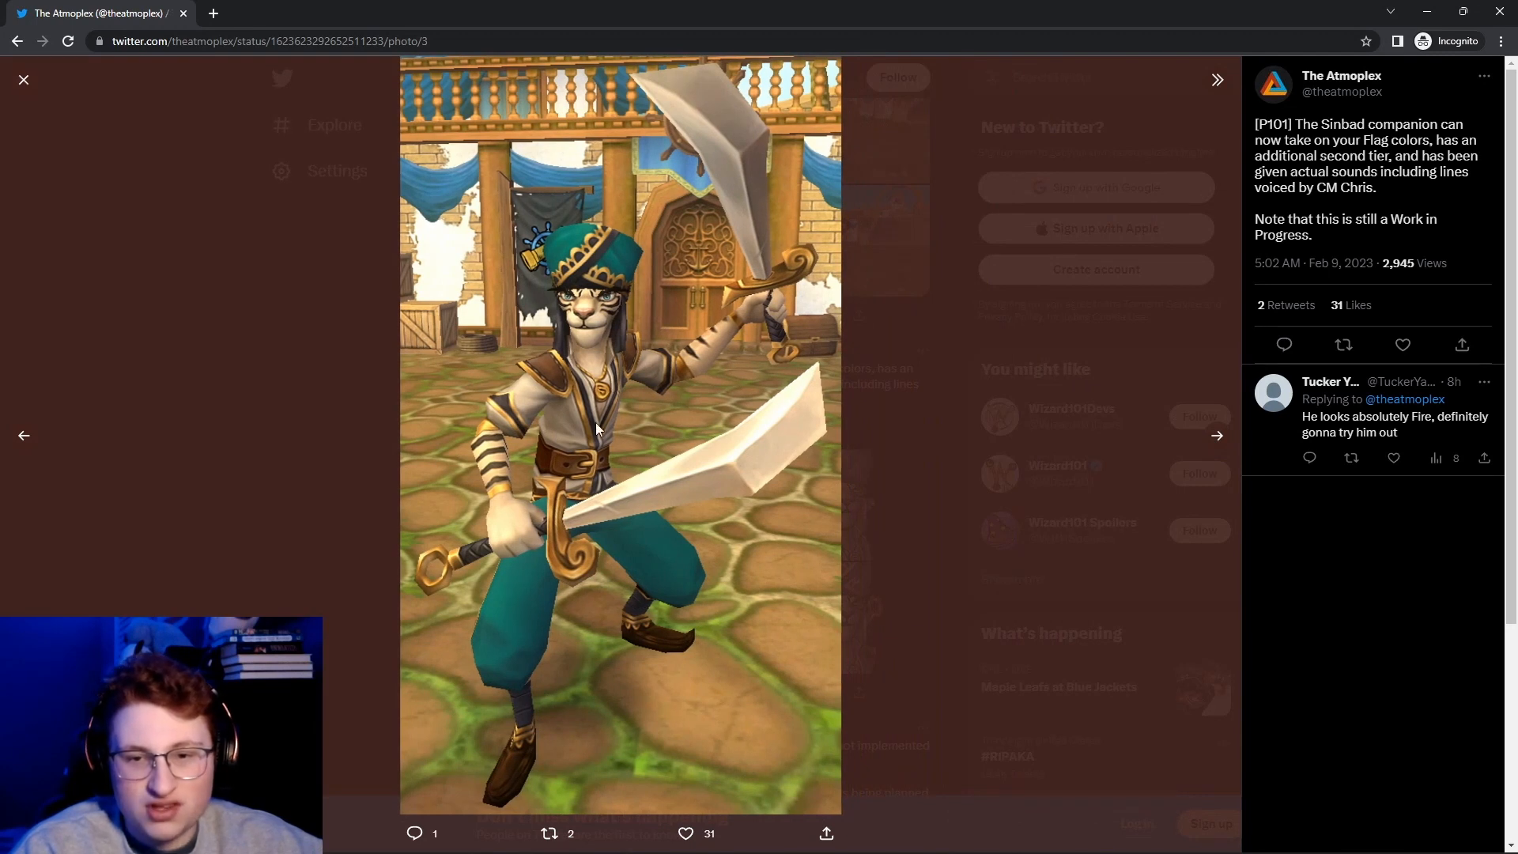
mouse_move(744, 471)
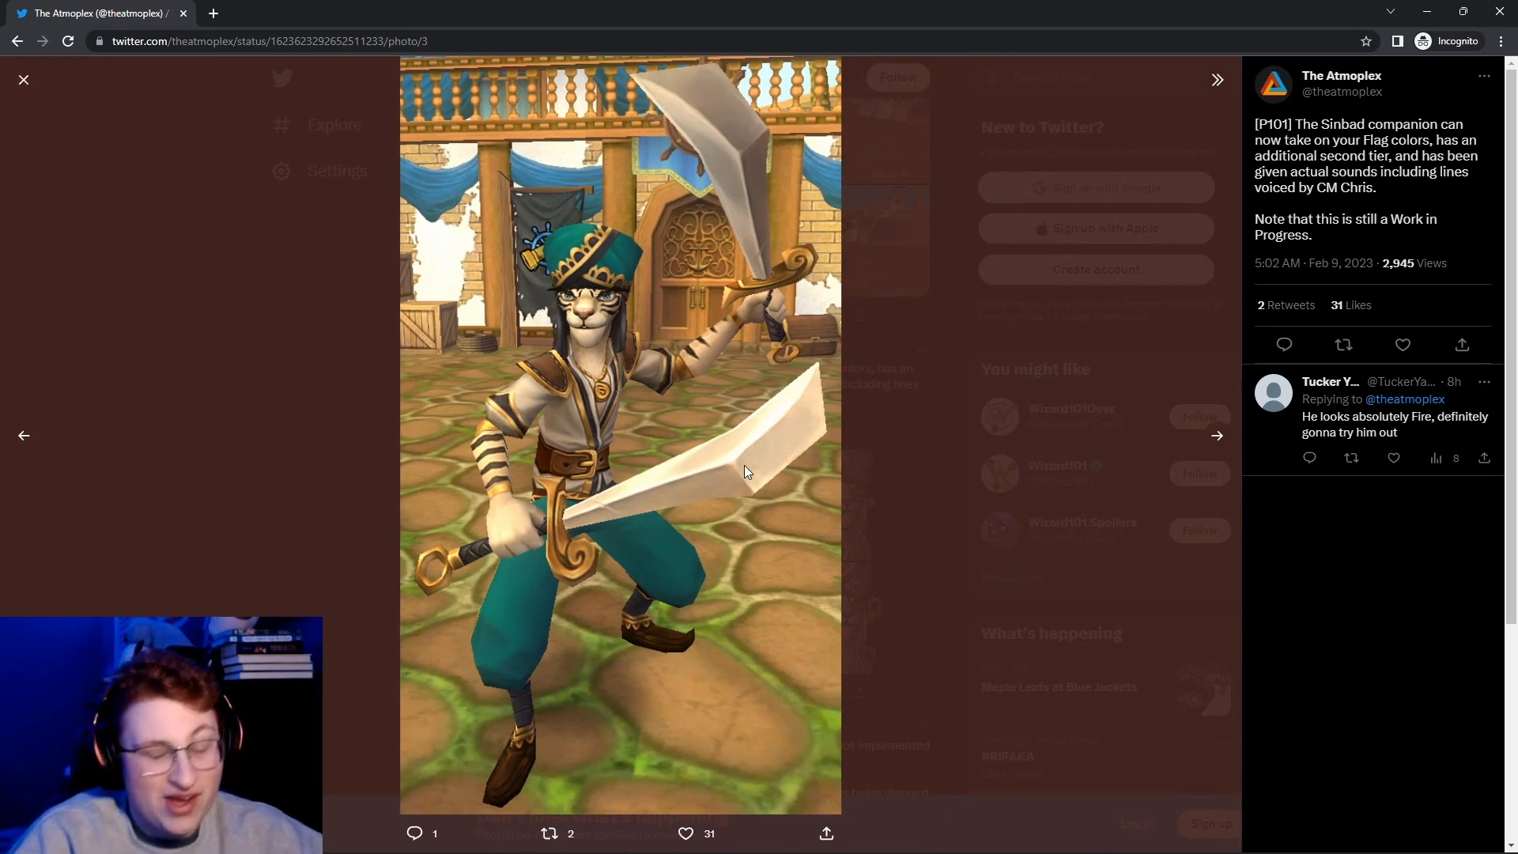
Return to the timeline and view the New Quest Titles image full size.
left_click(24, 79)
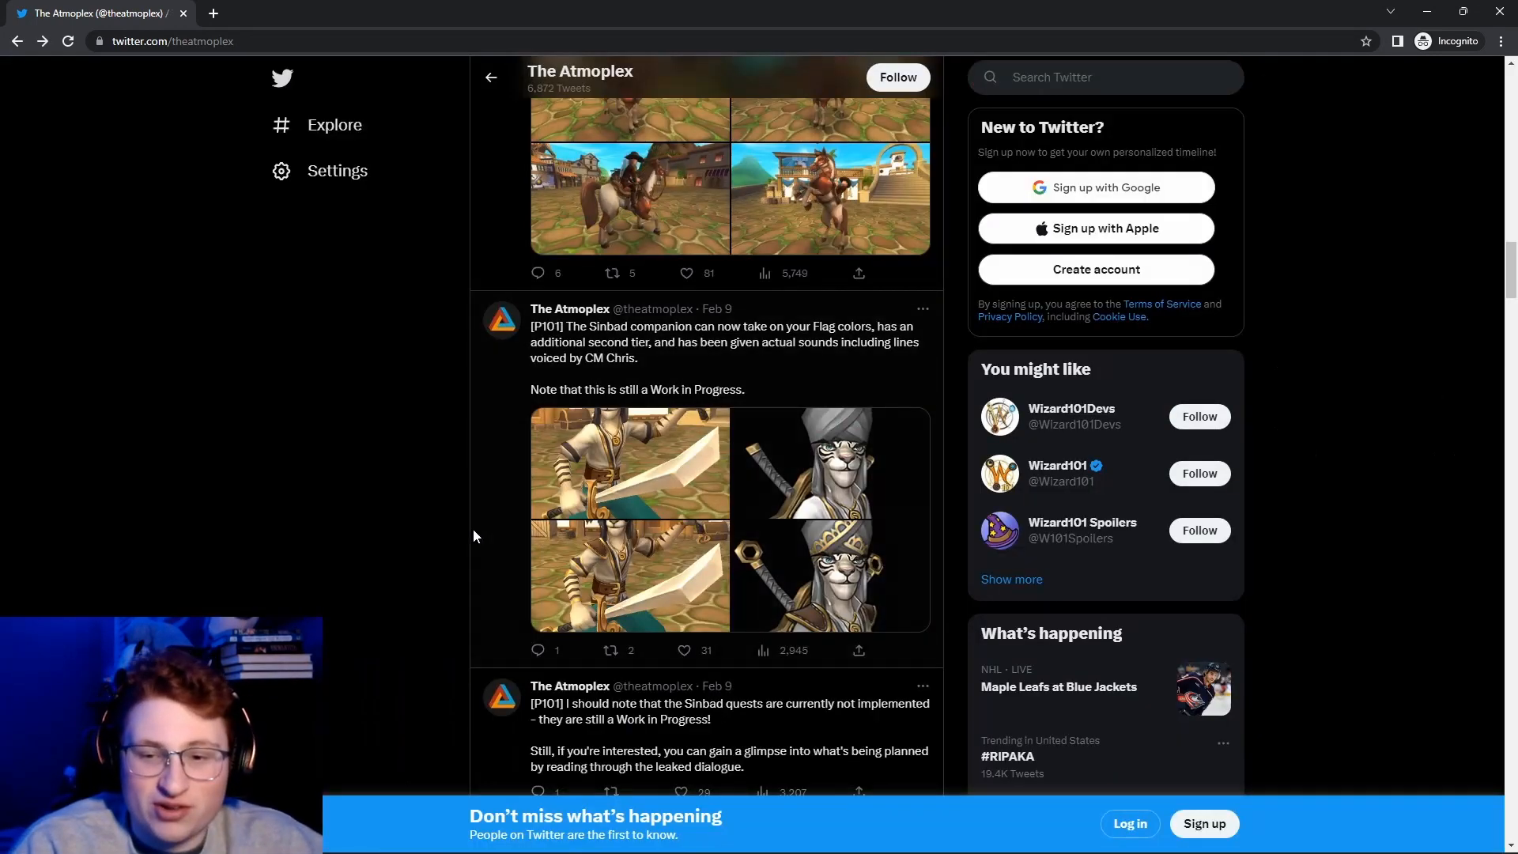
scroll("down", 3)
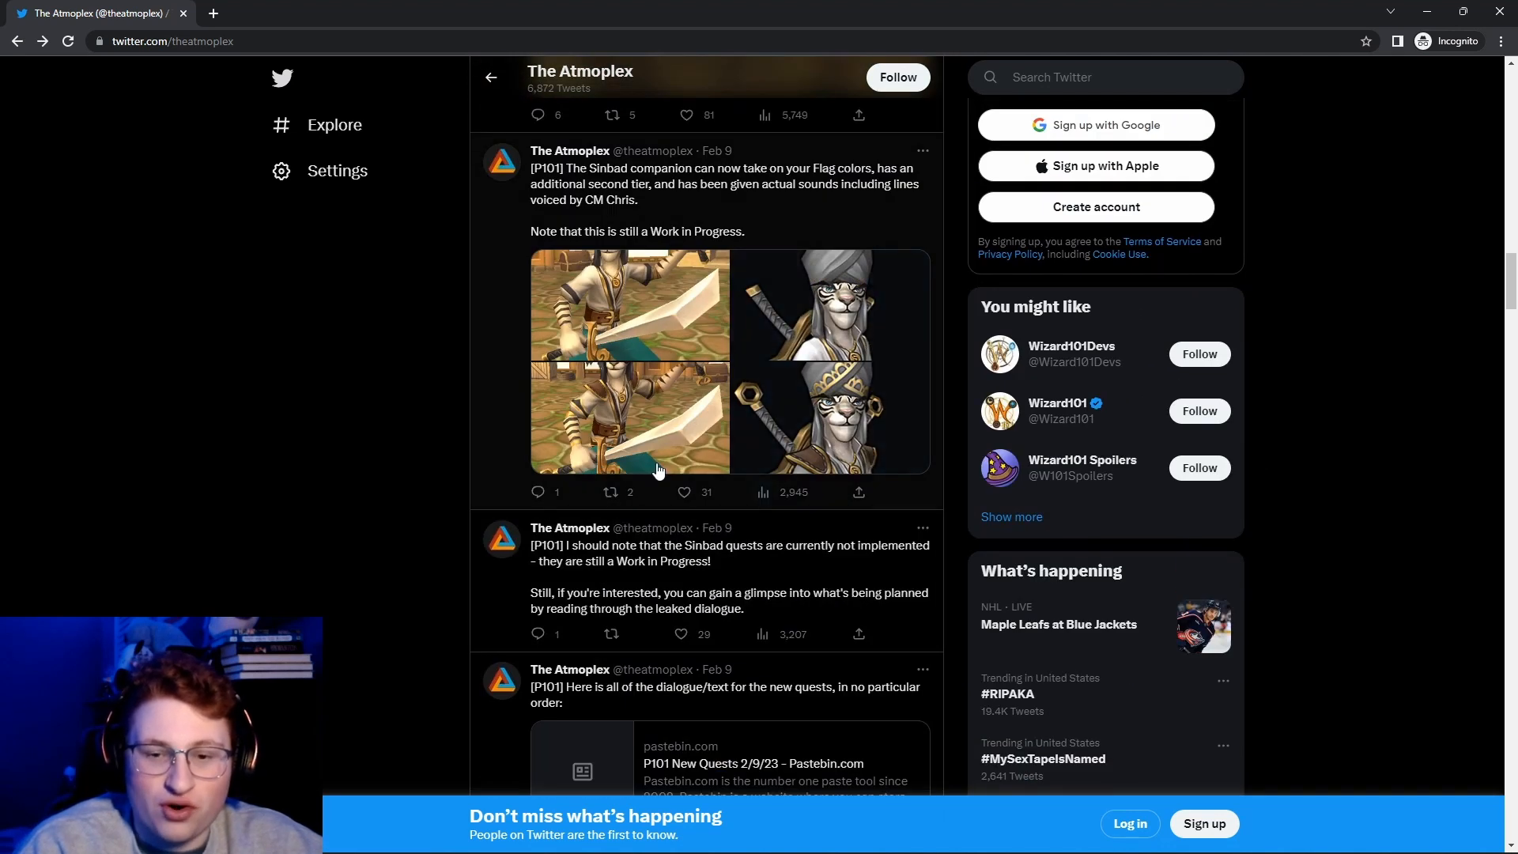
scroll("down", 3)
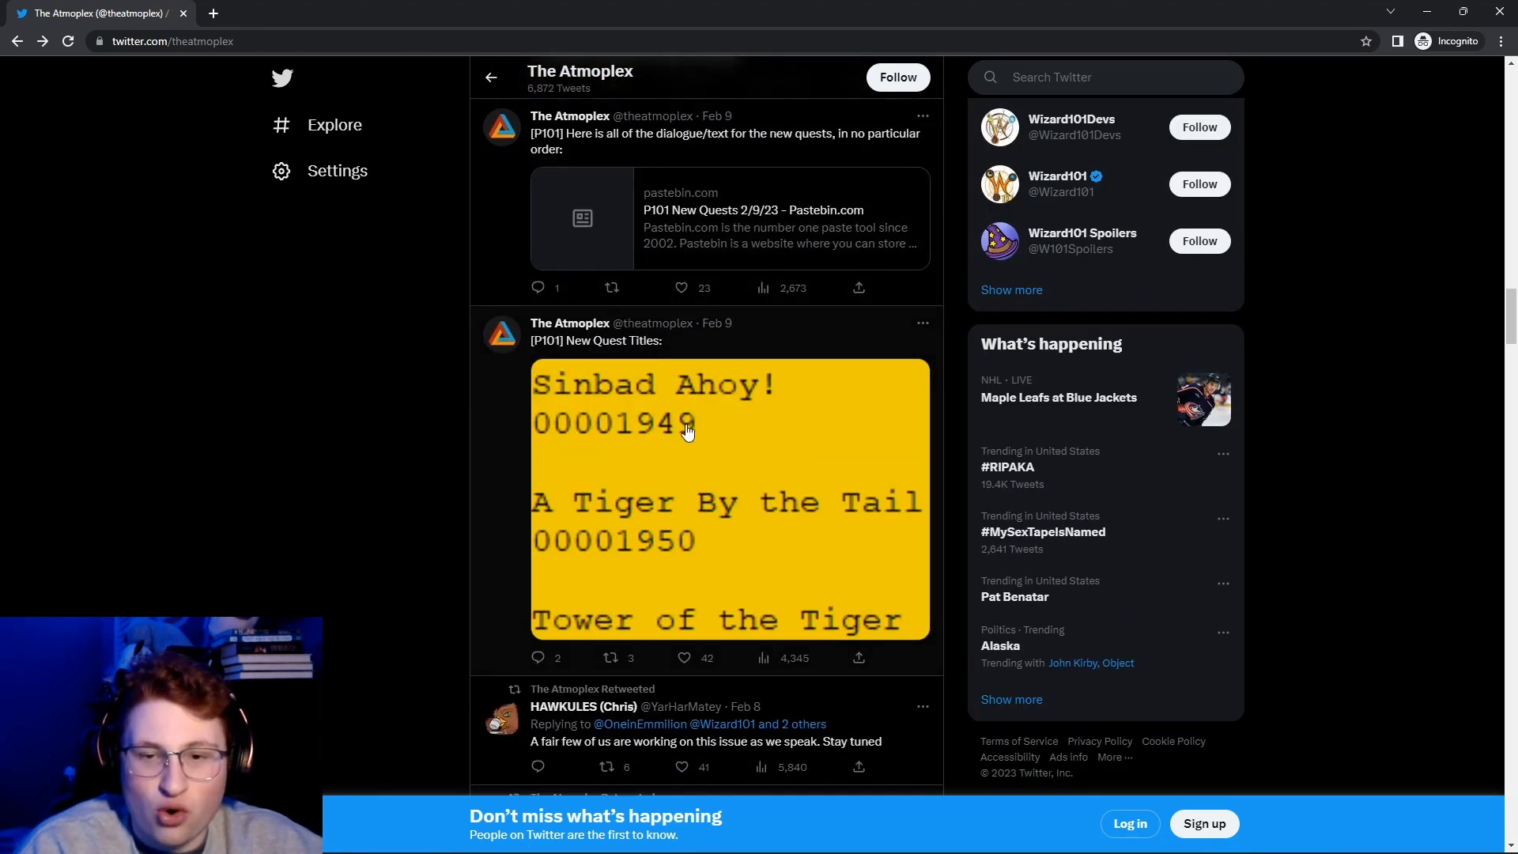
left_click(728, 499)
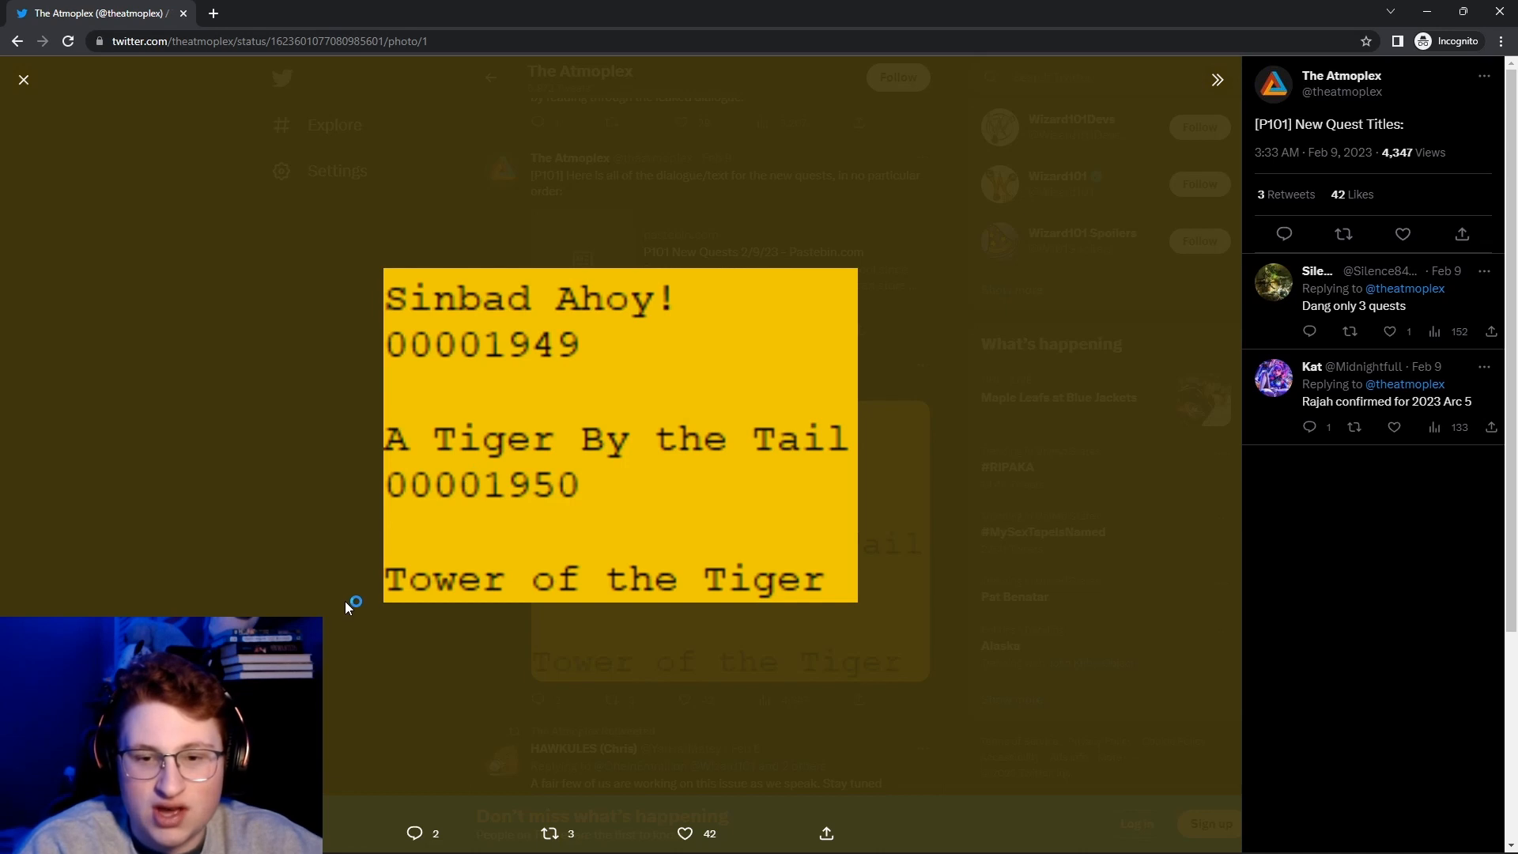
mouse_move(938, 601)
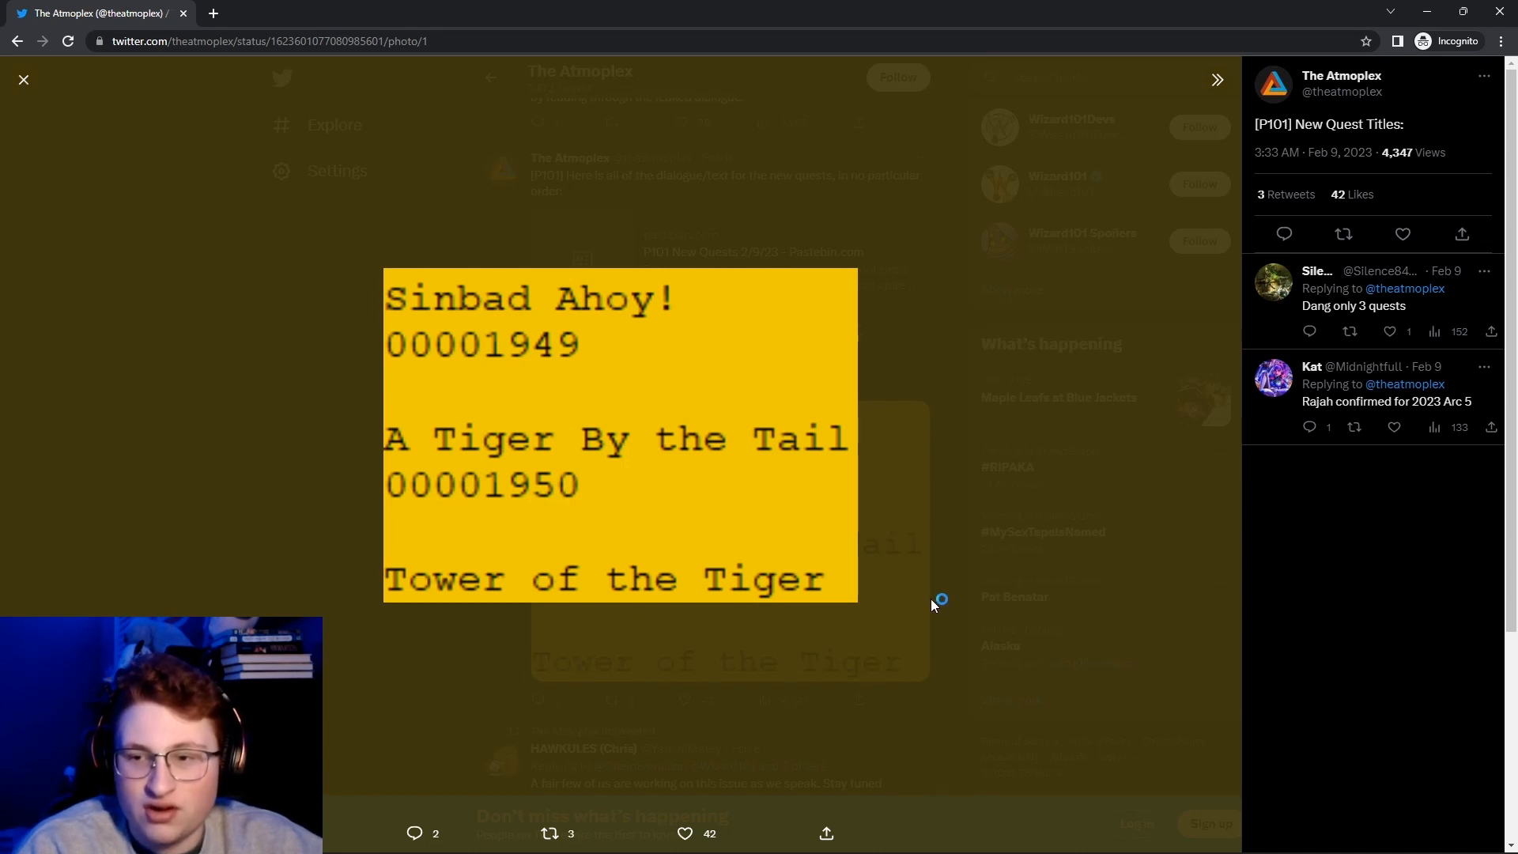
mouse_move(794, 462)
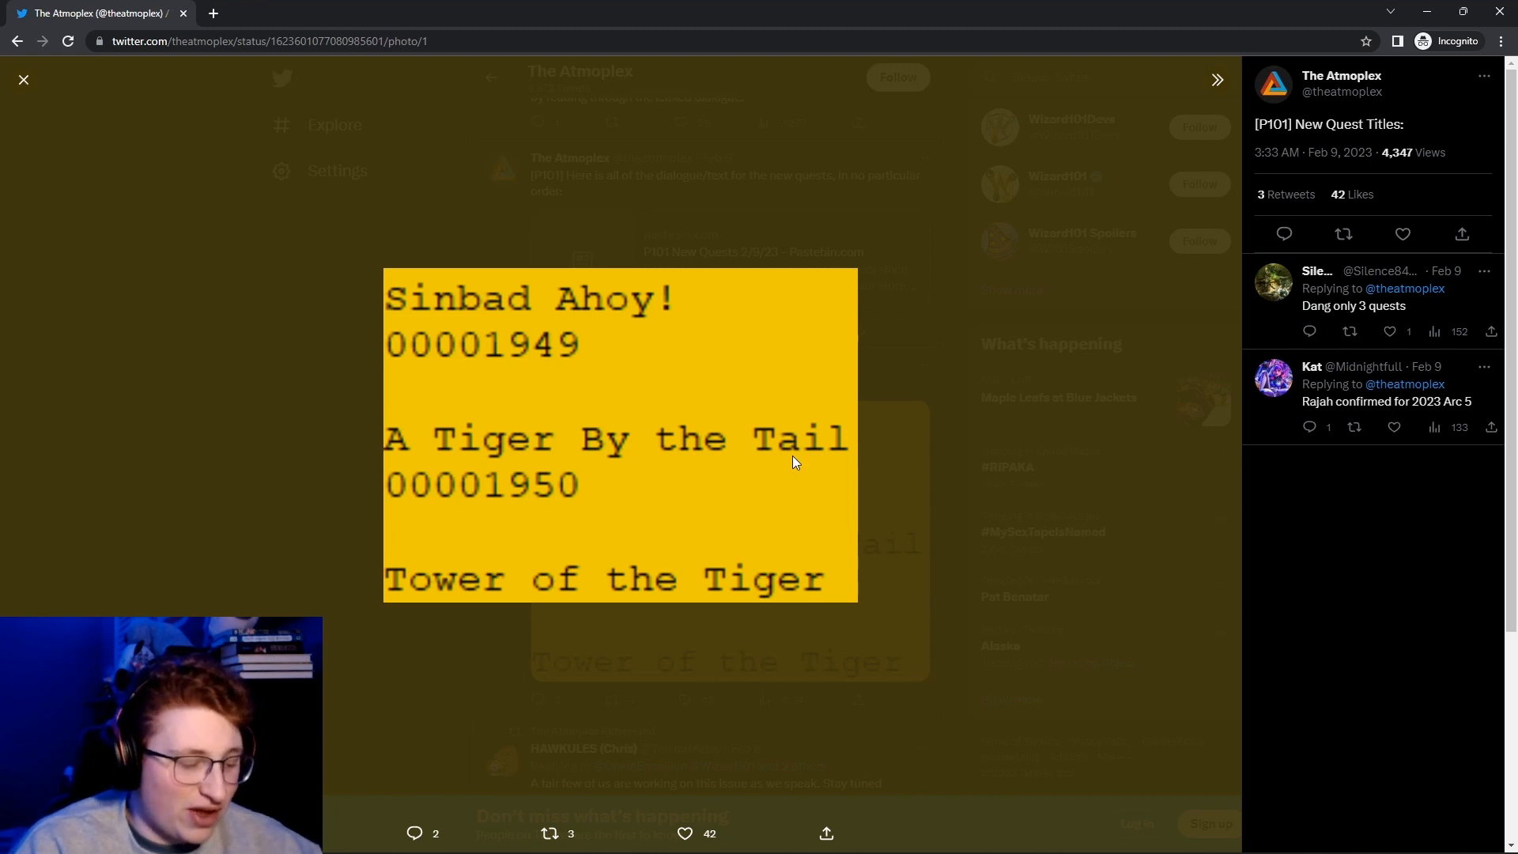
mouse_move(750, 383)
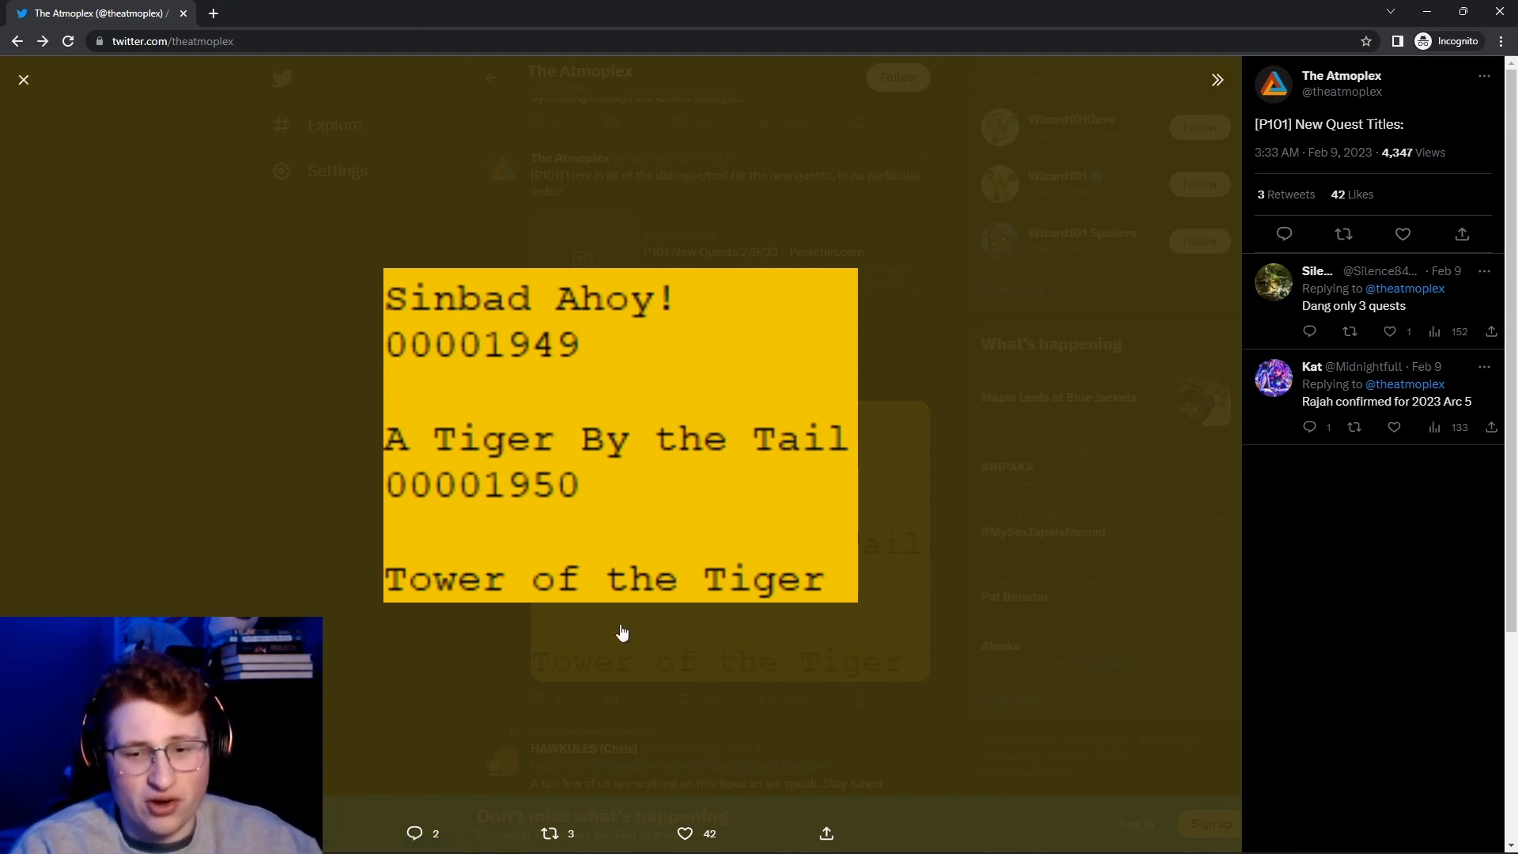
Close the New Quest Titles image and return to the Atmoplex timeline.
left_click(24, 79)
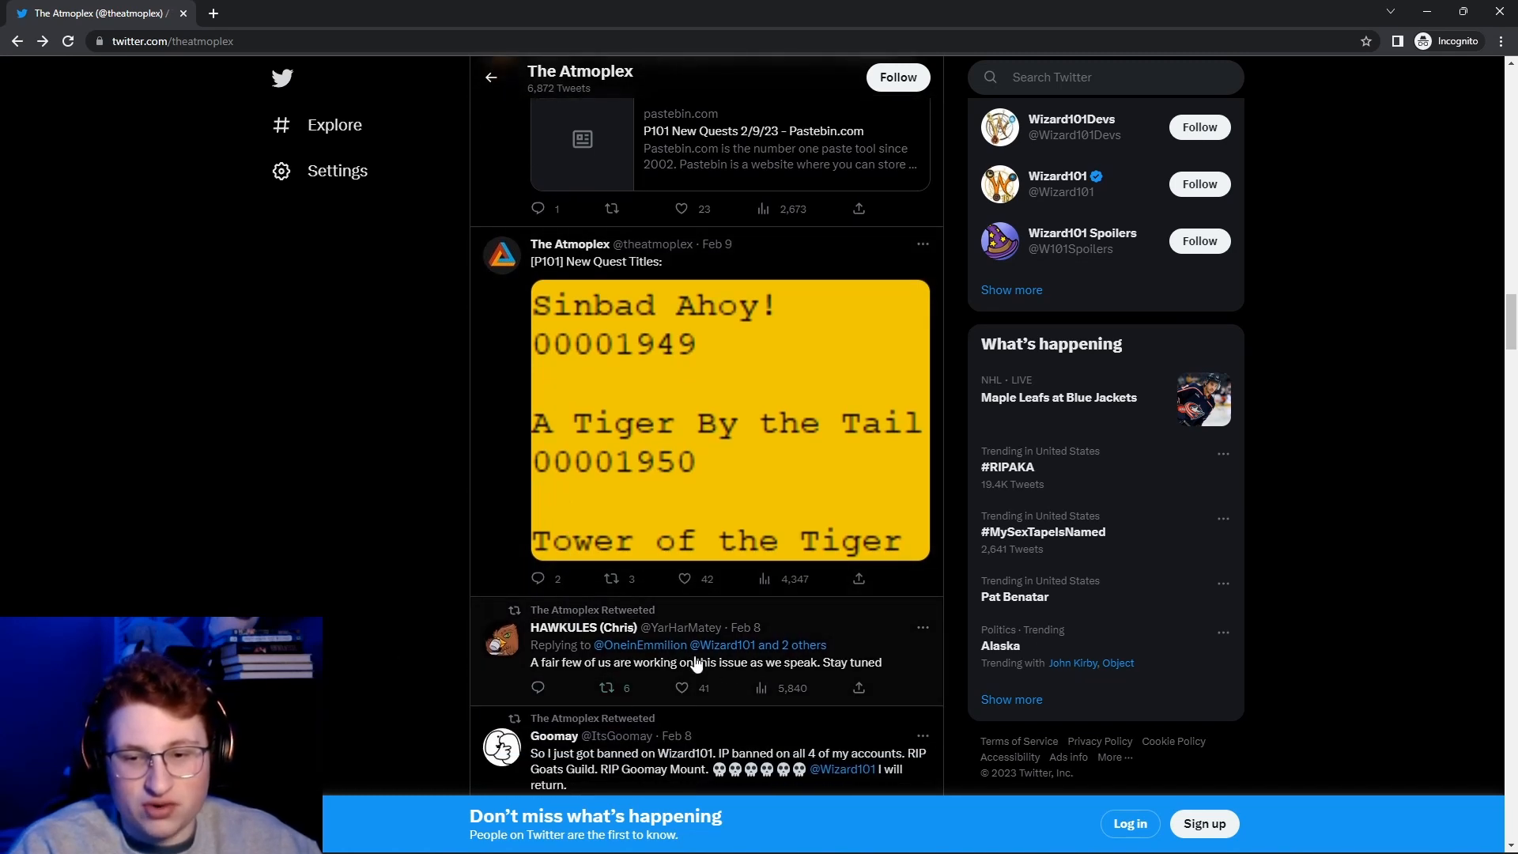
Scroll the timeline to the Mustang Pack tweets and view the mount image full size again.
scroll("down", 3)
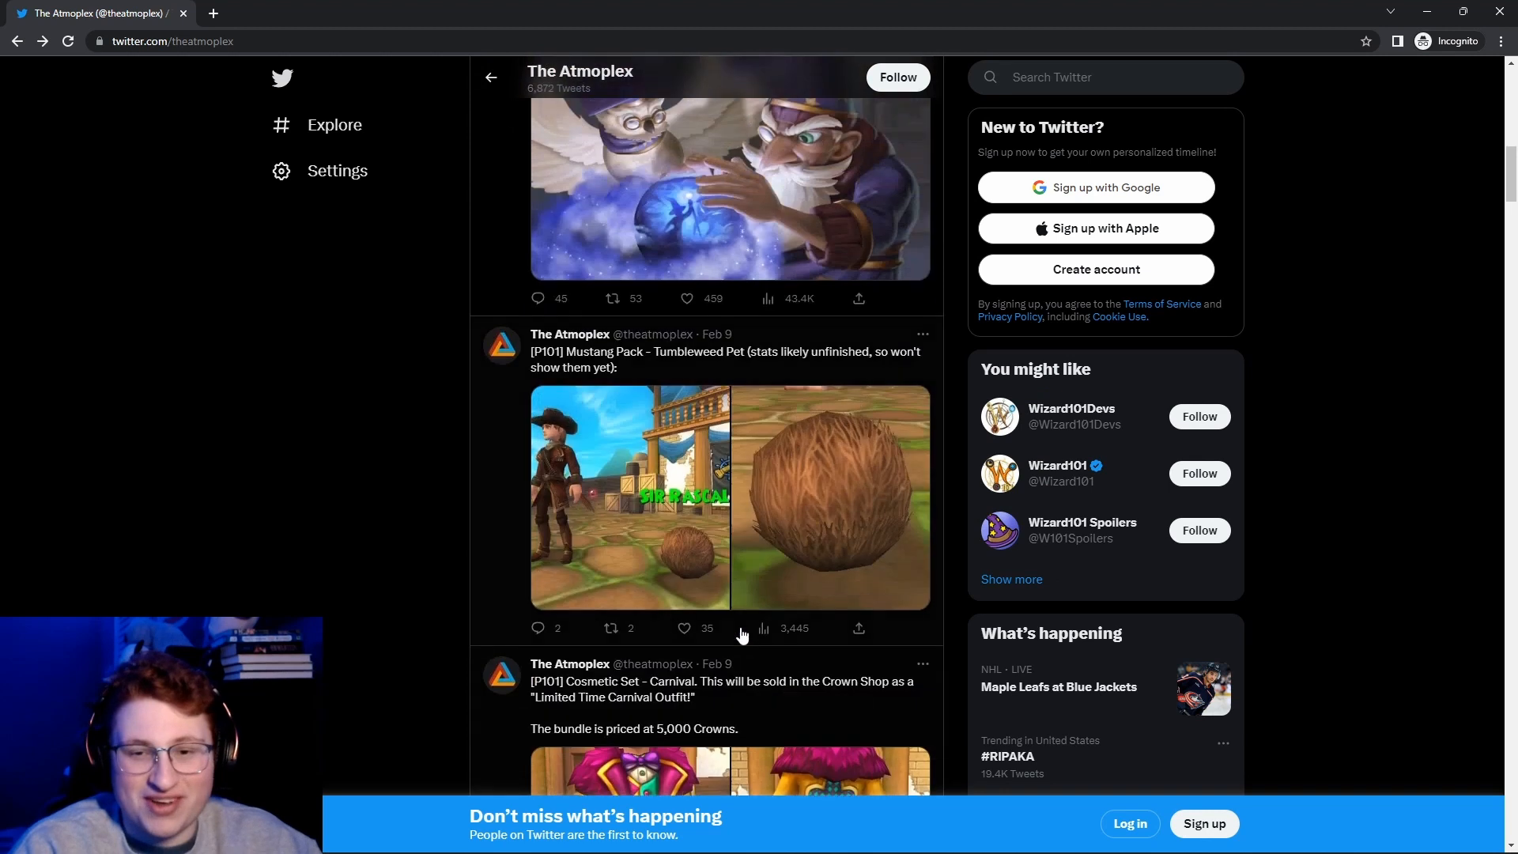
scroll("down", 3)
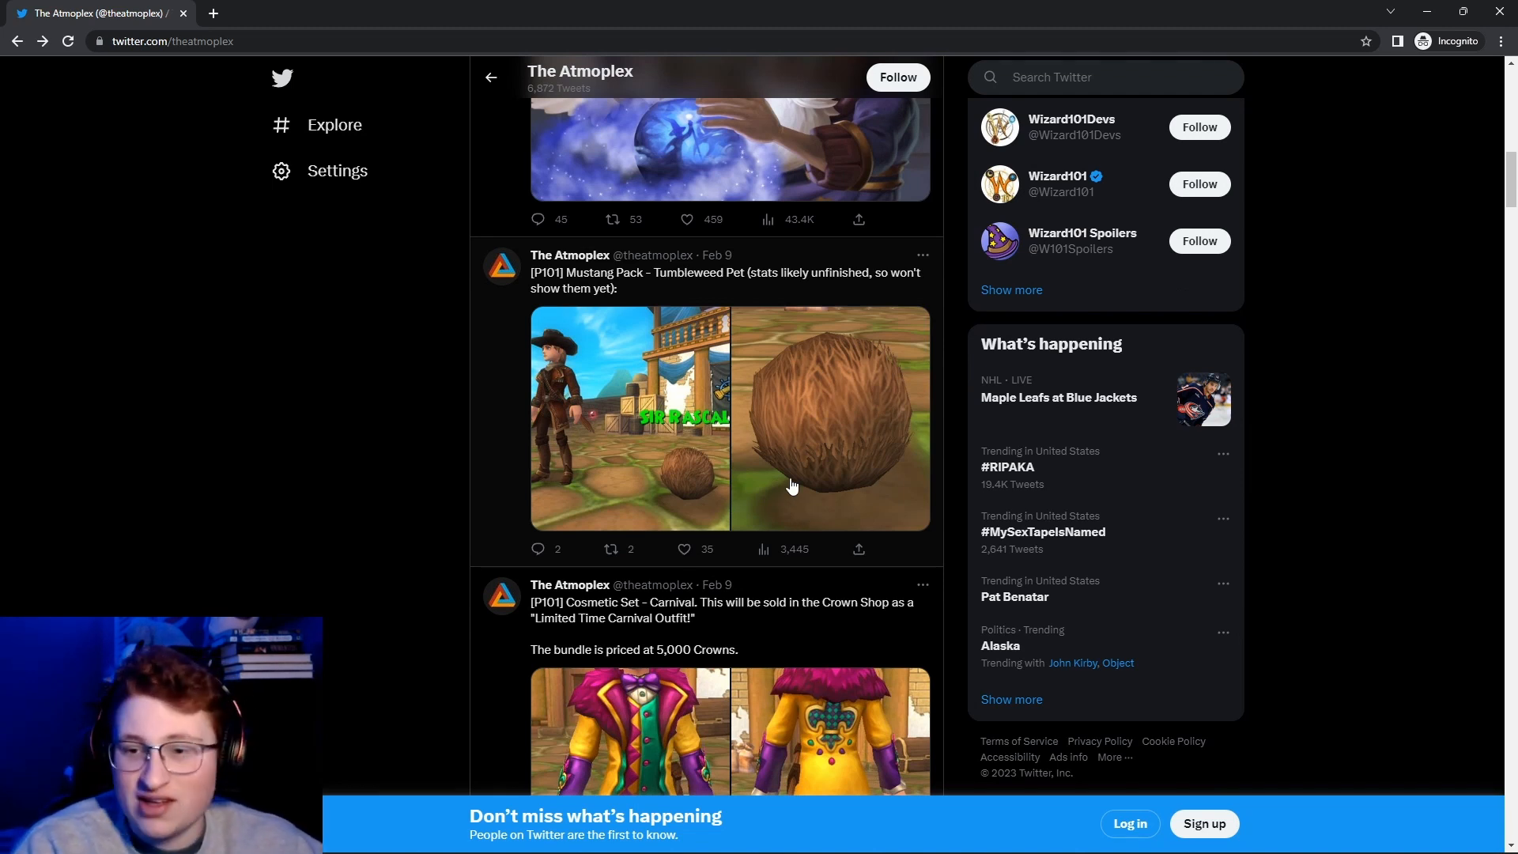
scroll("up", 3)
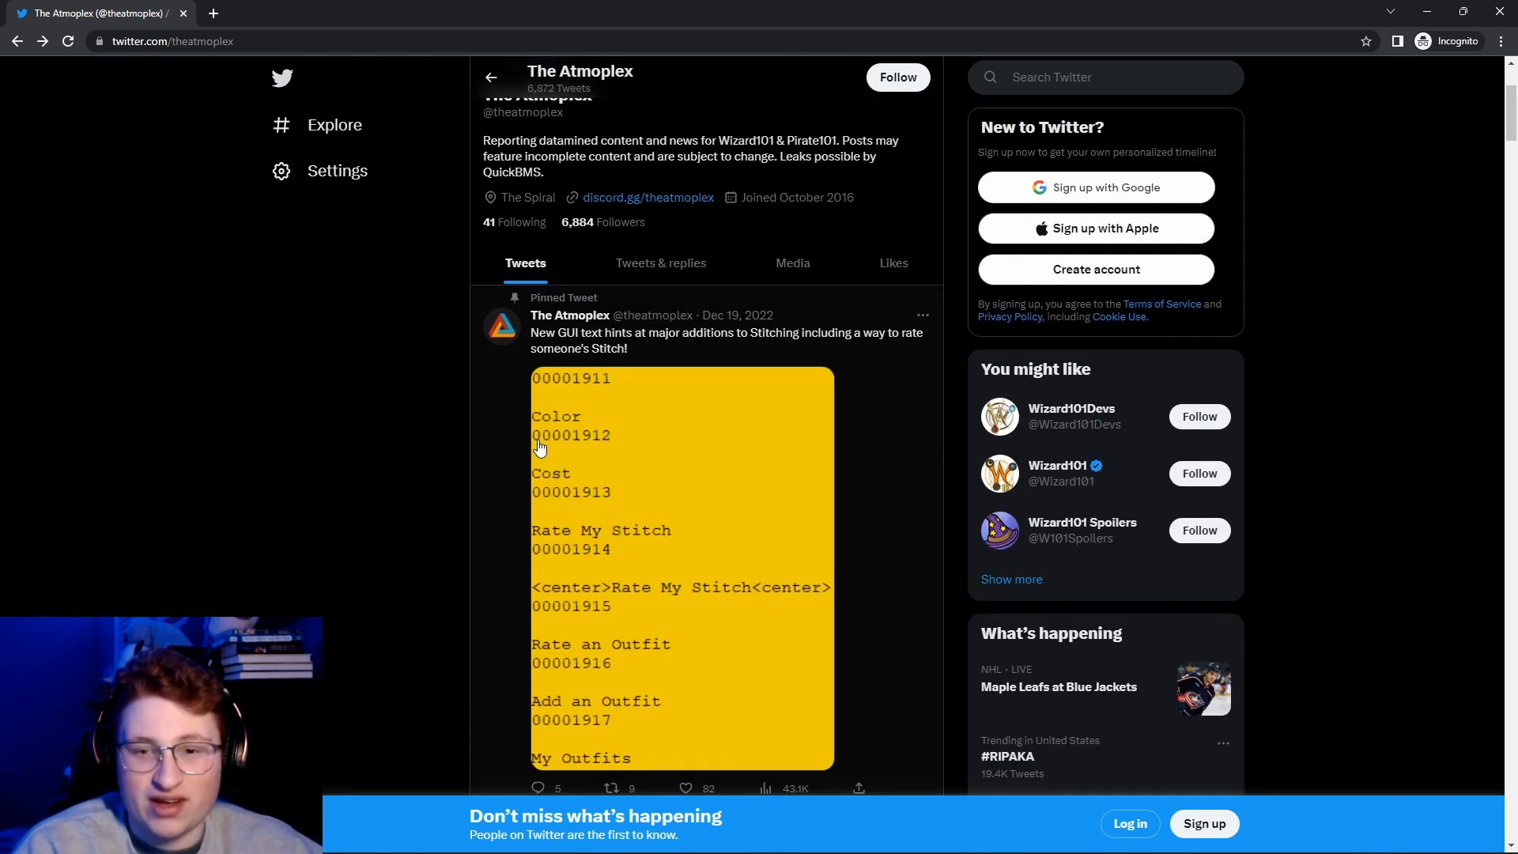
scroll("down", 3)
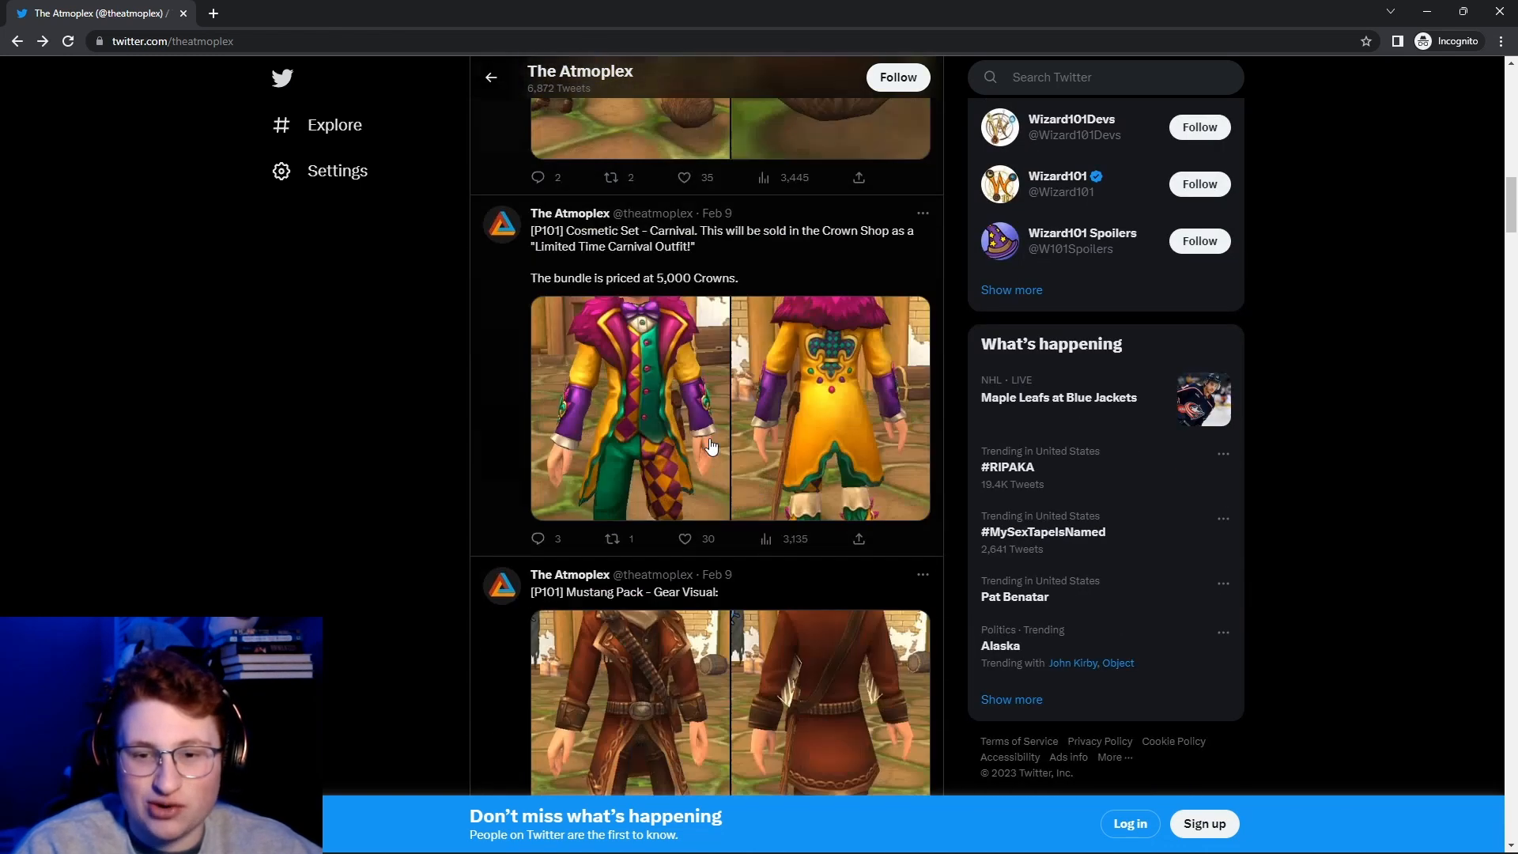
scroll("down", 3)
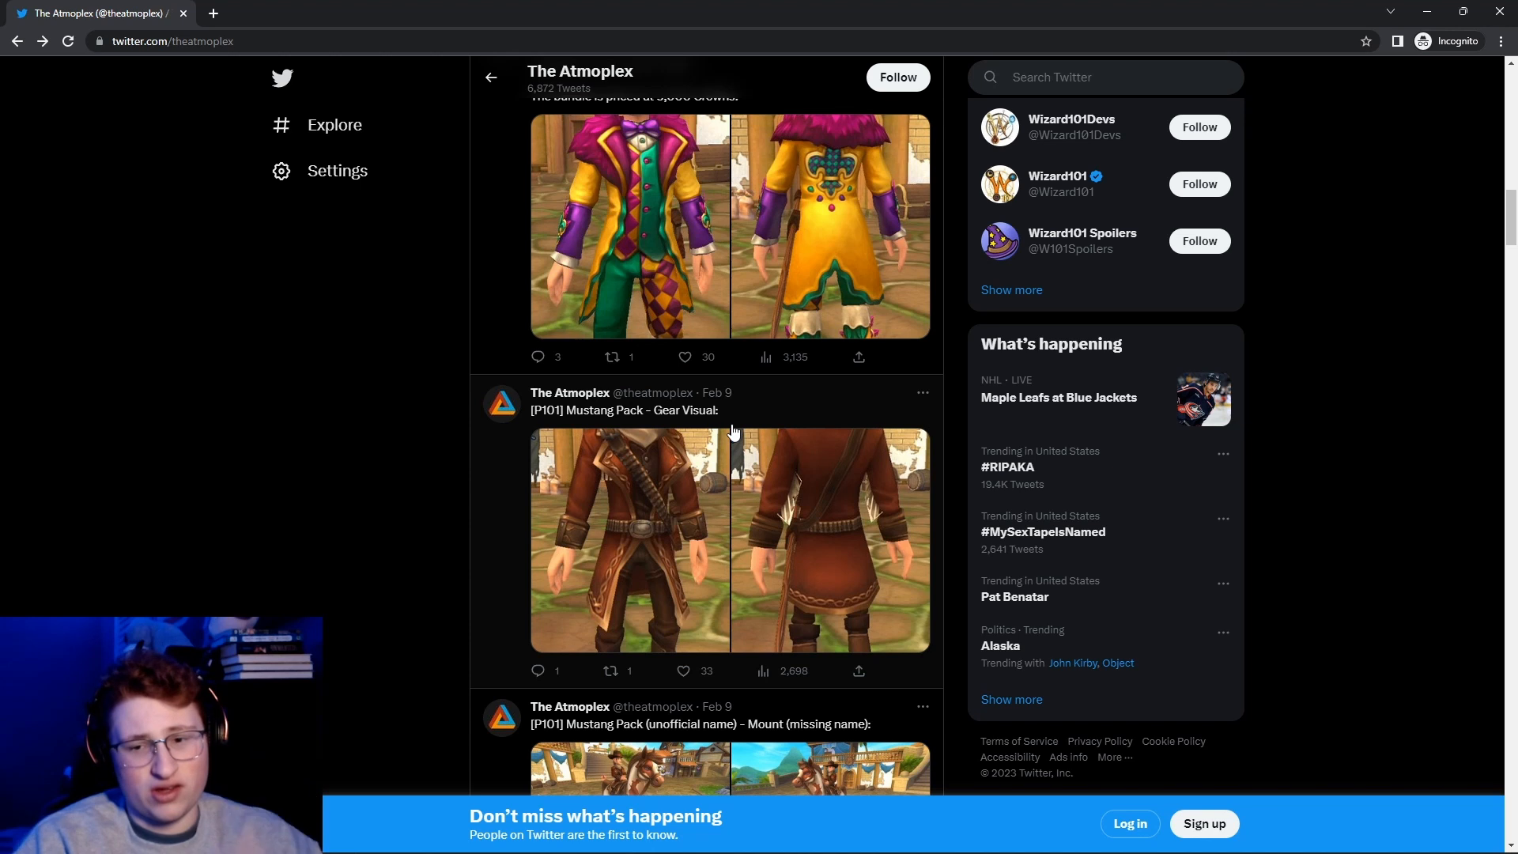
scroll("down", 3)
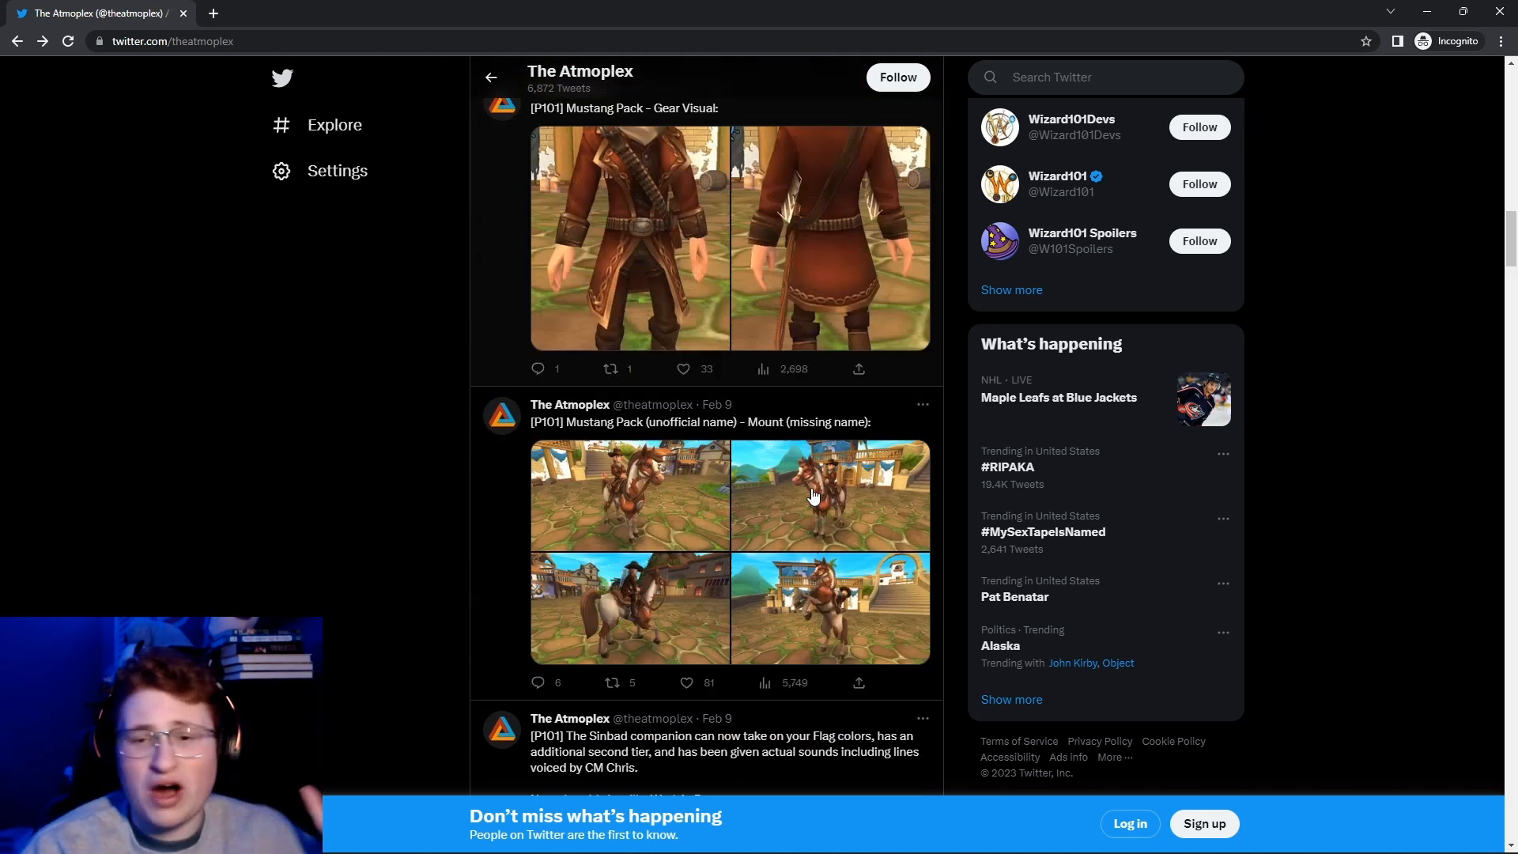
scroll("down", 3)
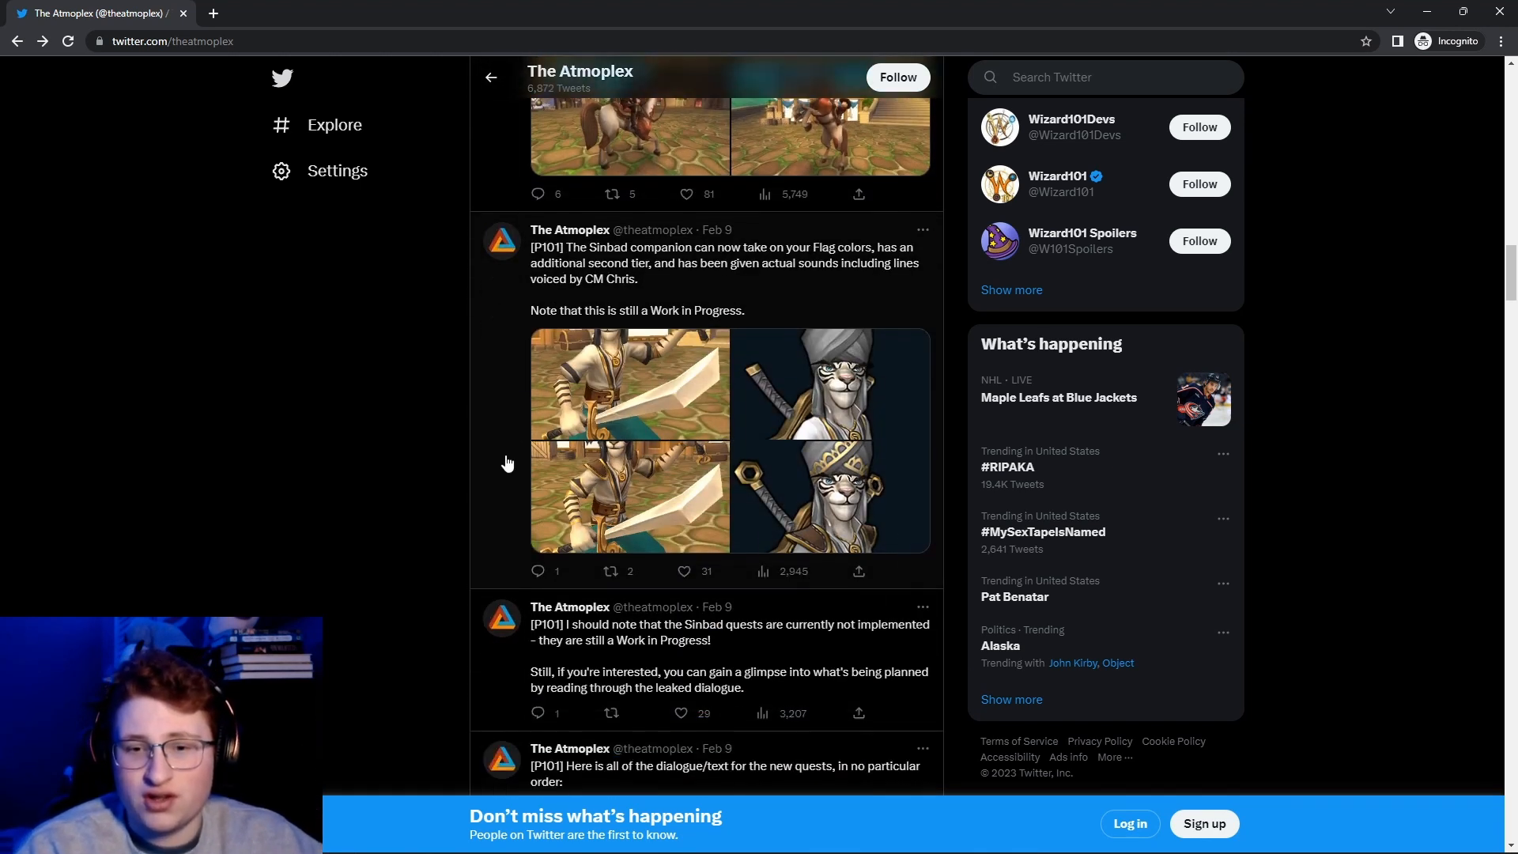
scroll("down", 3)
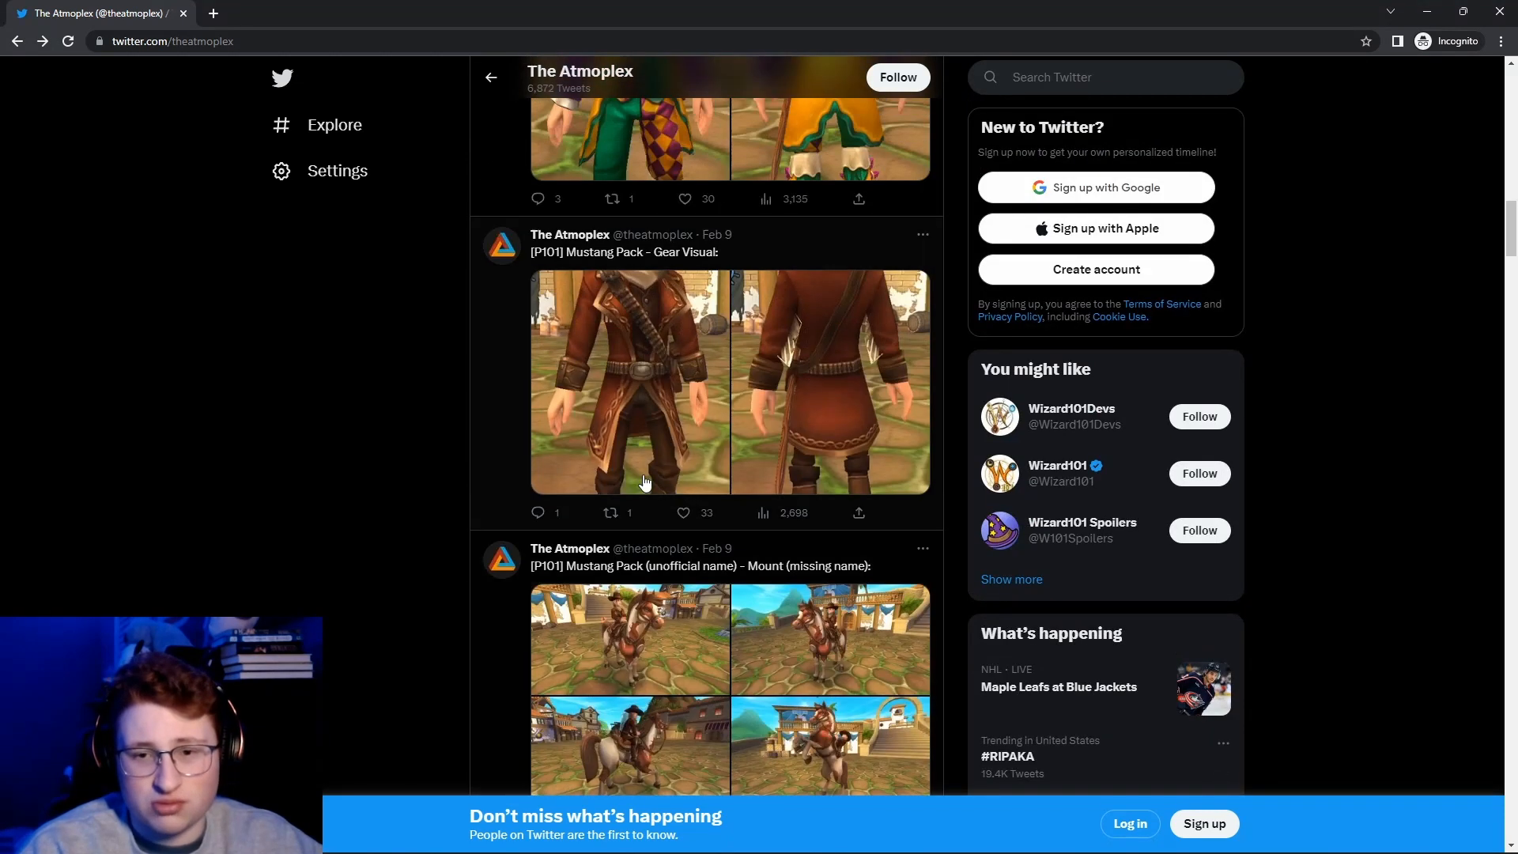
left_click(629, 639)
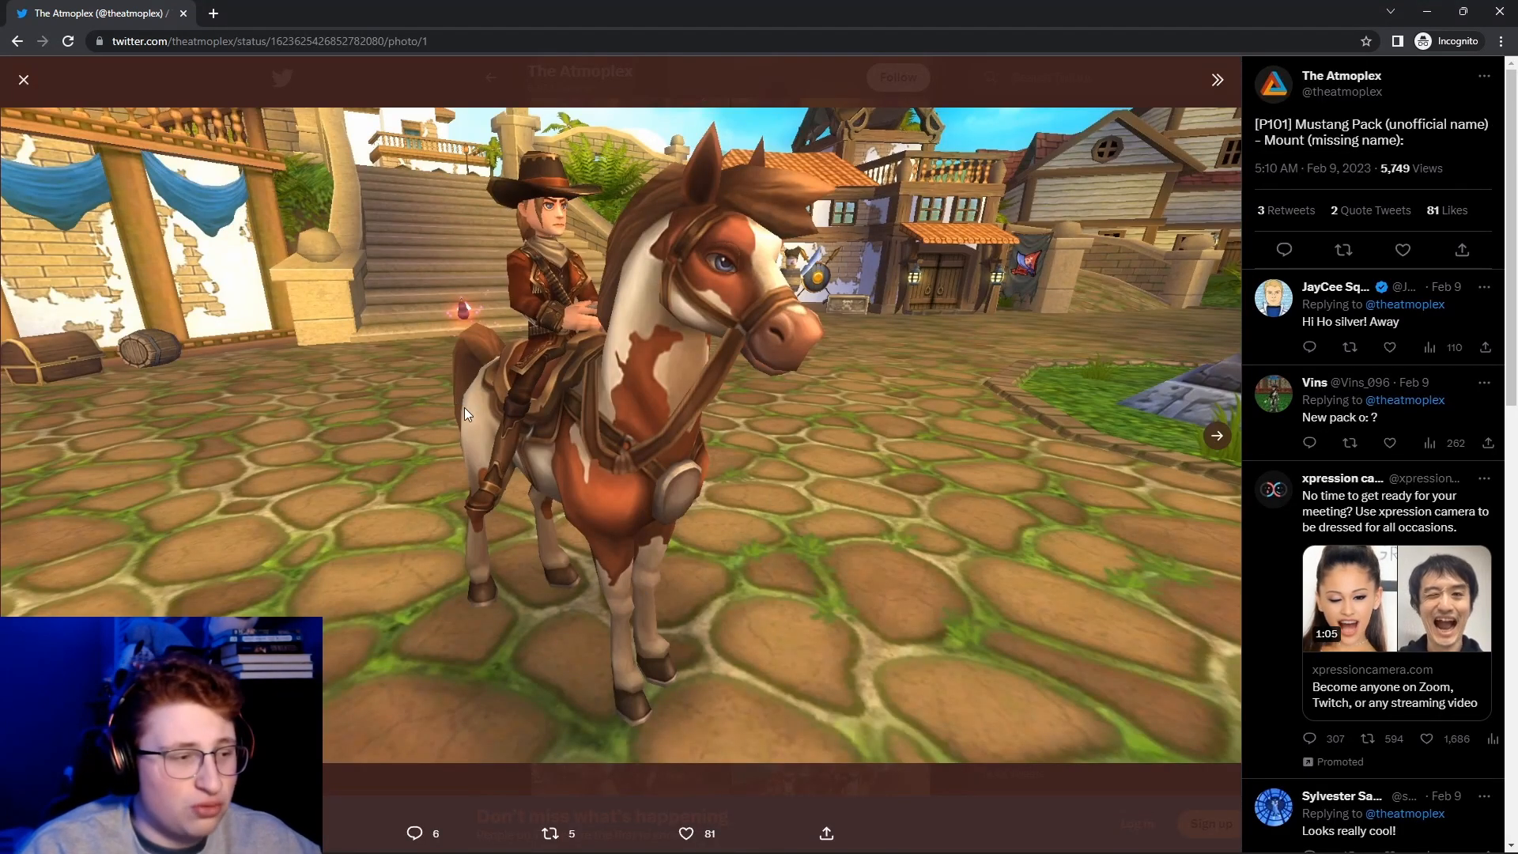
mouse_move(468, 438)
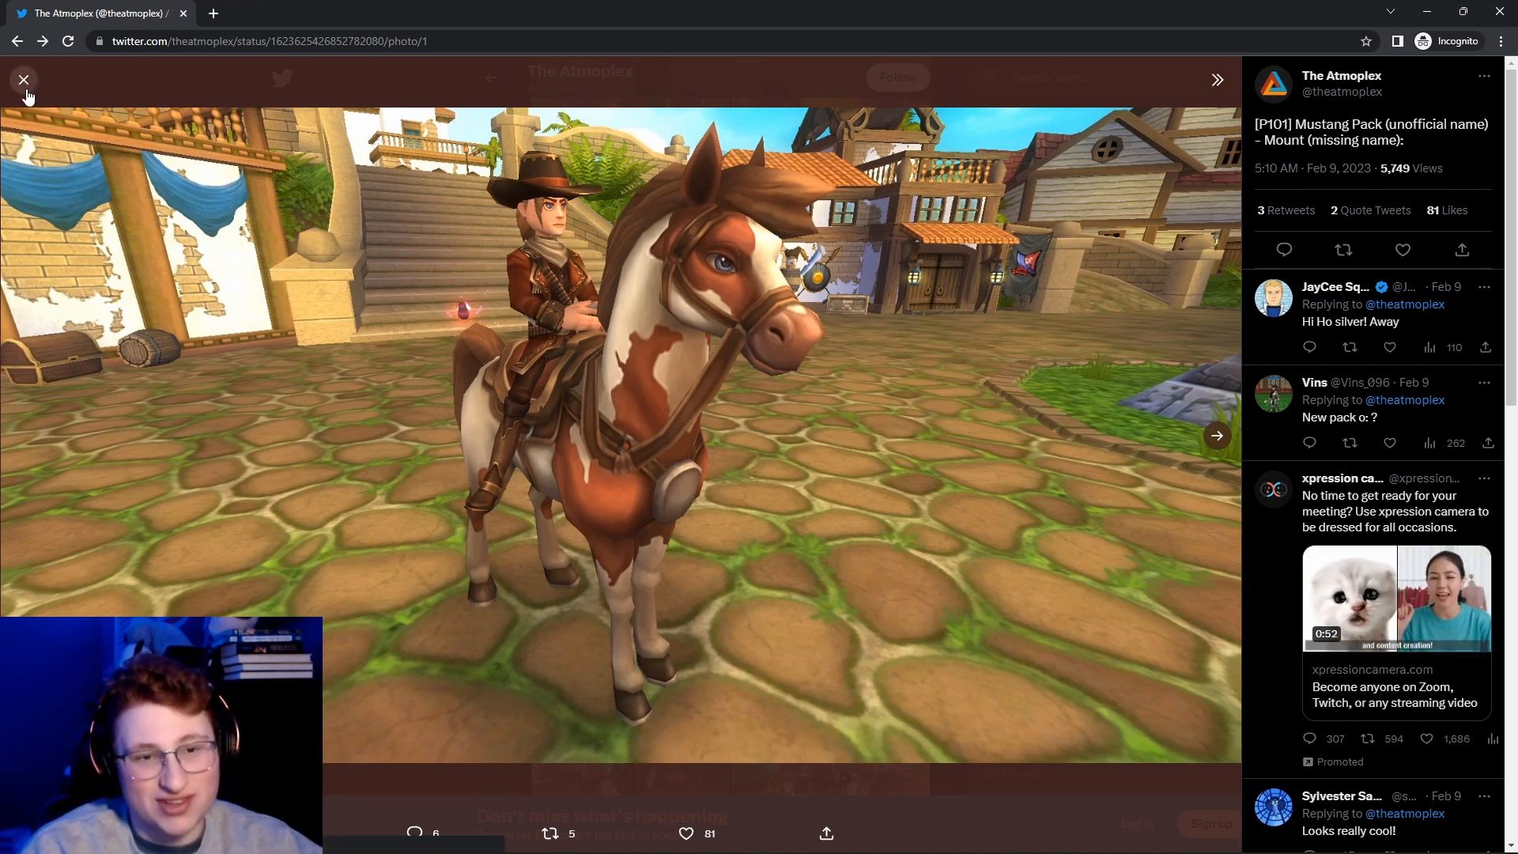
Close the mount viewer and scroll down to the Jan 19 Mustang weapons tweet.
left_click(23, 79)
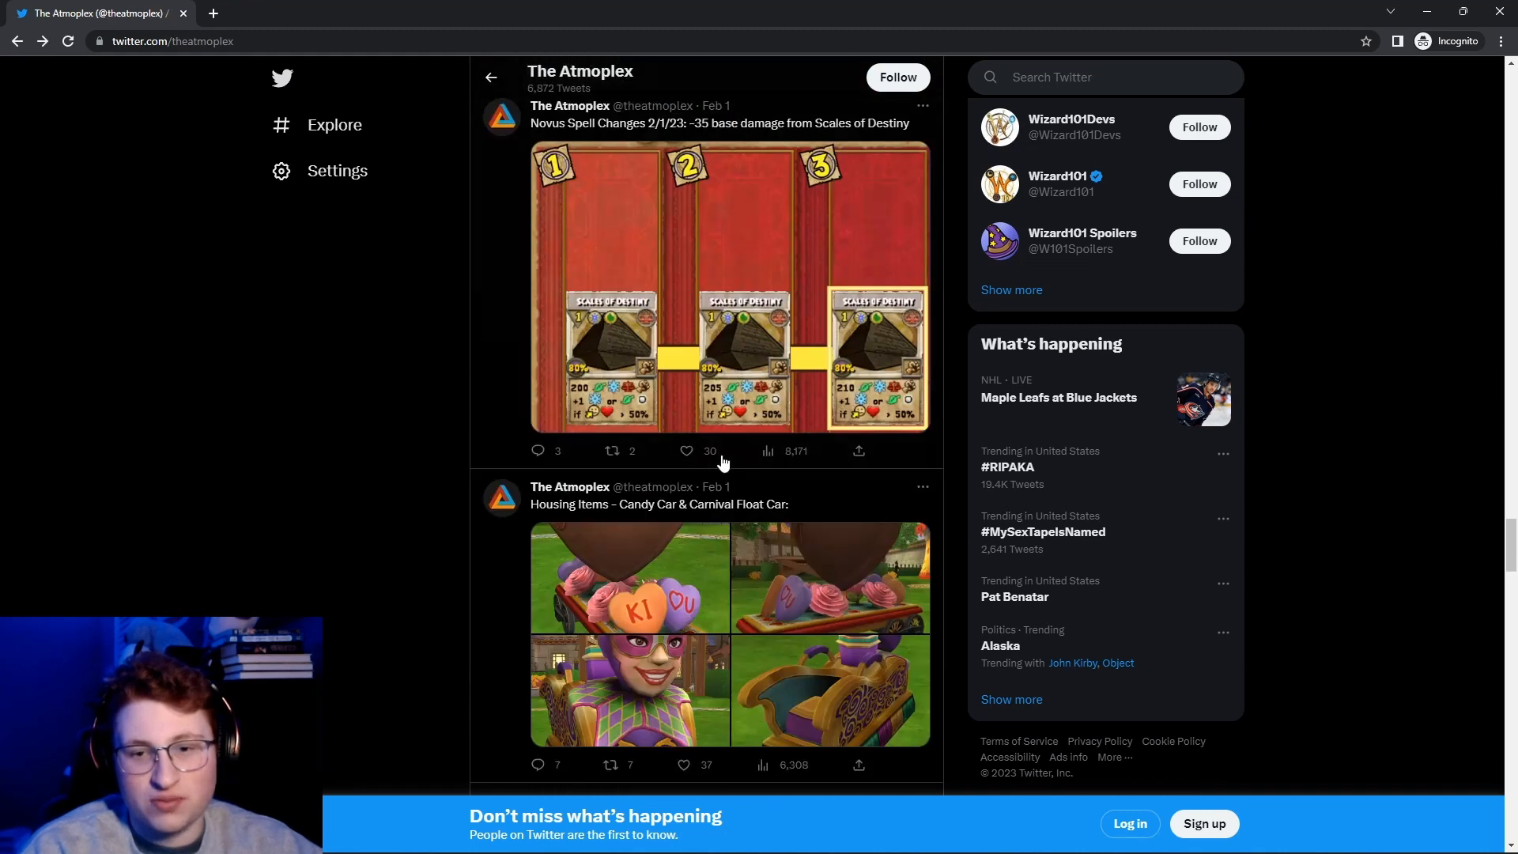
scroll("down", 3)
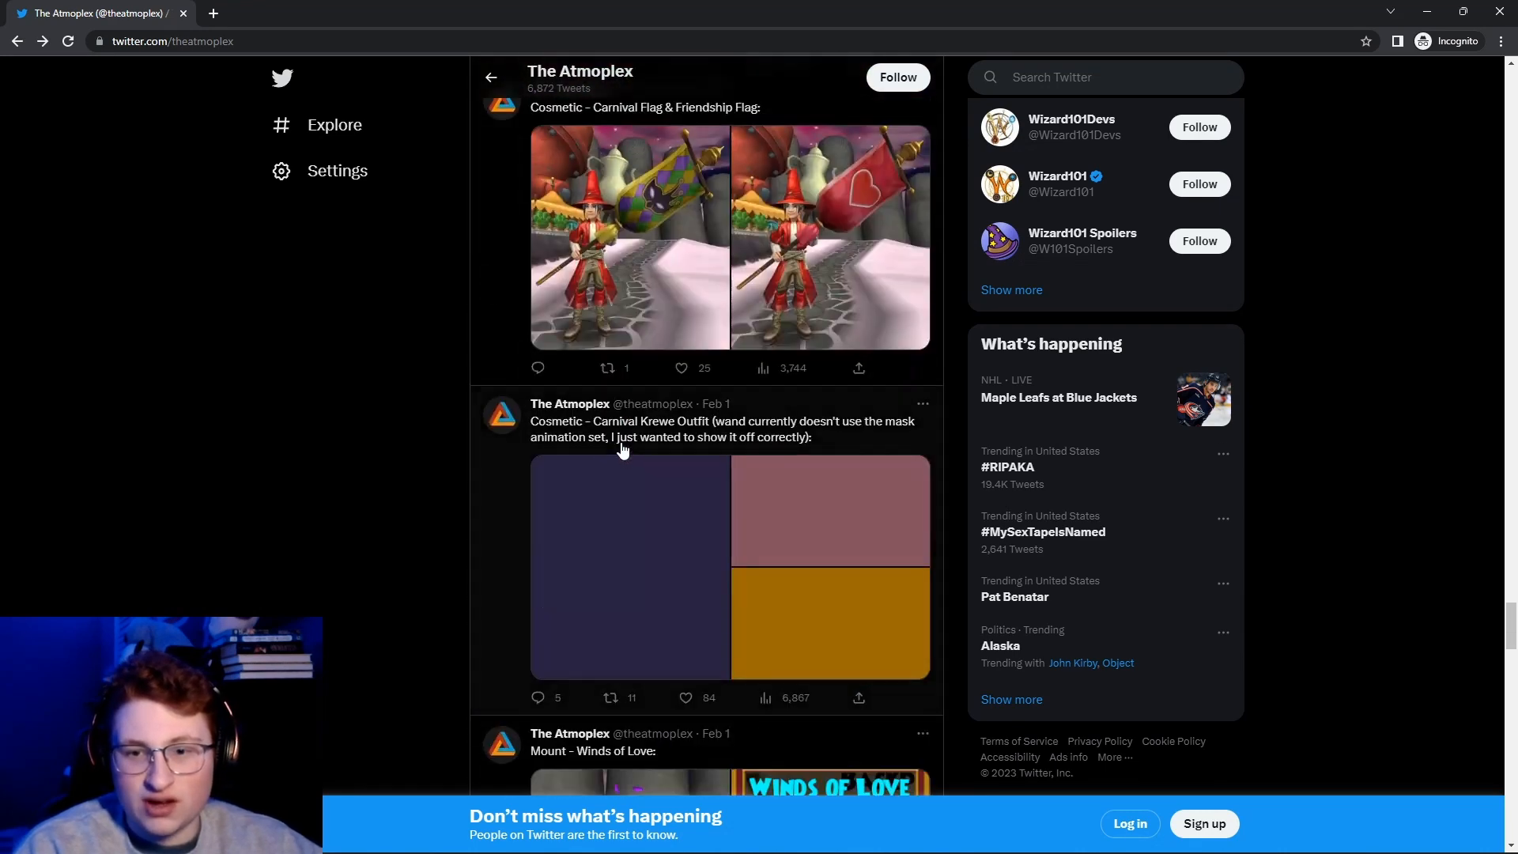
scroll("down", 3)
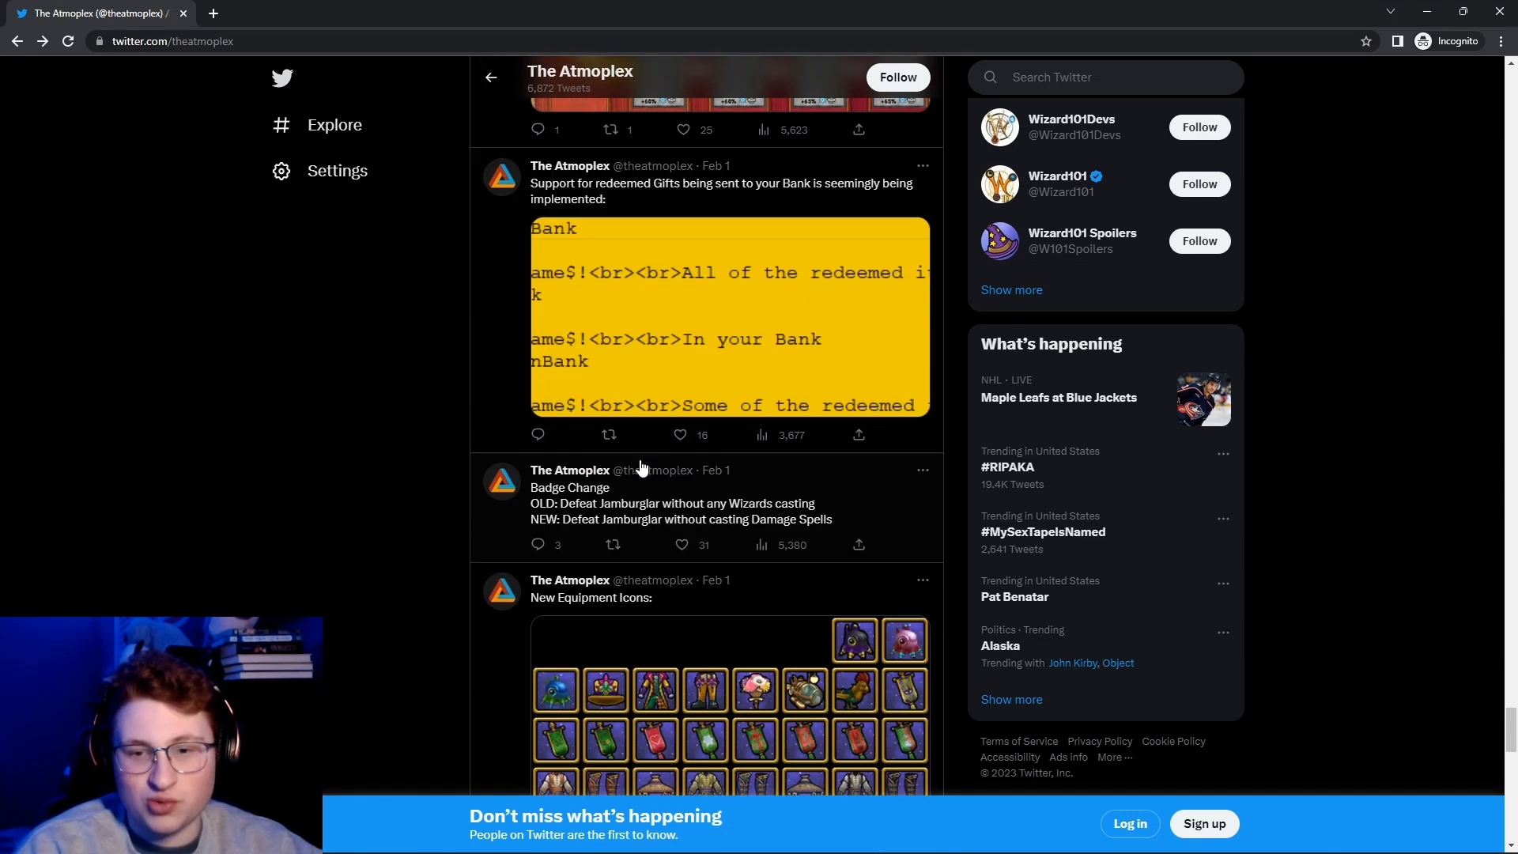
scroll("down", 3)
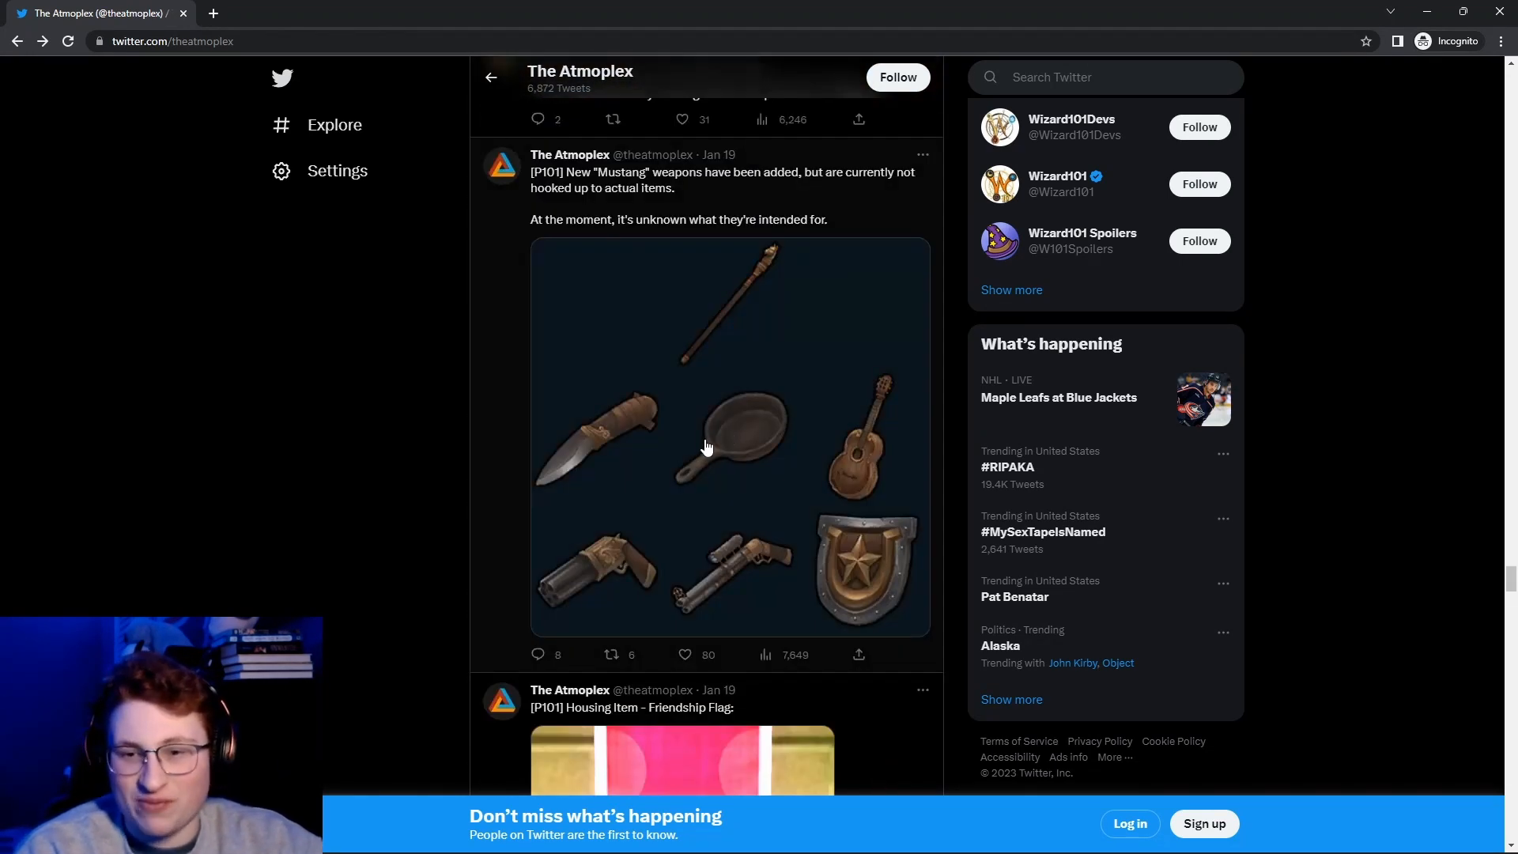
View the Mustang weapons image (knife, frying pan, guitar) full size in the viewer.
left_click(729, 438)
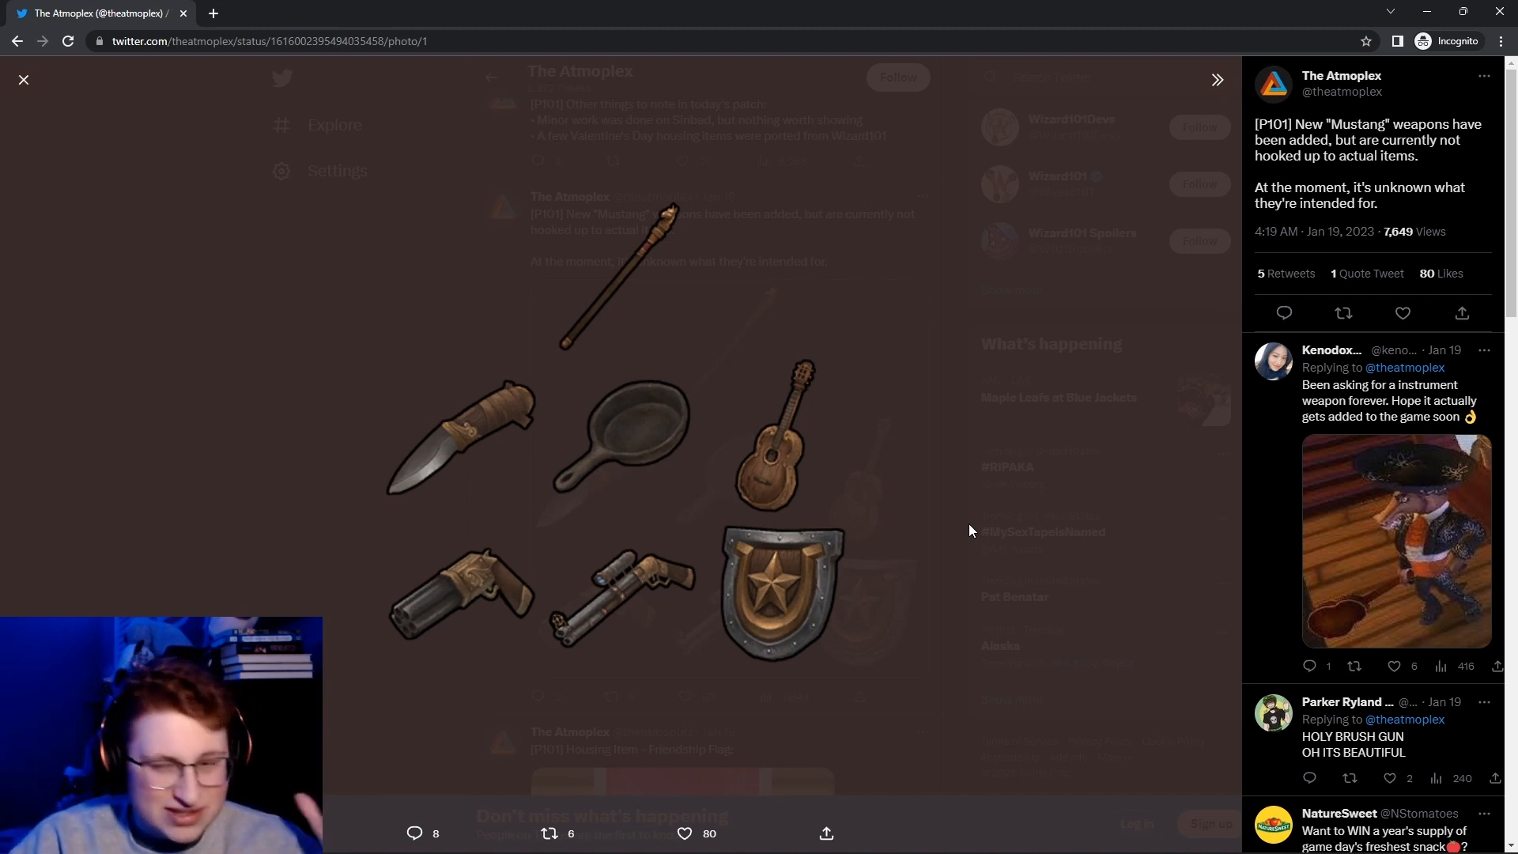
Close the weapons image viewer and scroll the timeline back to the profile header with the pinned Stitching tweet.
left_click(24, 79)
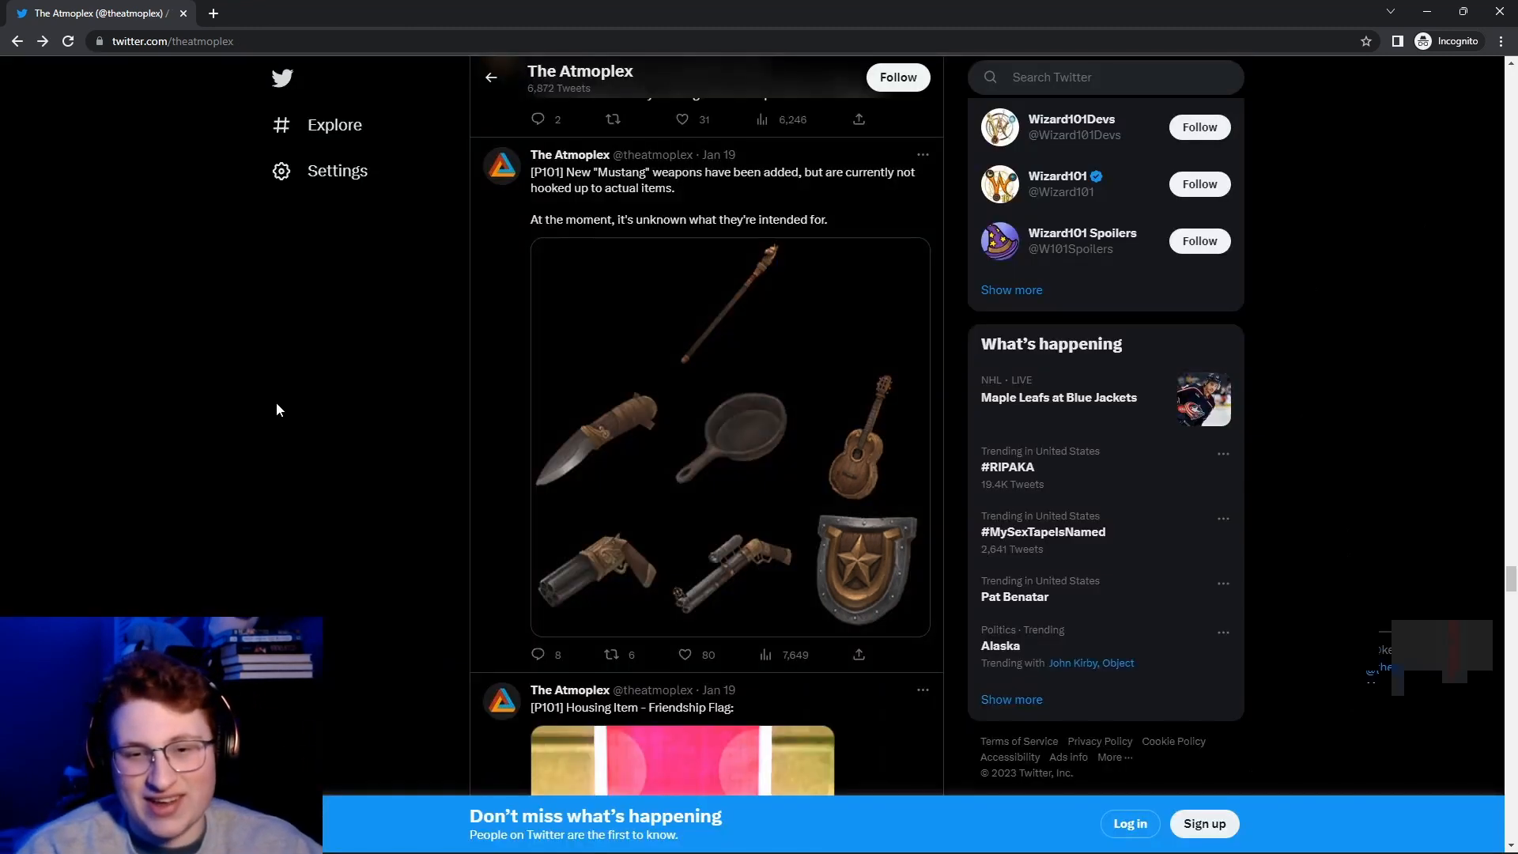
scroll("down", 3)
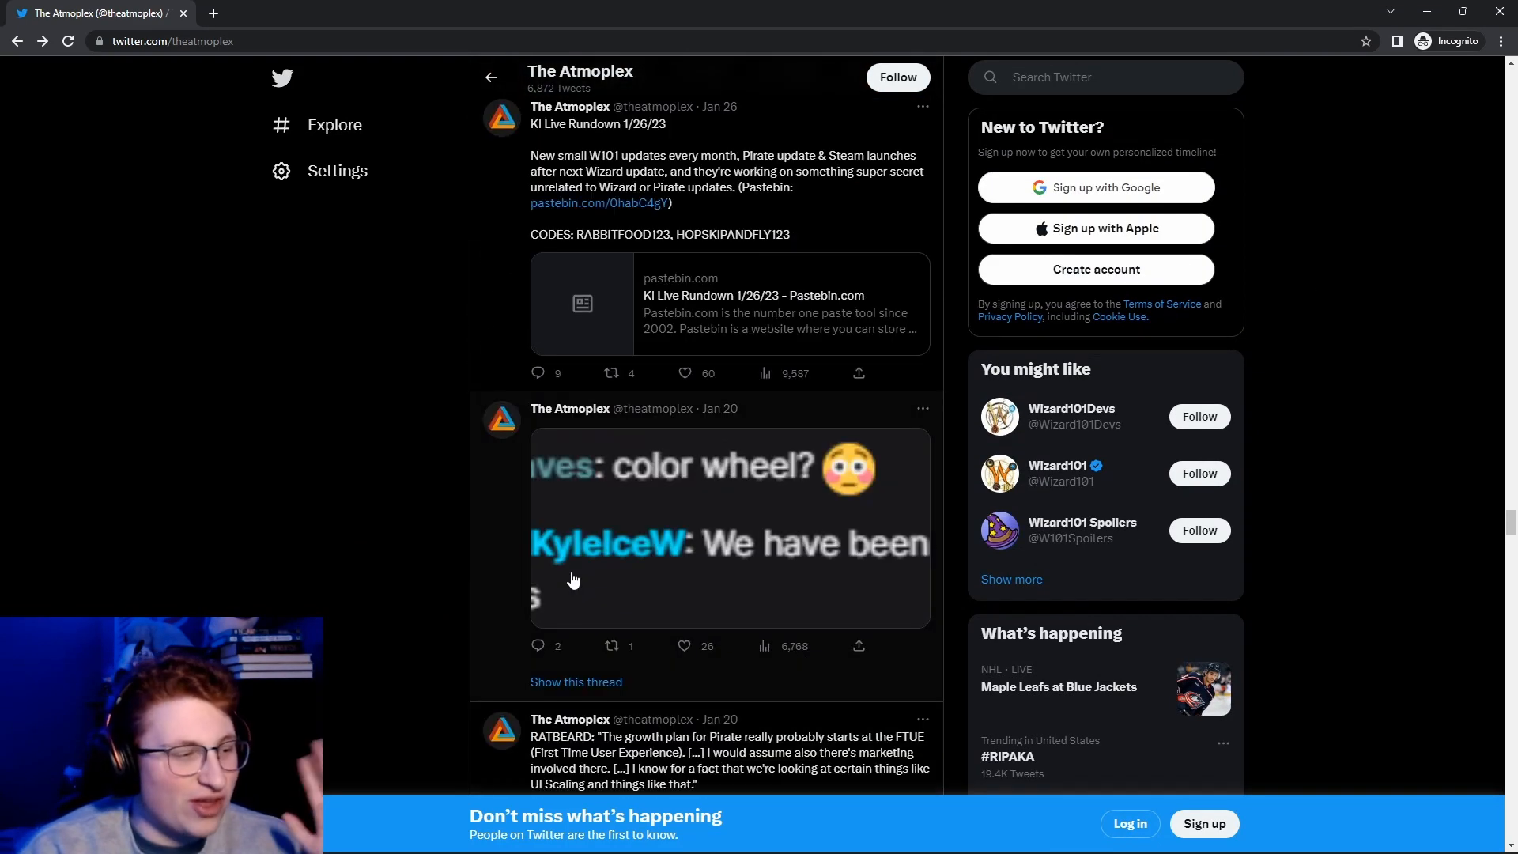
scroll("down", 3)
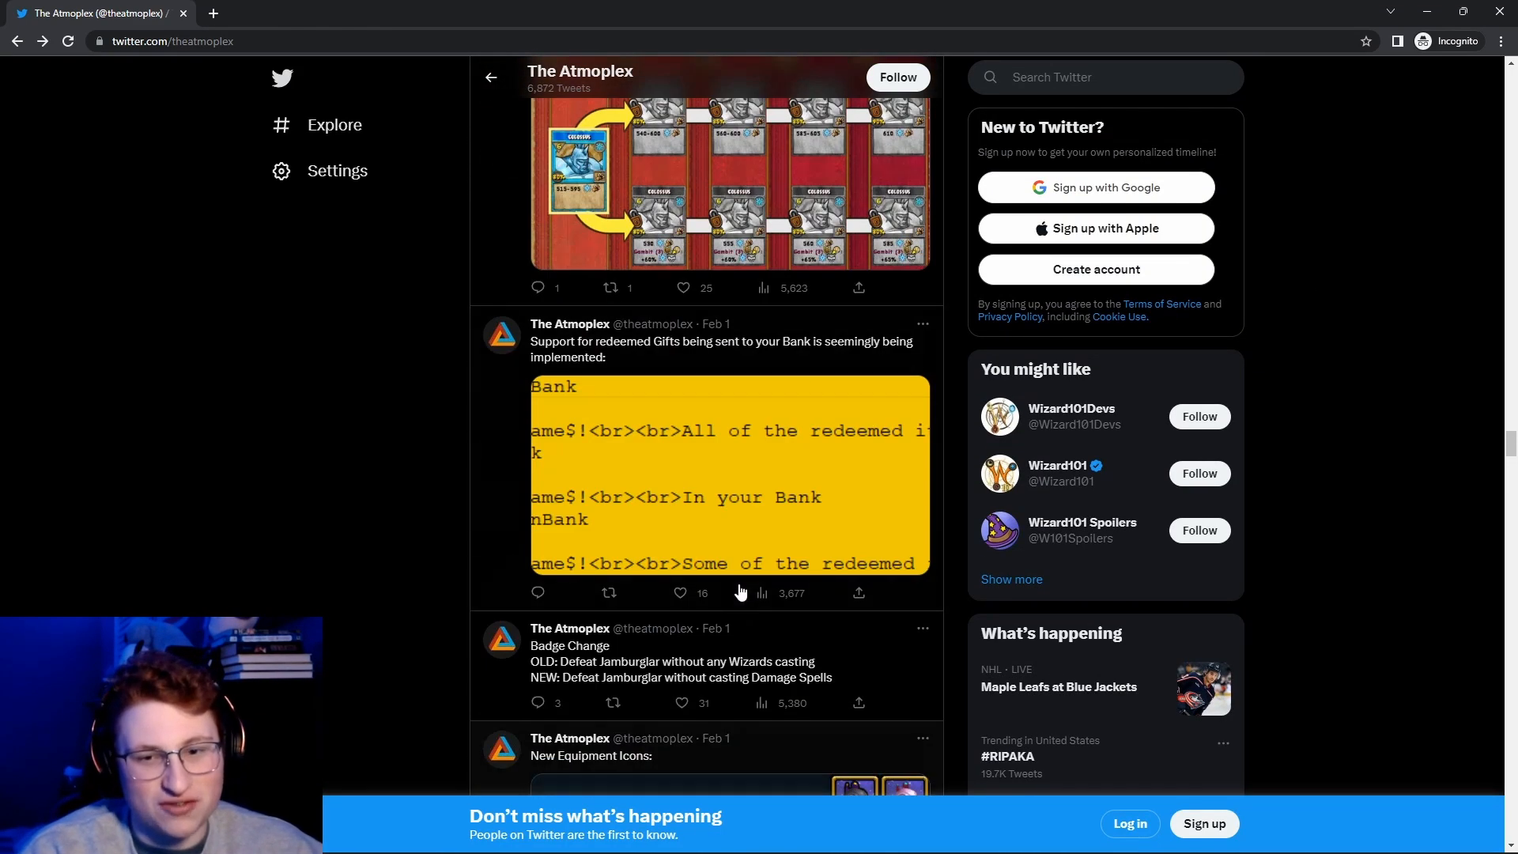
scroll("down", 3)
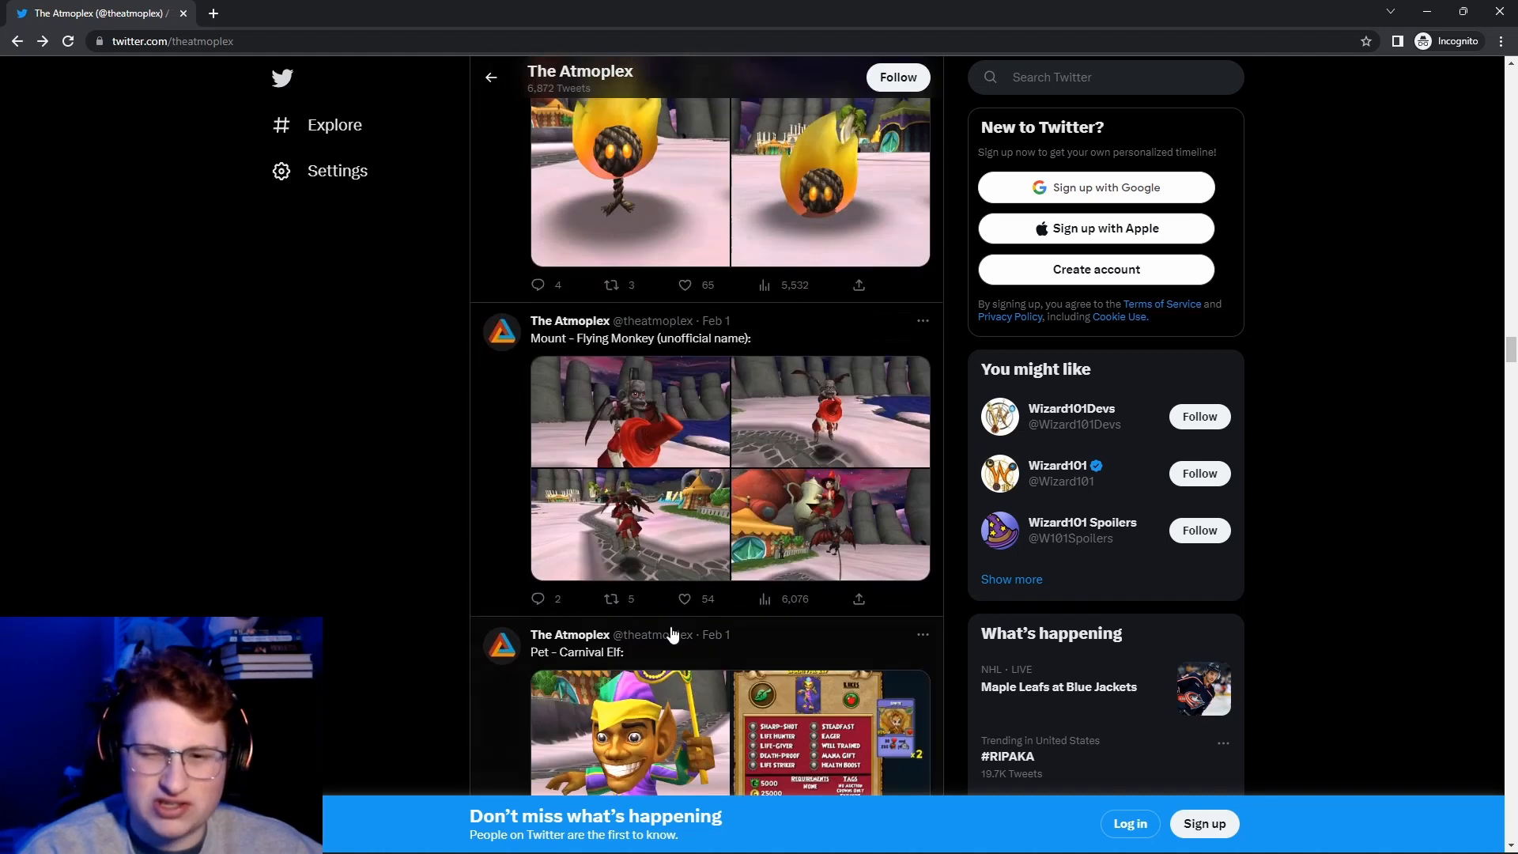
scroll("up", 3)
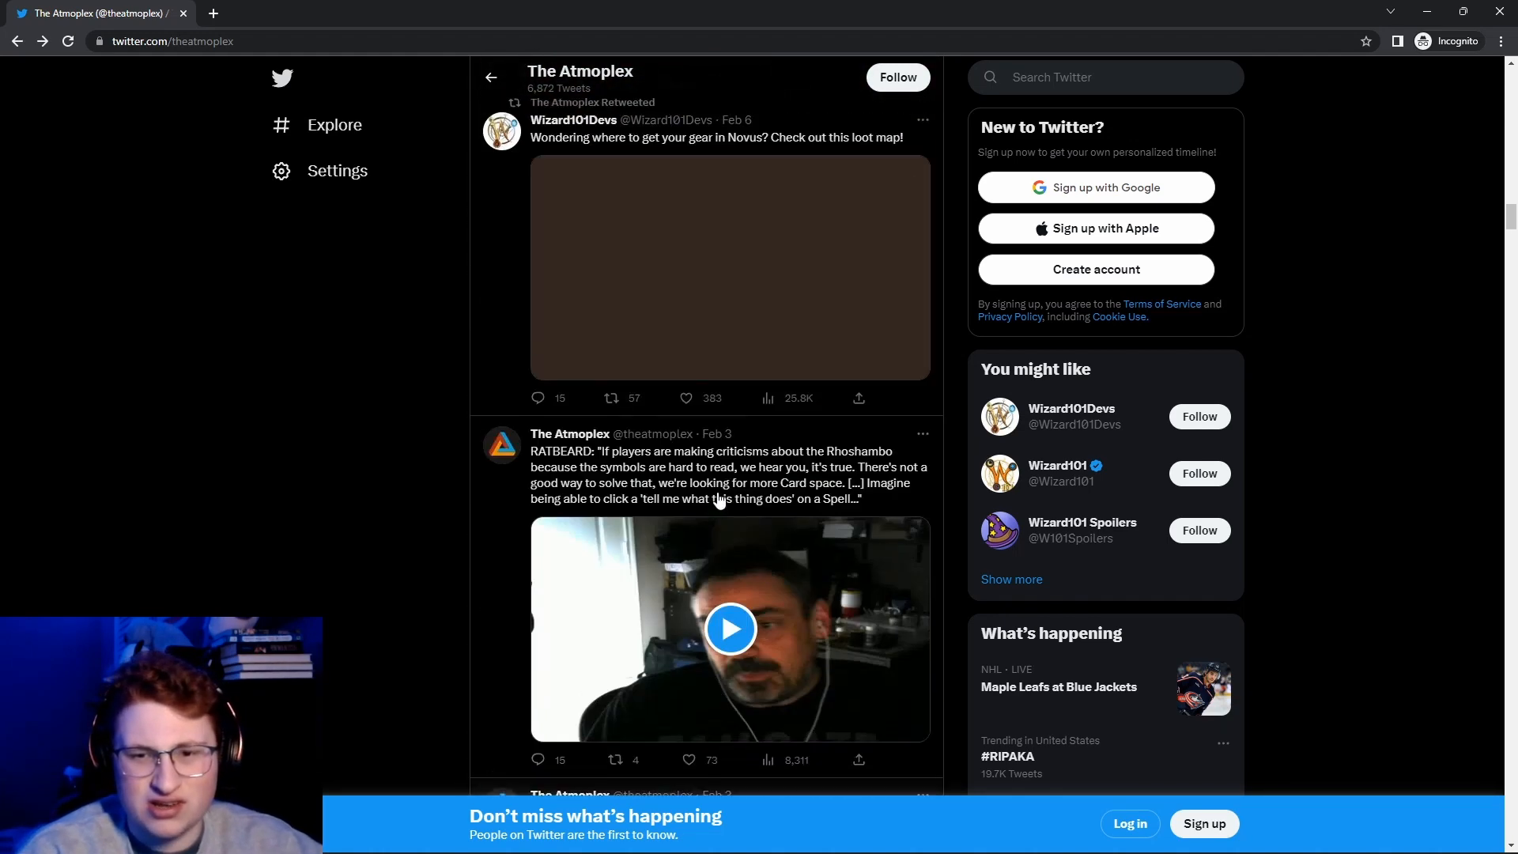
scroll("down", 3)
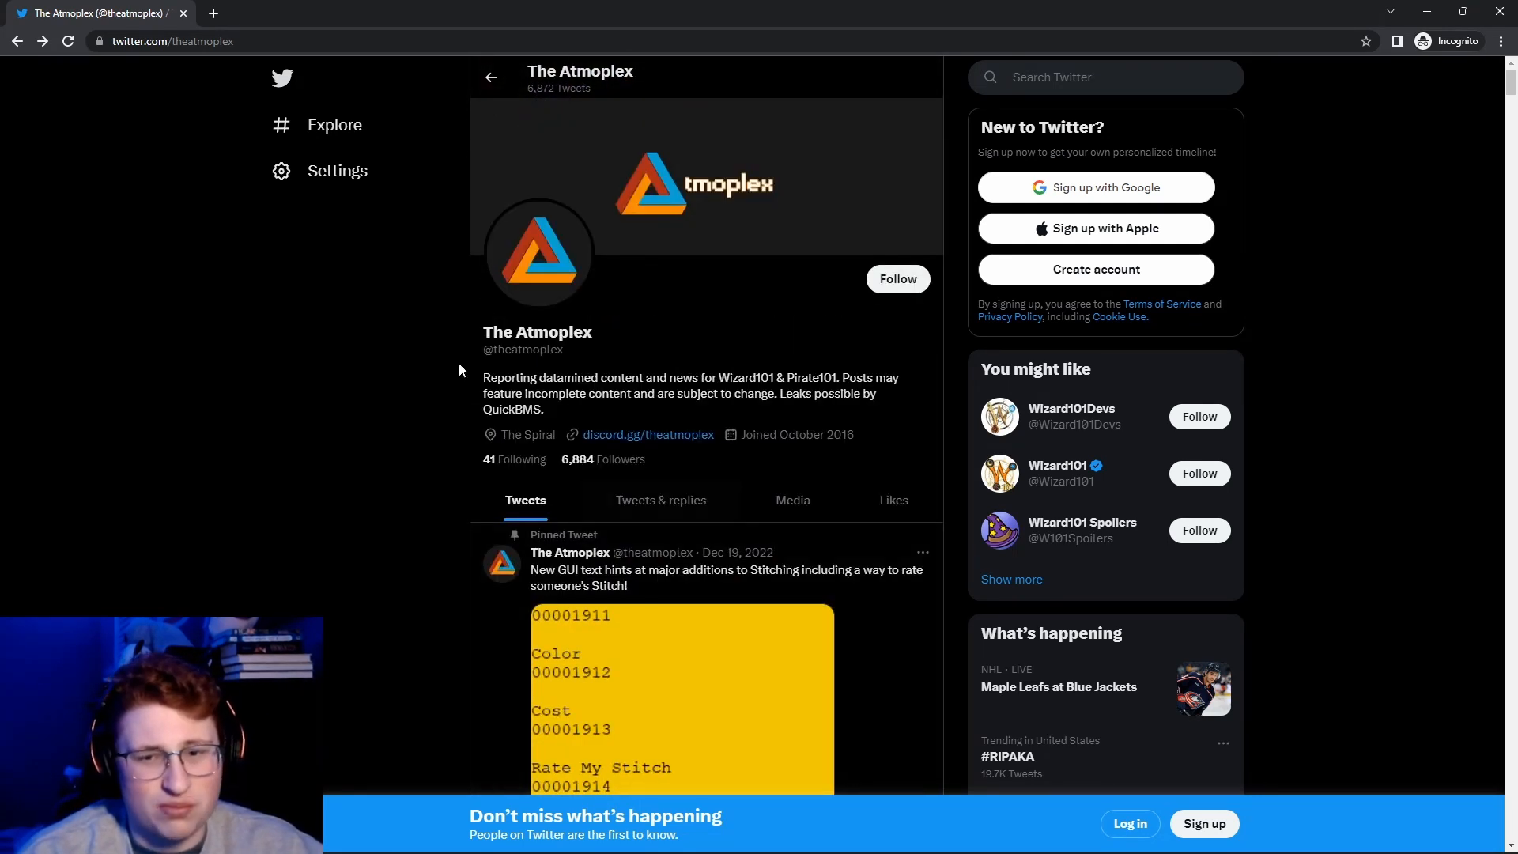
Scroll past the Tumbleweed Pet and Carnival tweets to the Sinbad companion tweet and view its first image full size.
scroll("down", 3)
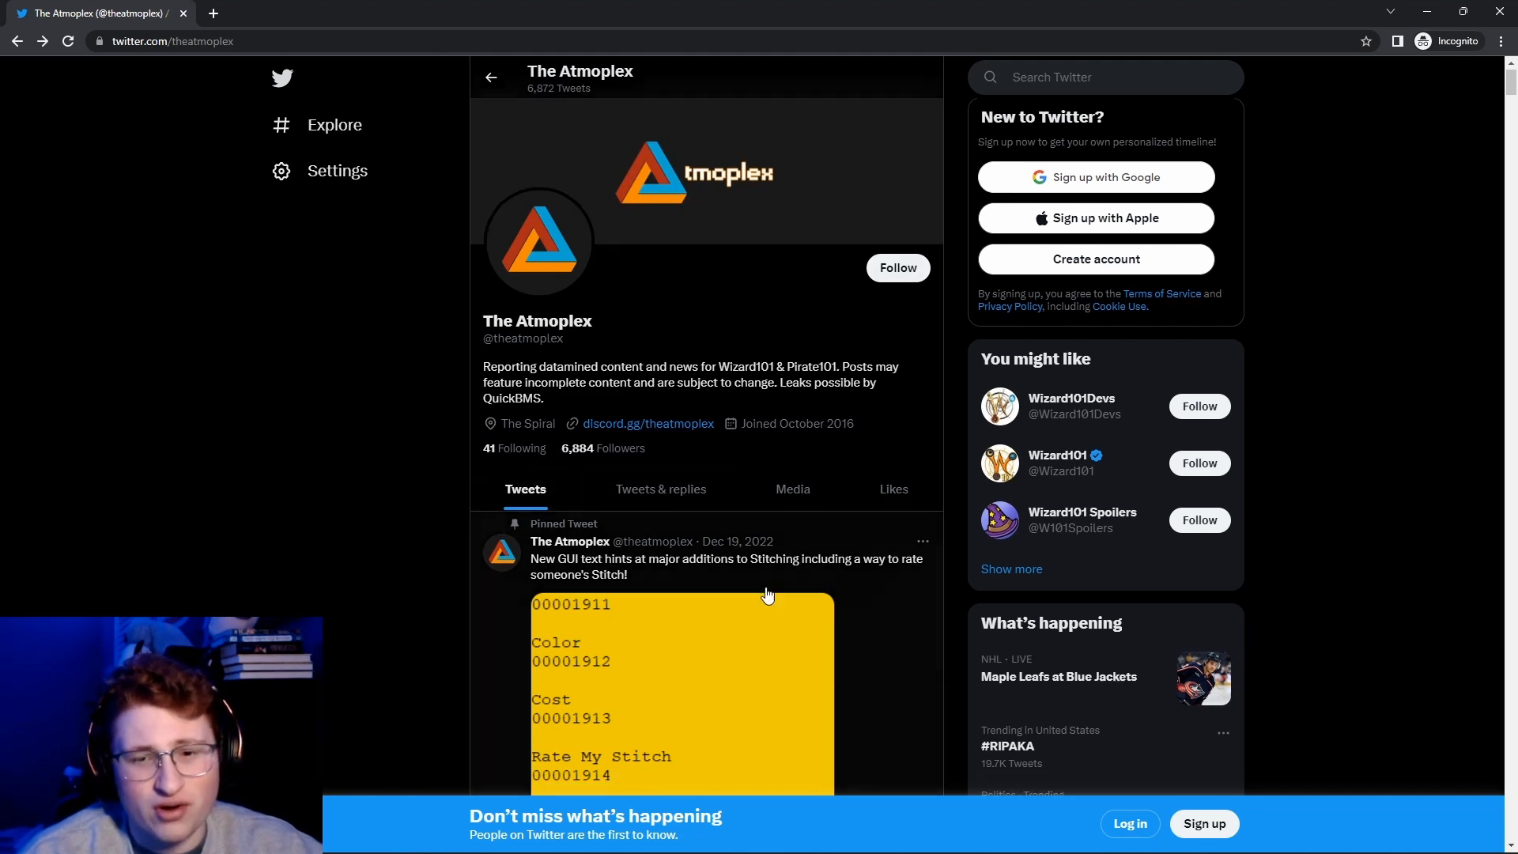
scroll("down", 3)
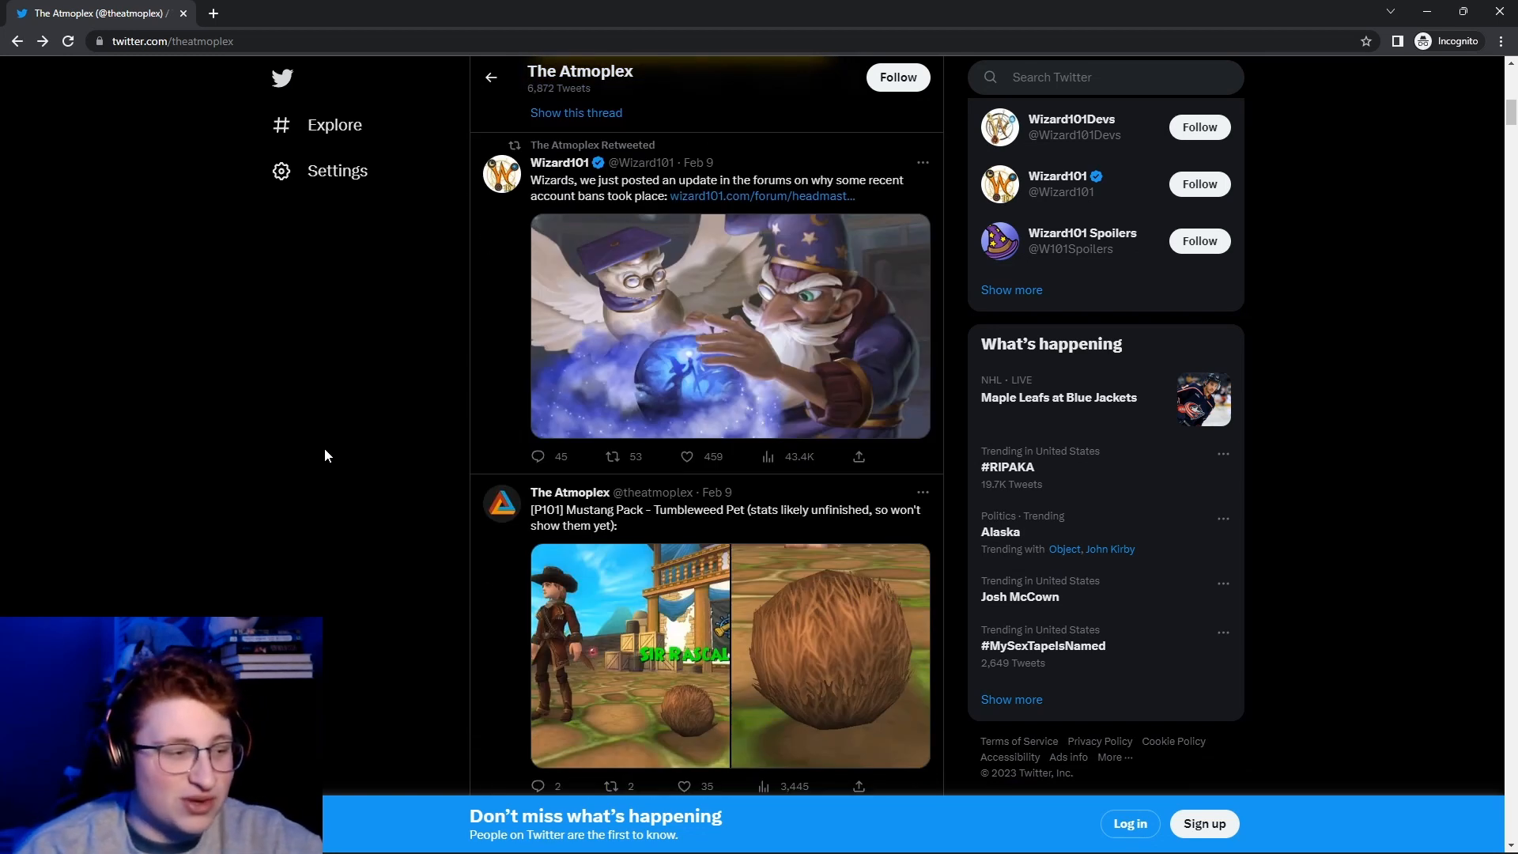
scroll("down", 3)
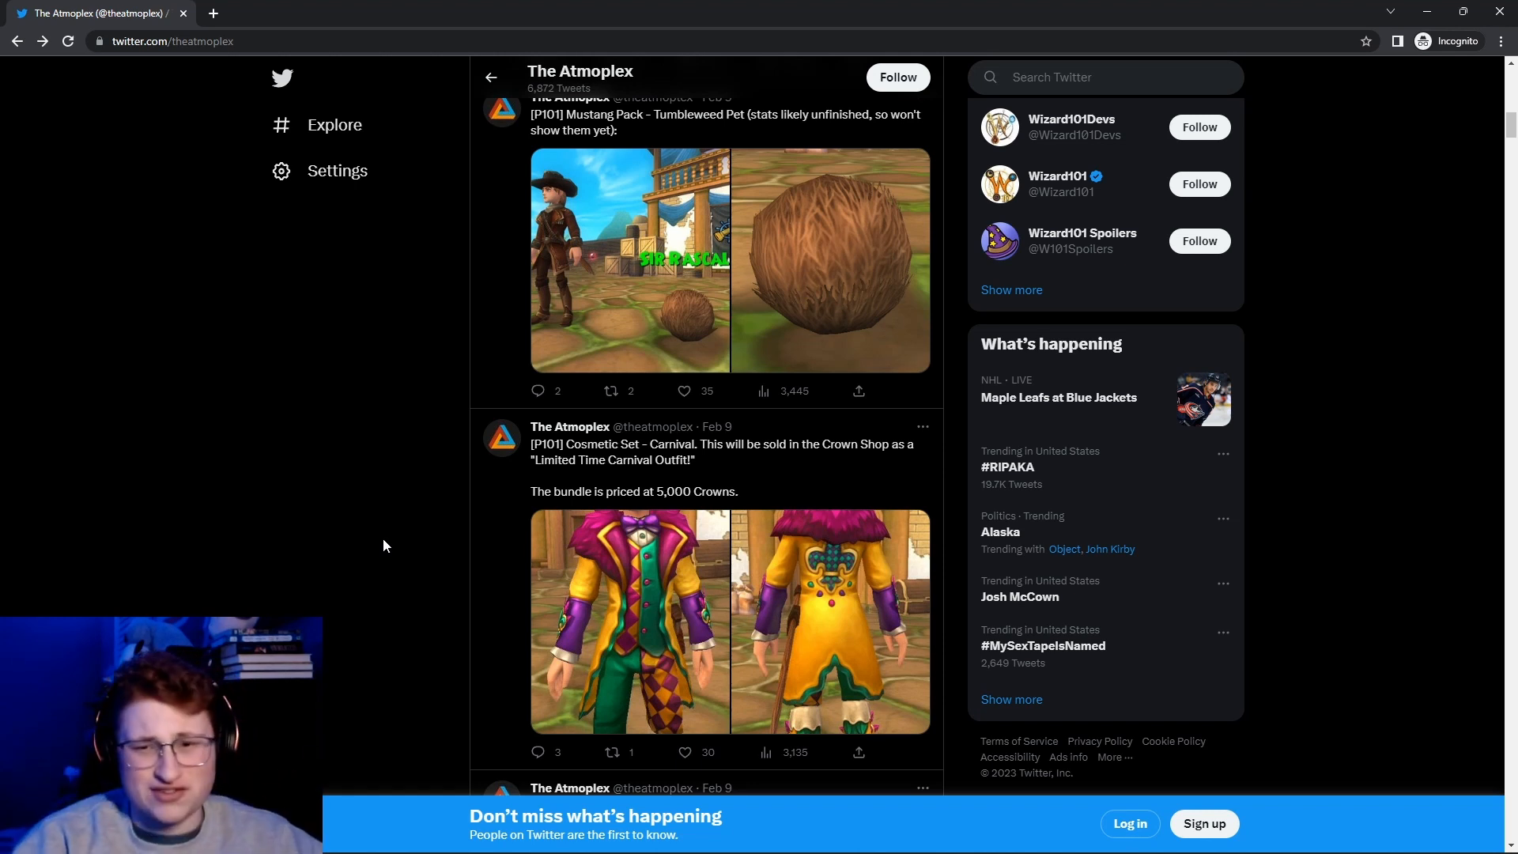
mouse_move(407, 498)
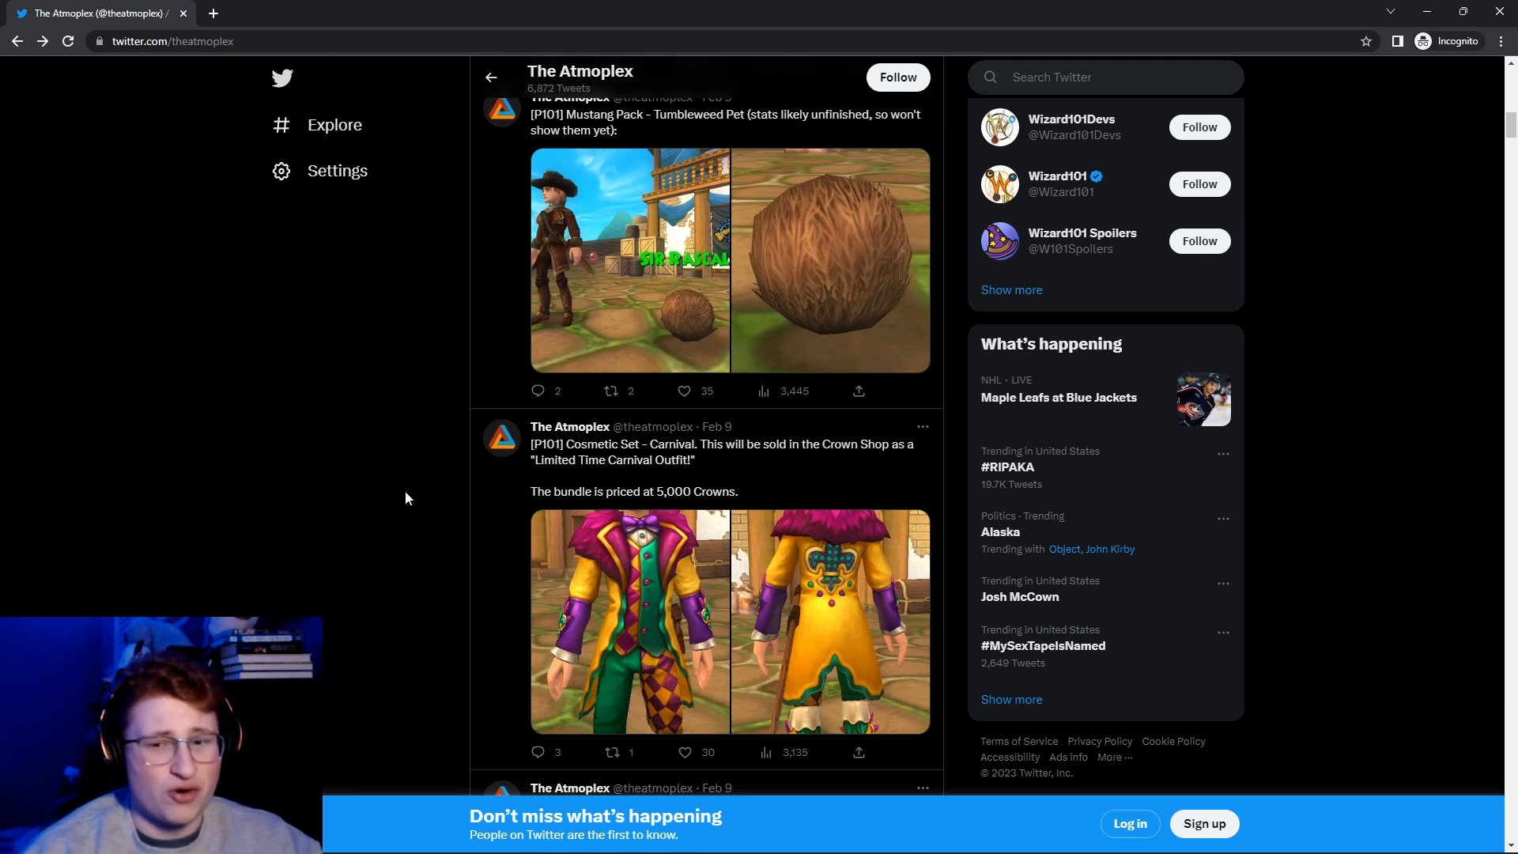
scroll("down", 3)
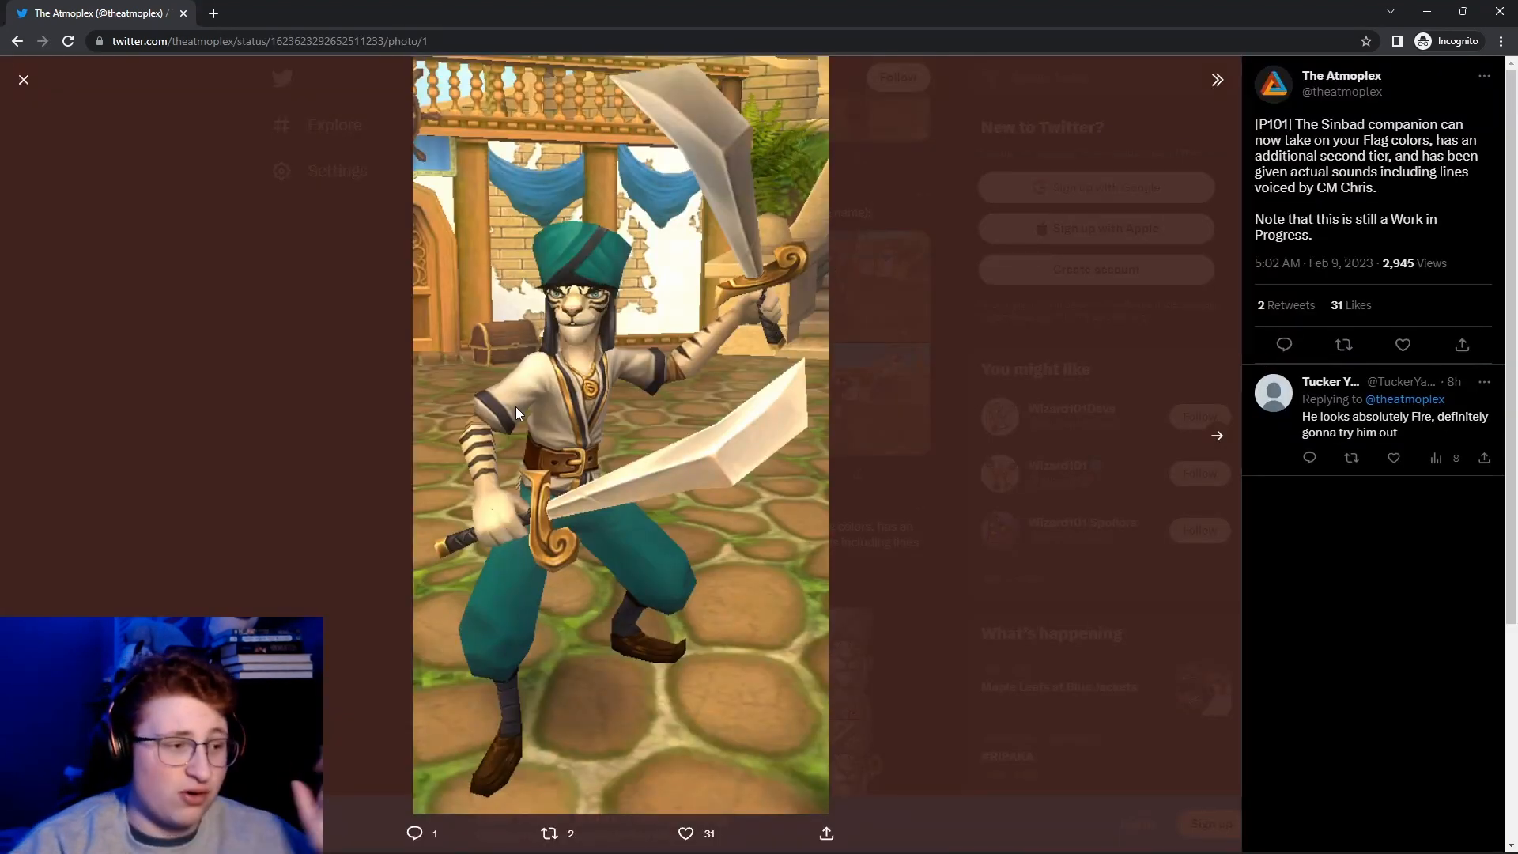
mouse_move(62, 132)
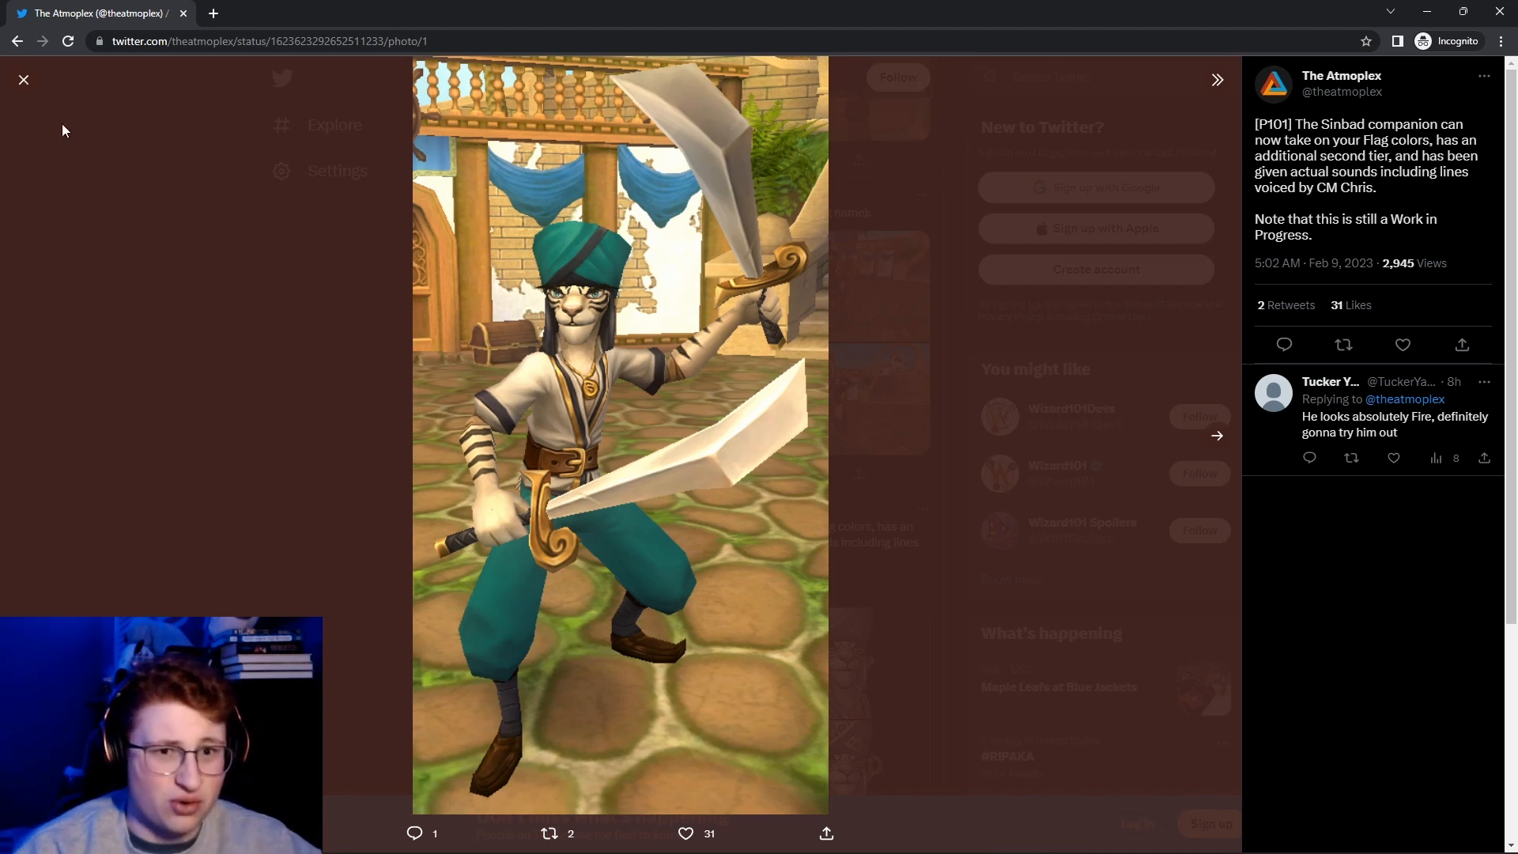
Advance the viewer twice to the third Sinbad companion image, the cat swordsman in a captain's hat.
left_click(1217, 436)
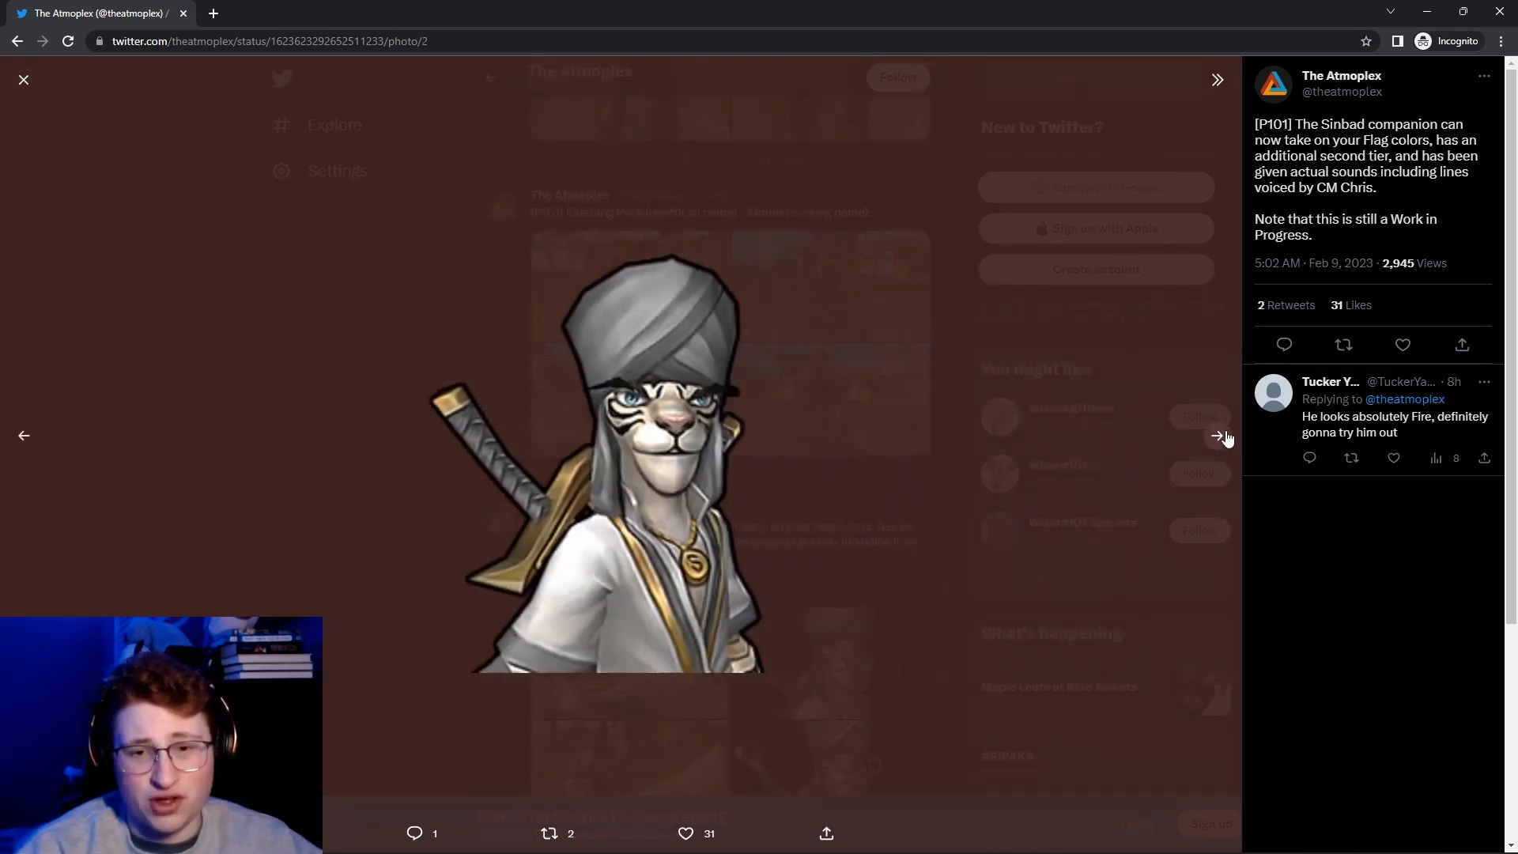
left_click(1218, 437)
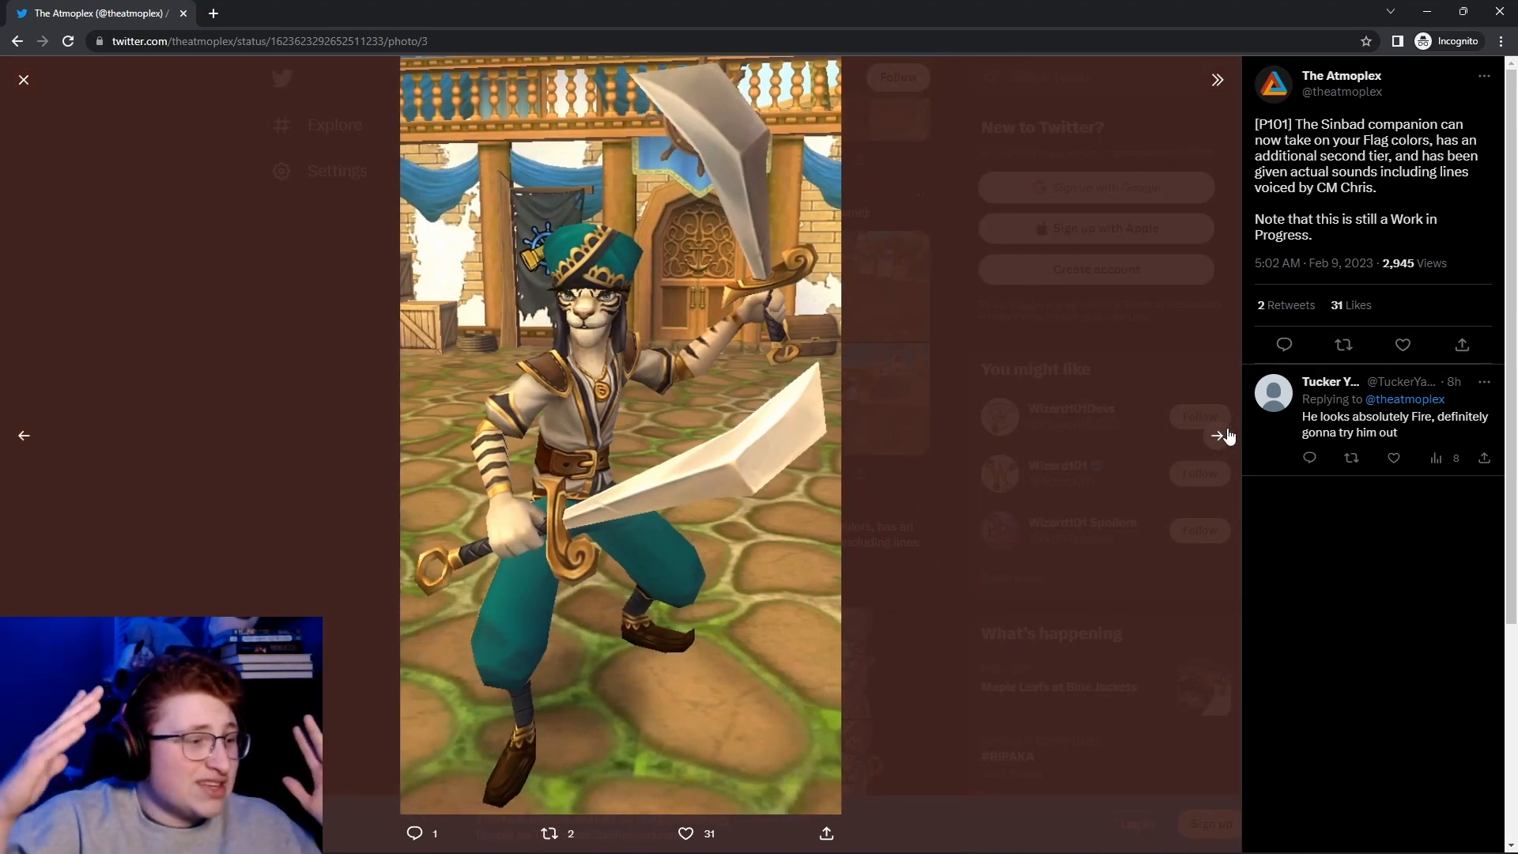